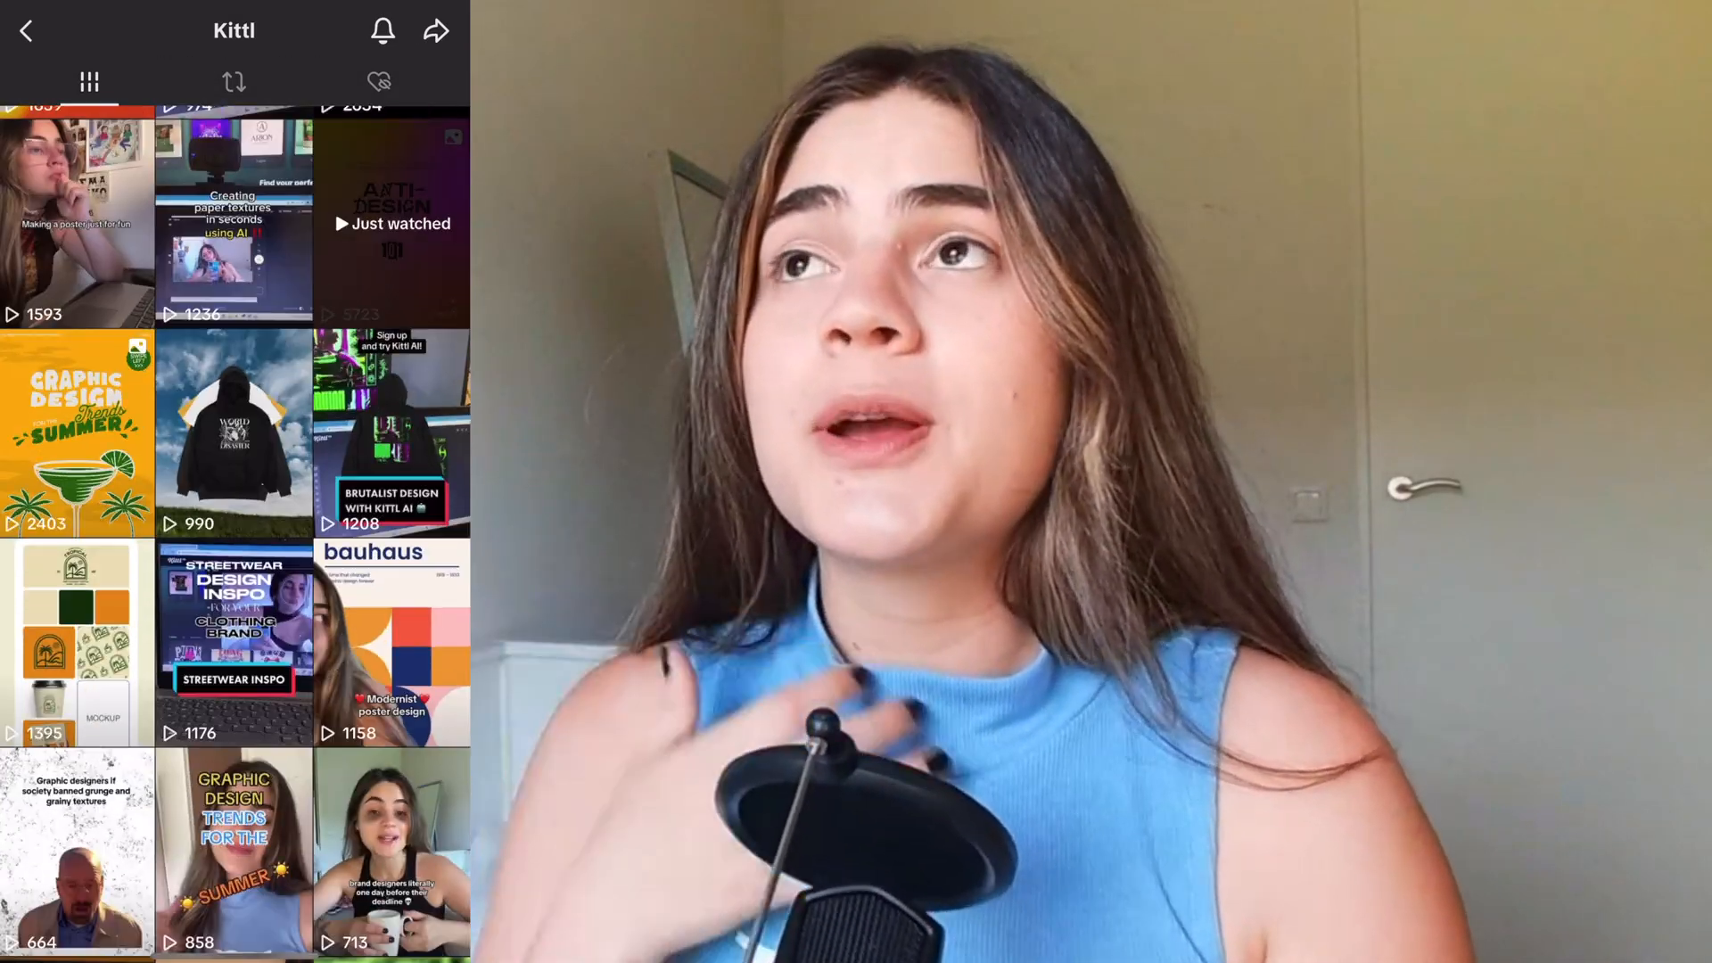
# - Browse the Y2K logo inspiration gallery, then start a new blank project
pyautogui.scroll(-3)
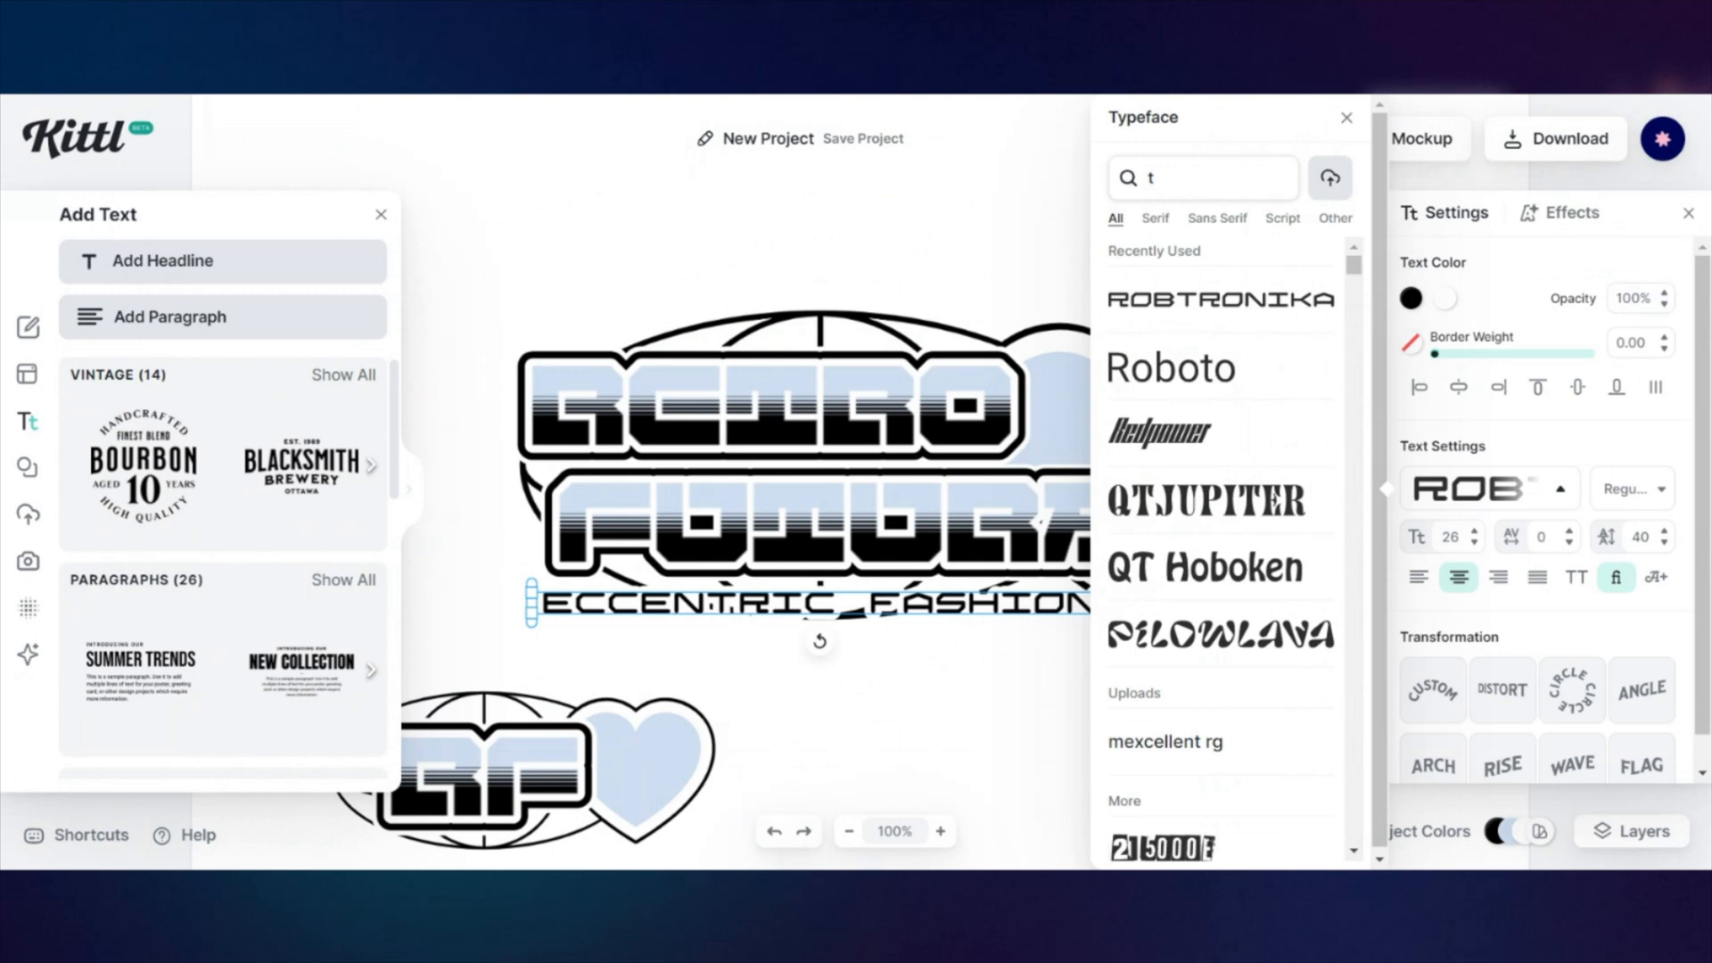
pyautogui.click(87, 136)
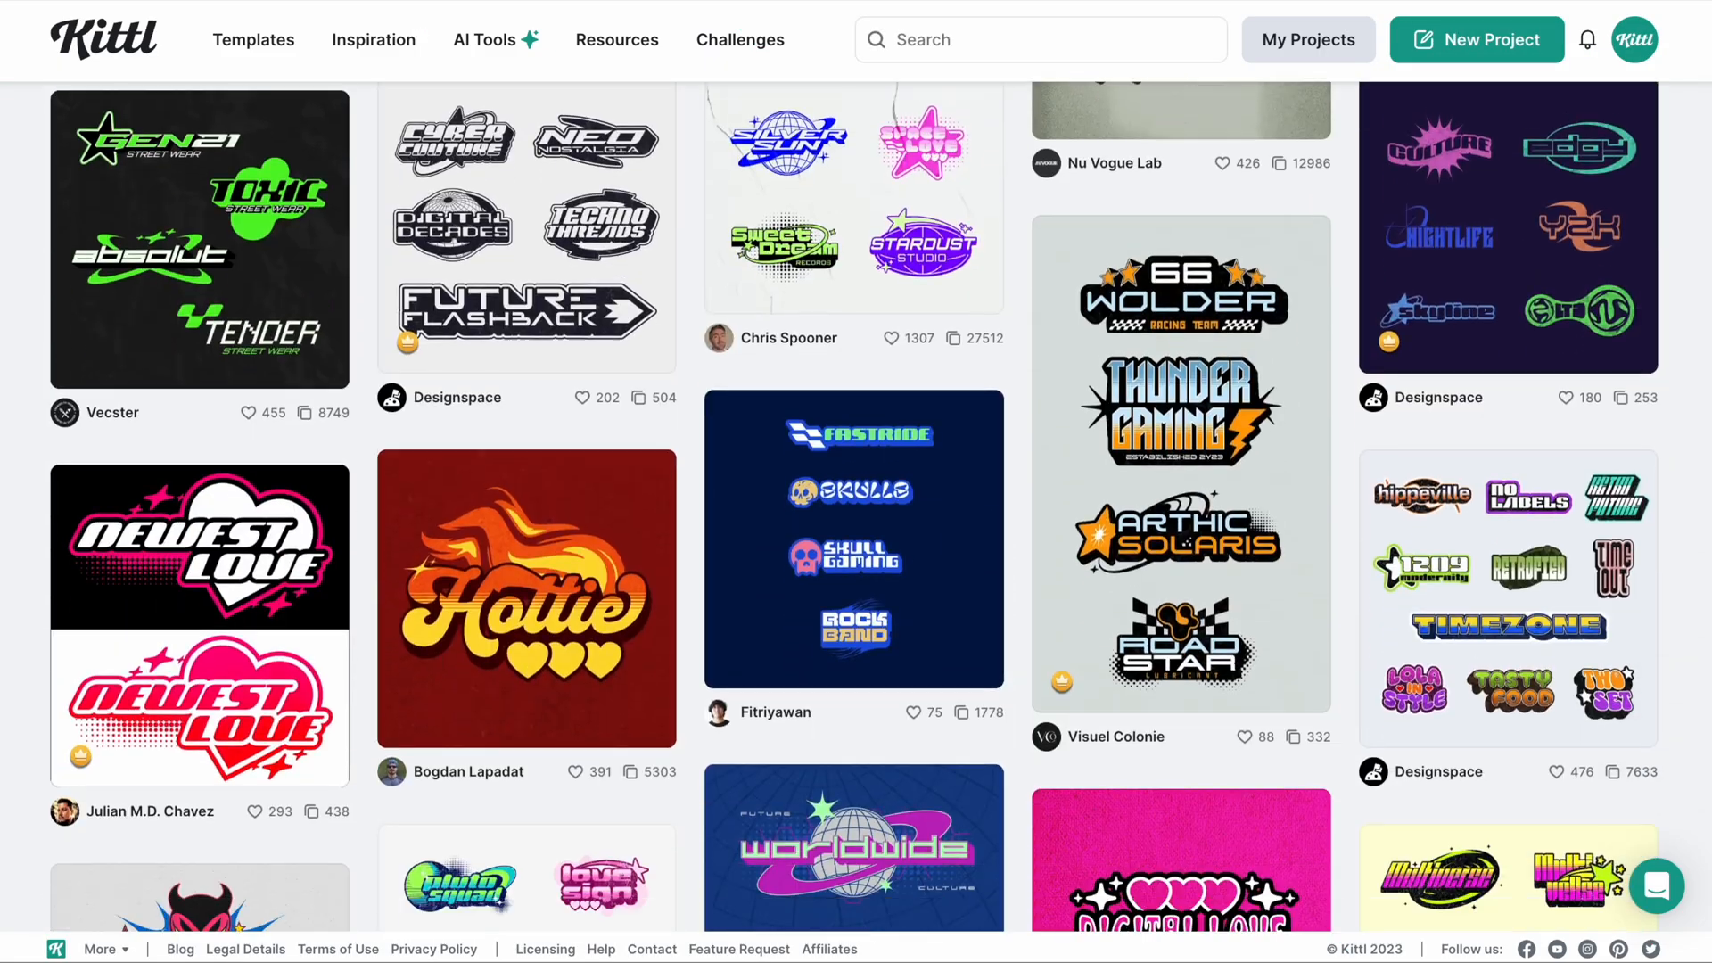
pyautogui.scroll(-3)
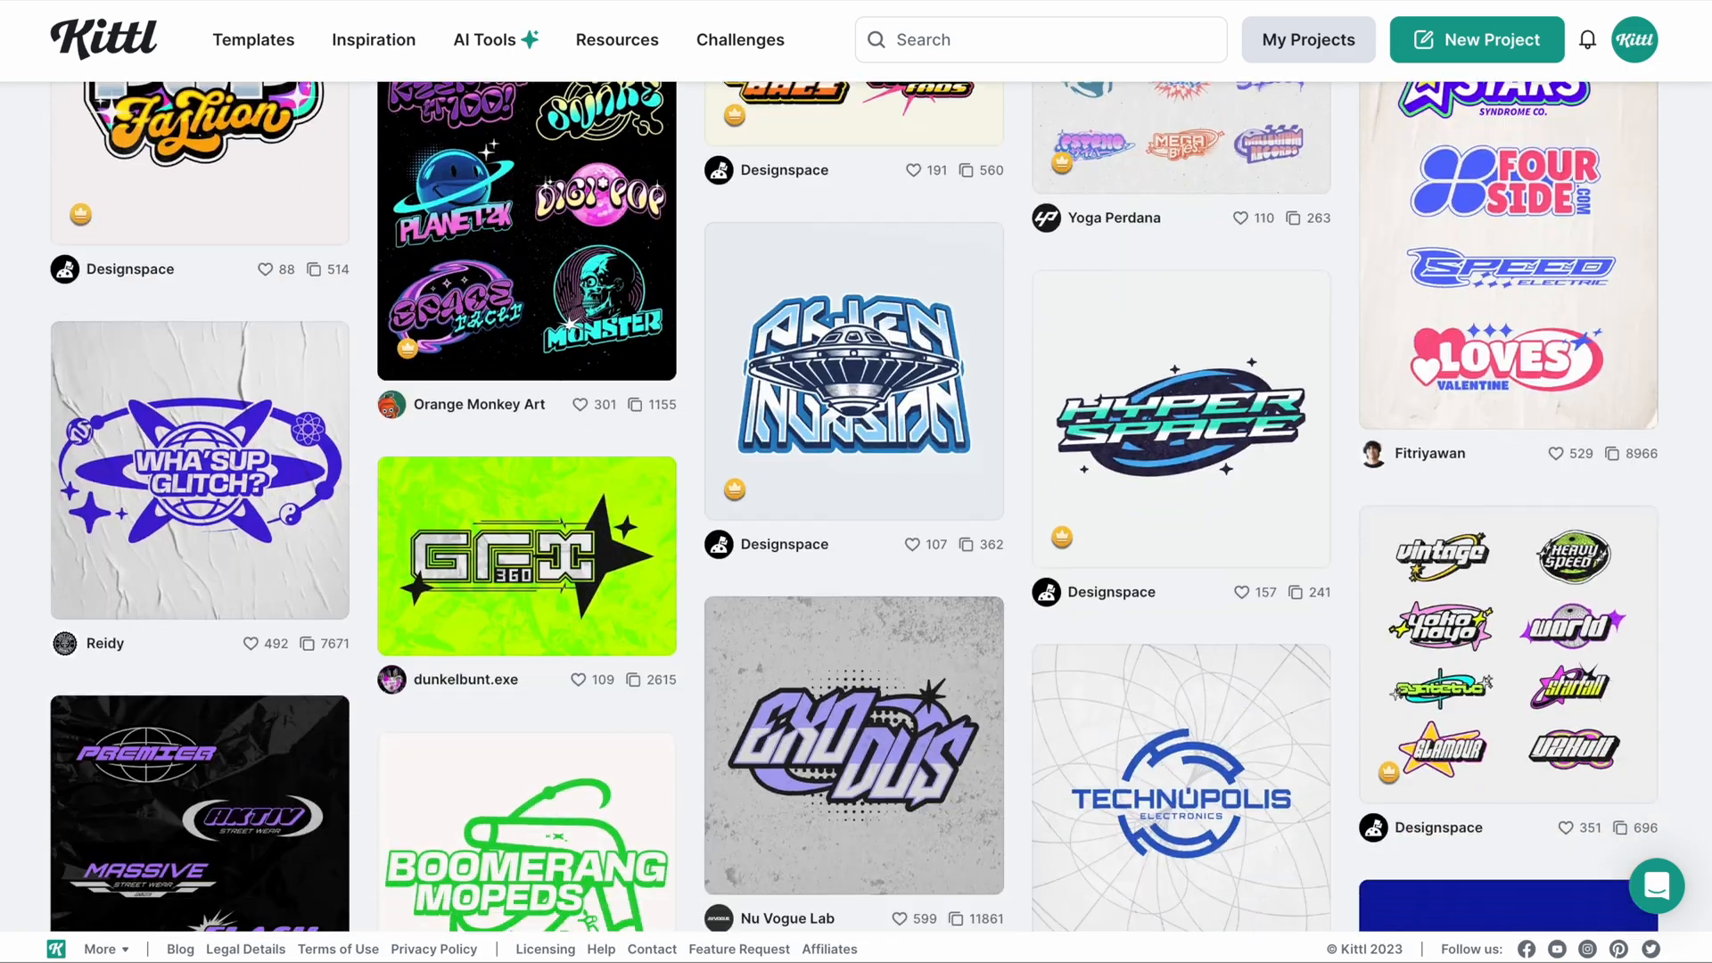
pyautogui.scroll(-3)
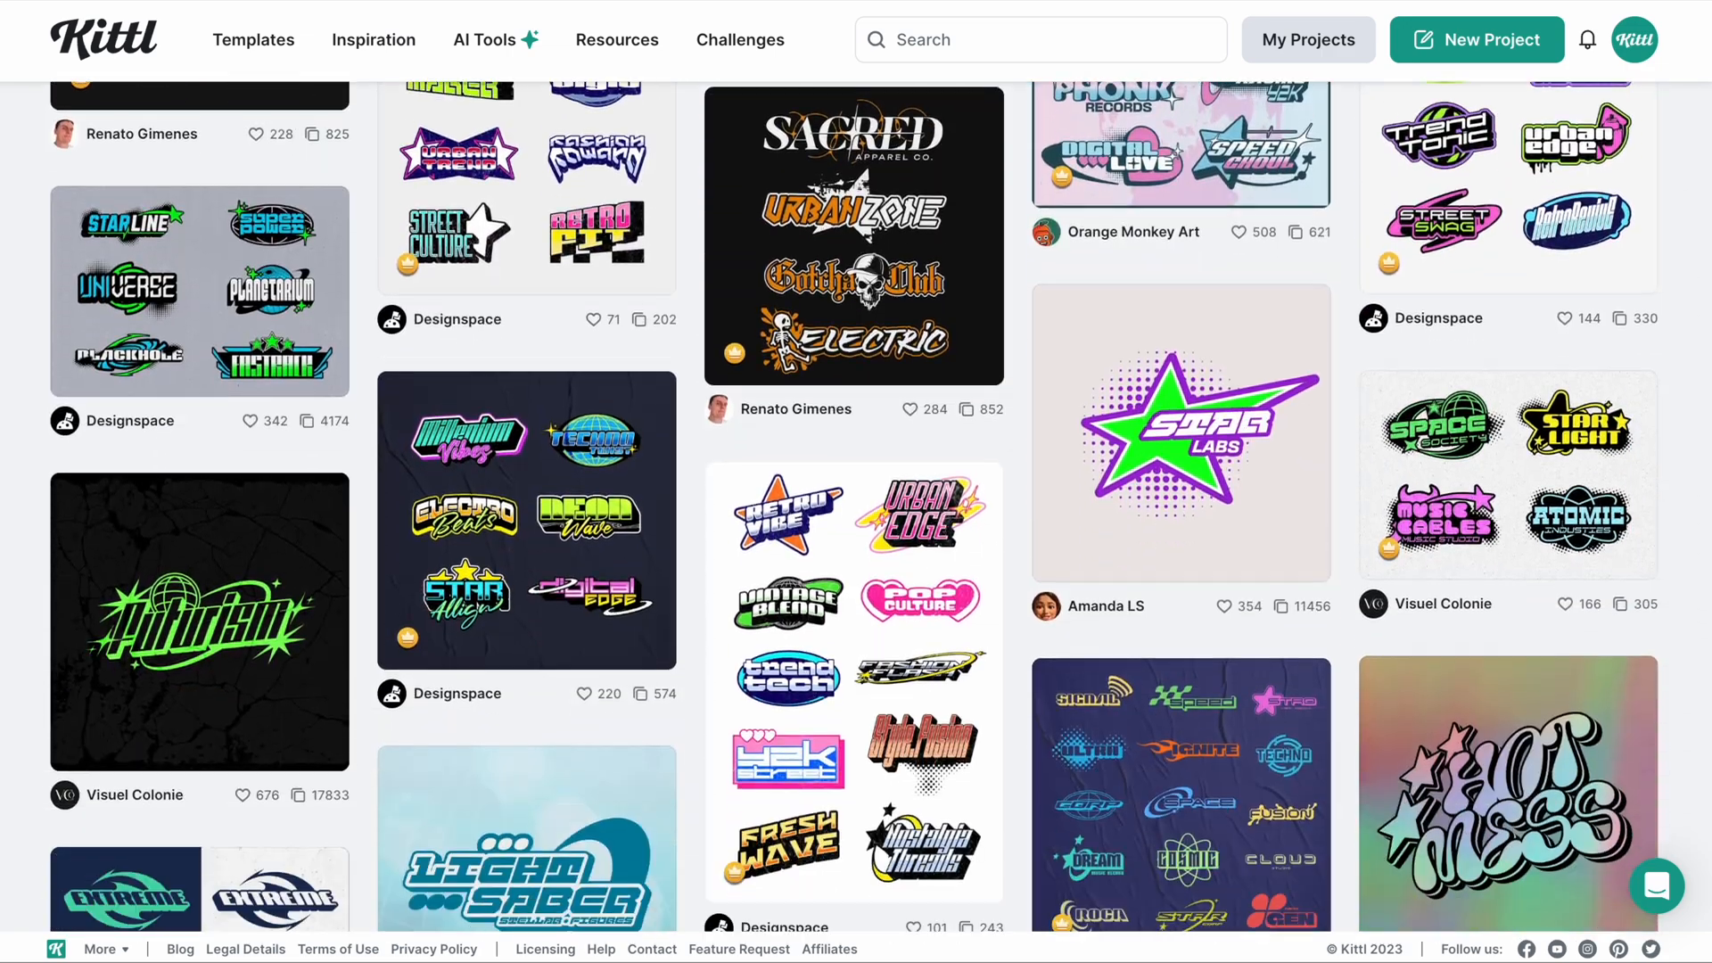
pyautogui.click(1477, 39)
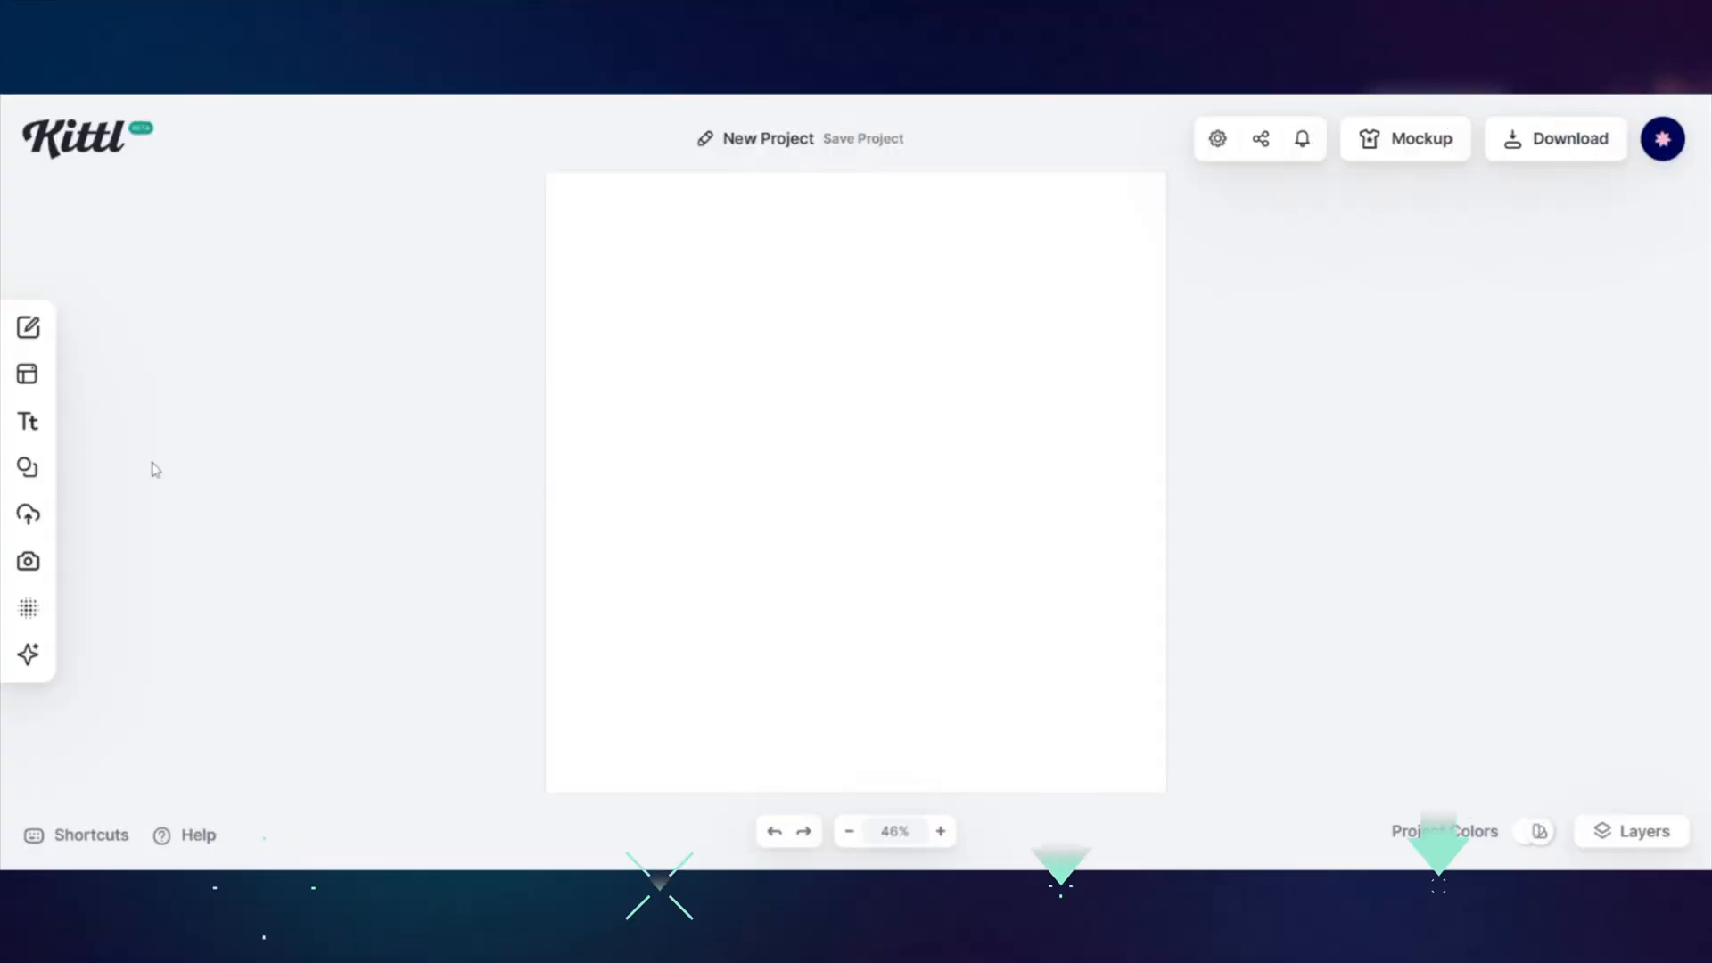
# - Add a stacked RETRO FUTURA headline, duplicate it, and give each copy a different typeface
pyautogui.click(28, 421)
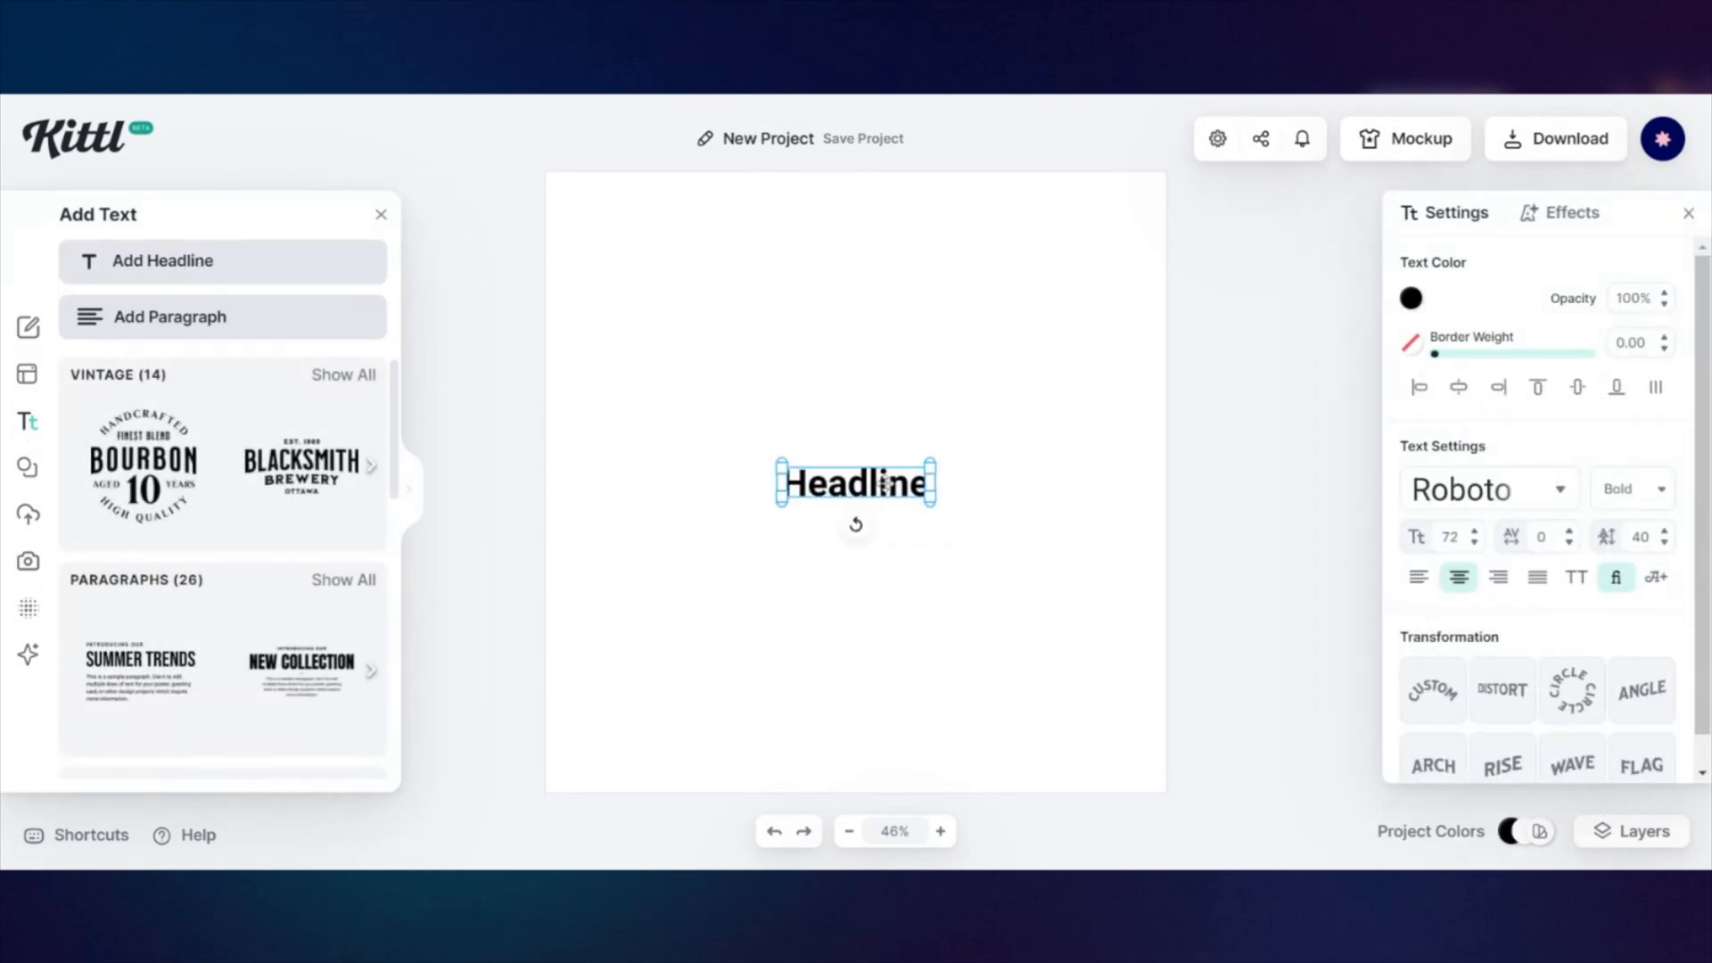
pyautogui.write('RE')
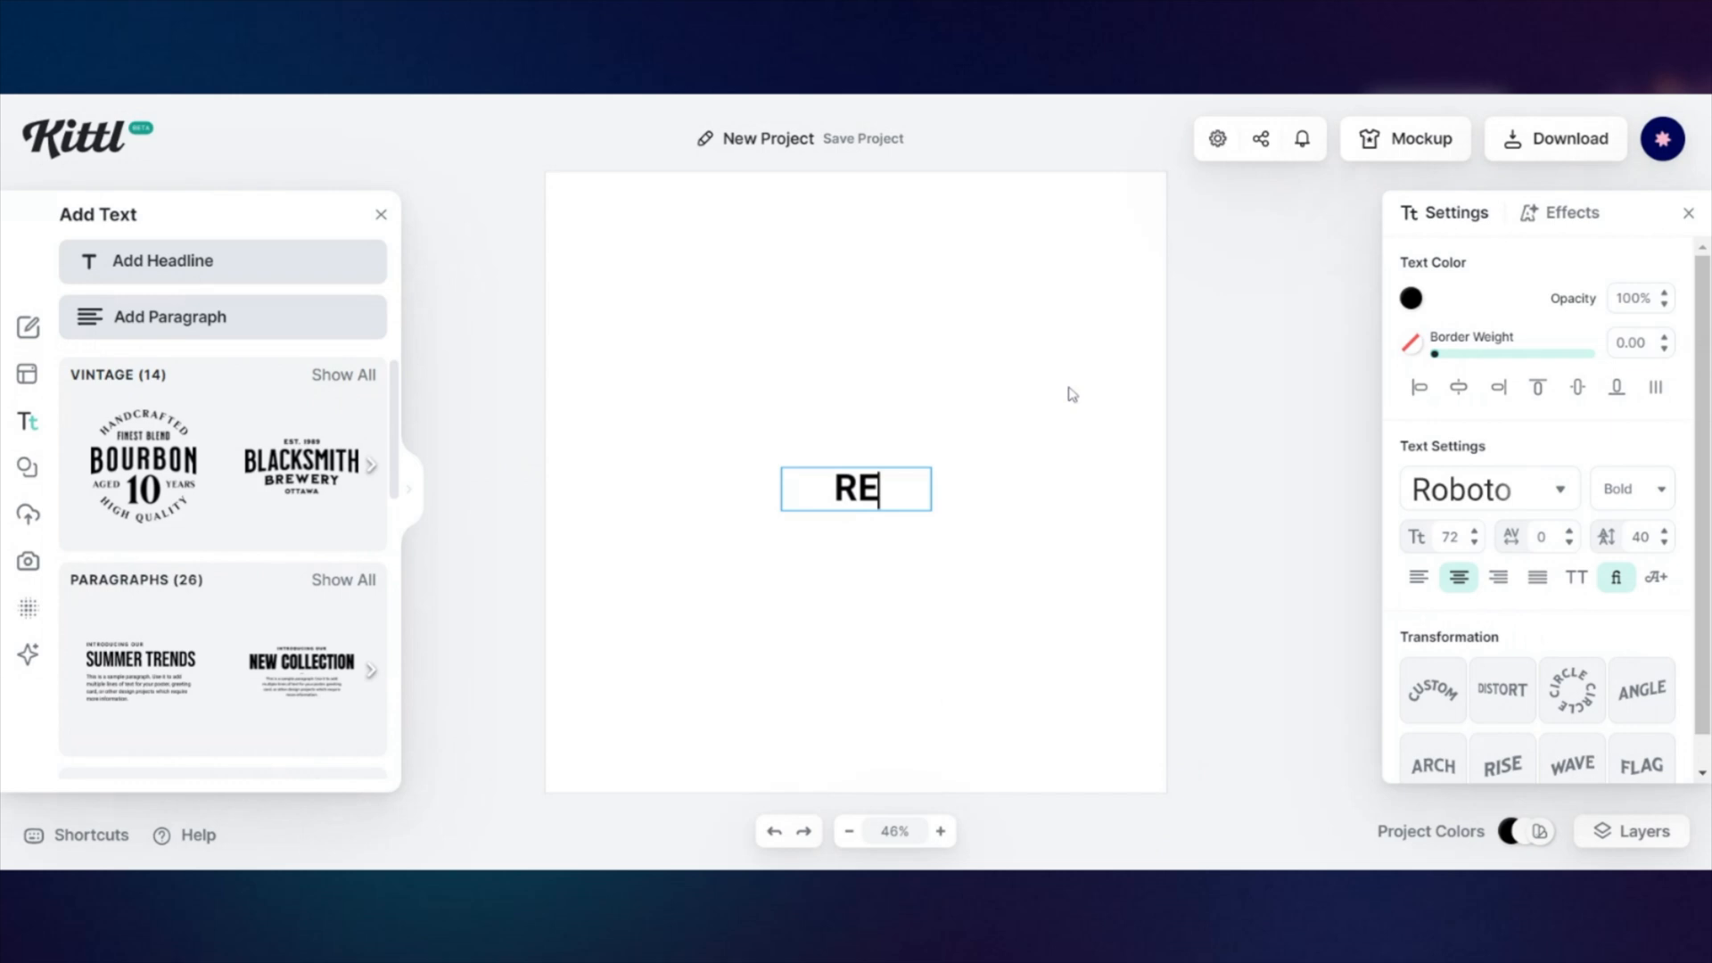
pyautogui.write('TRO')
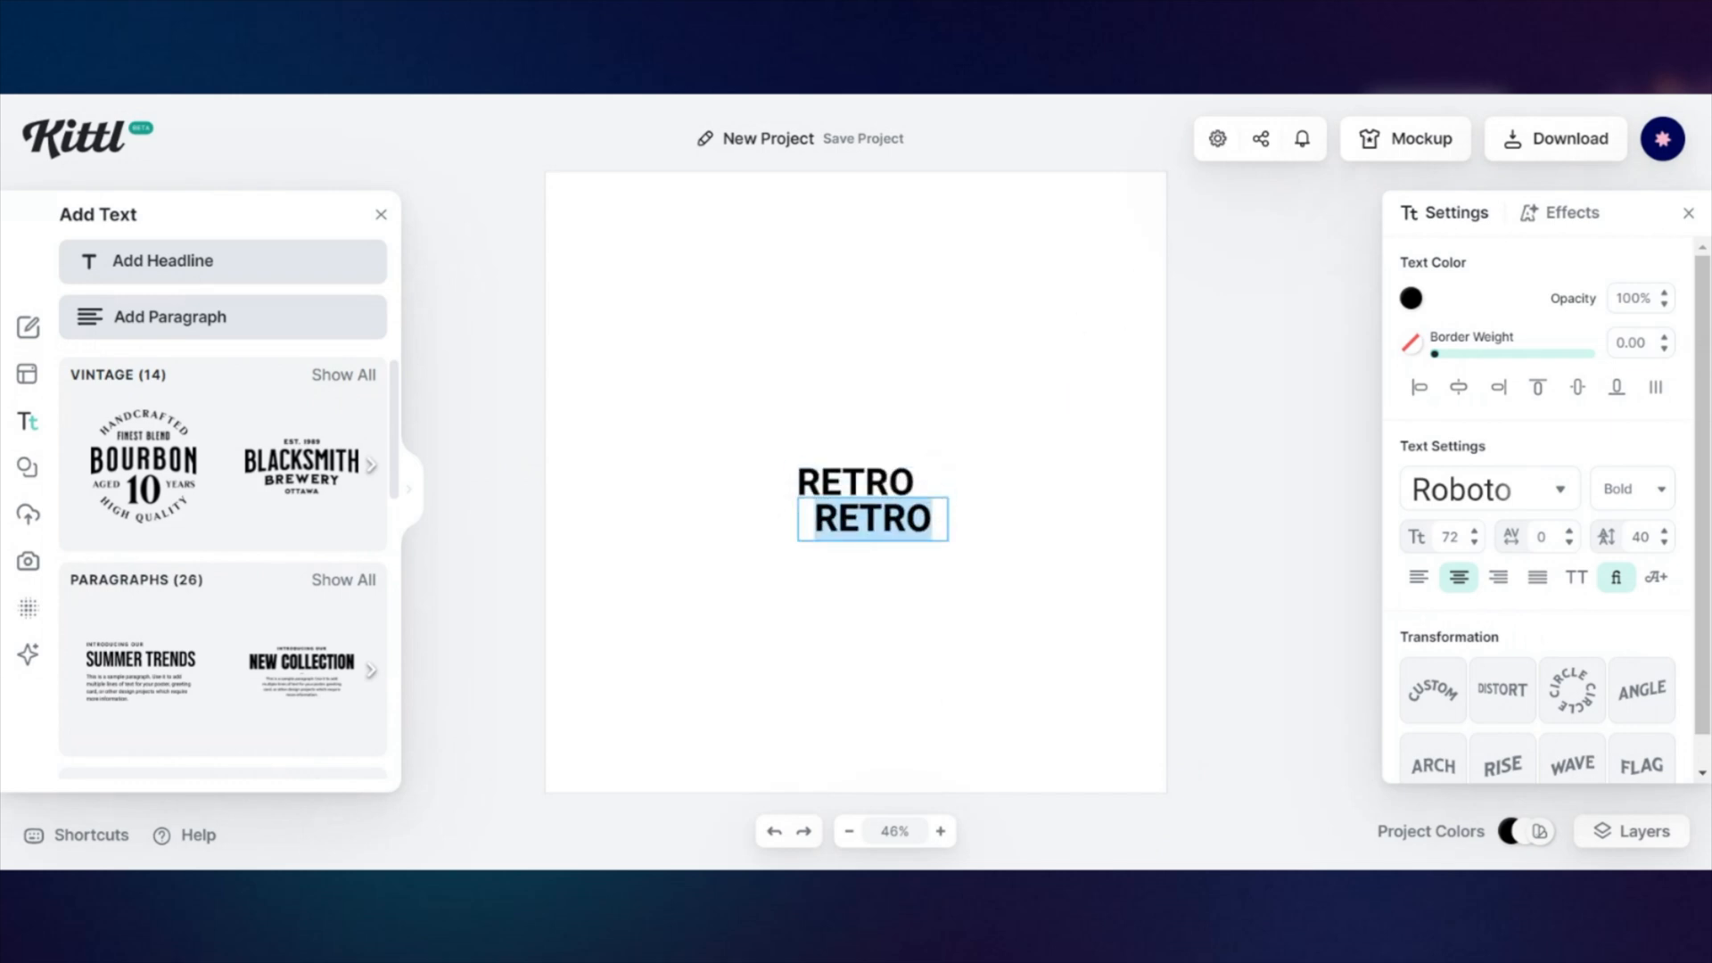
pyautogui.write('FUTURA')
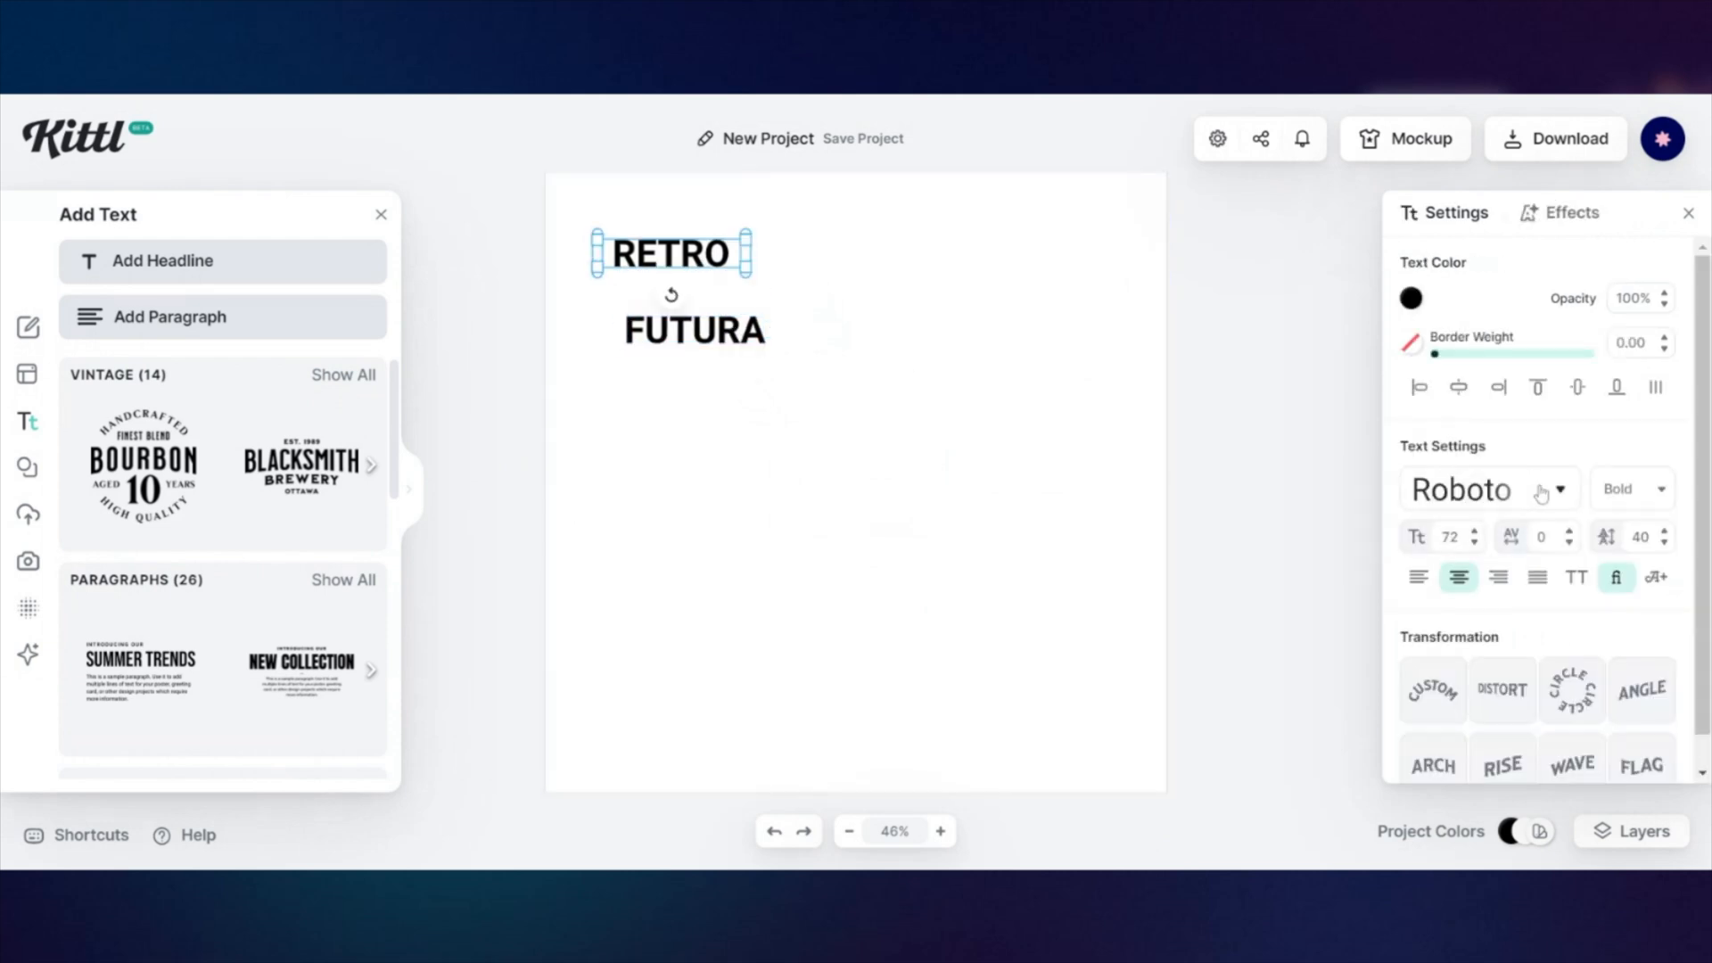
pyautogui.click(1459, 488)
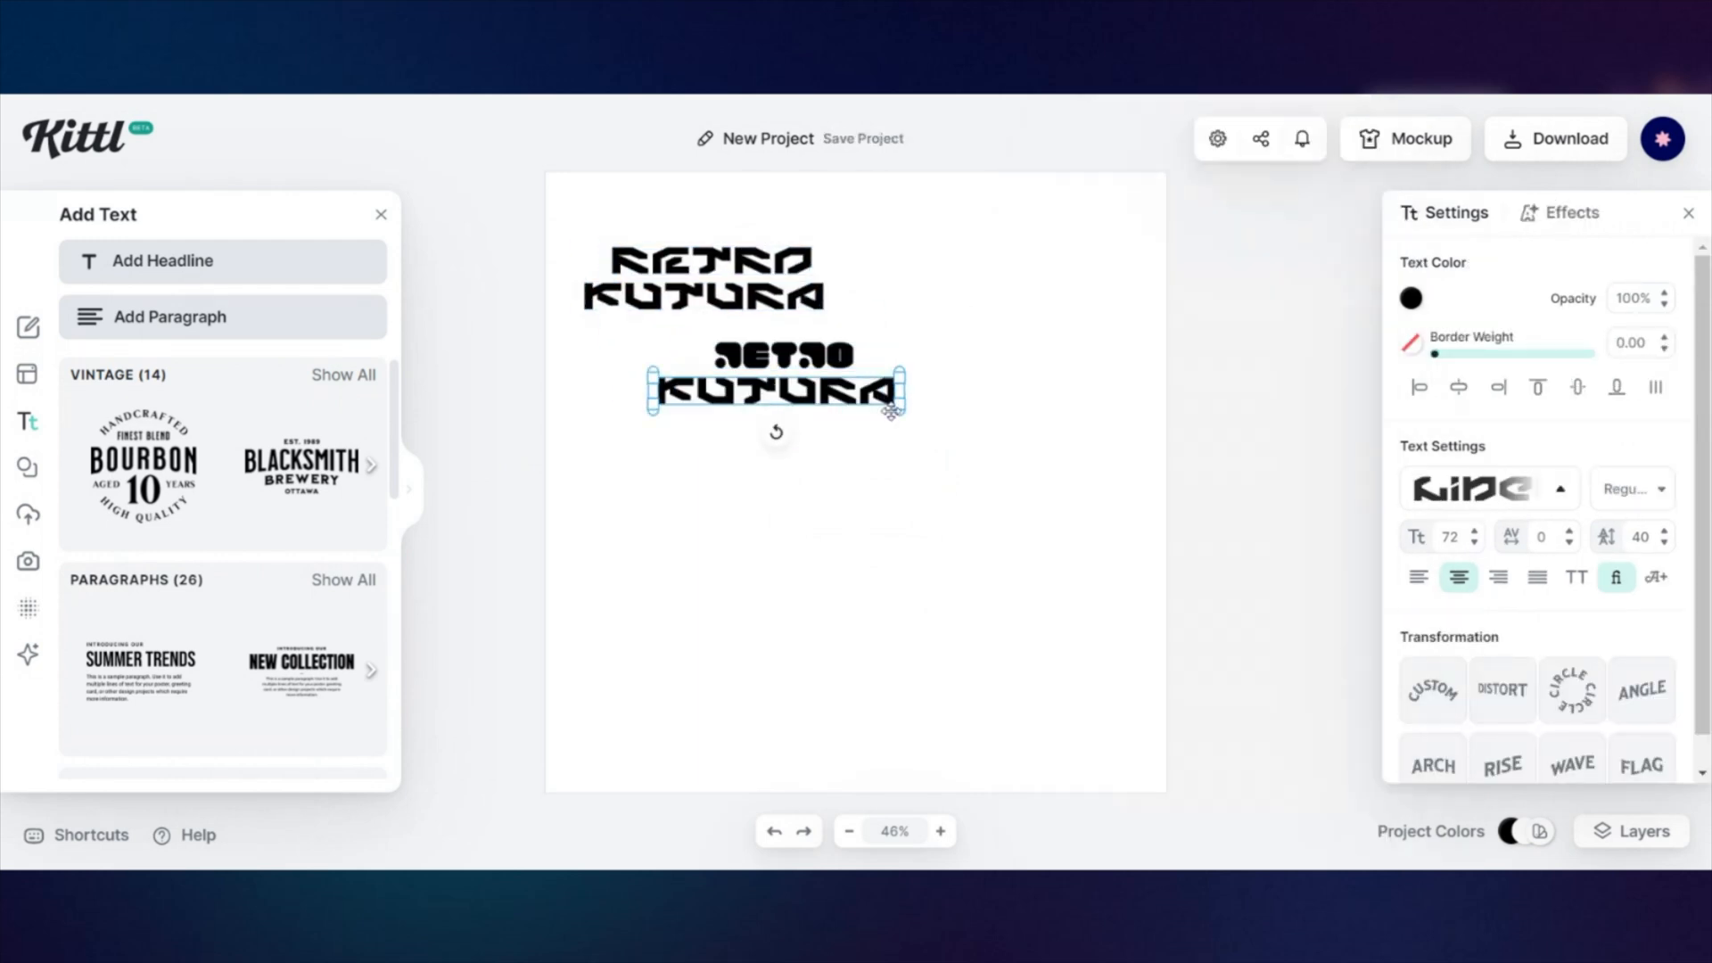
pyautogui.click(1476, 488)
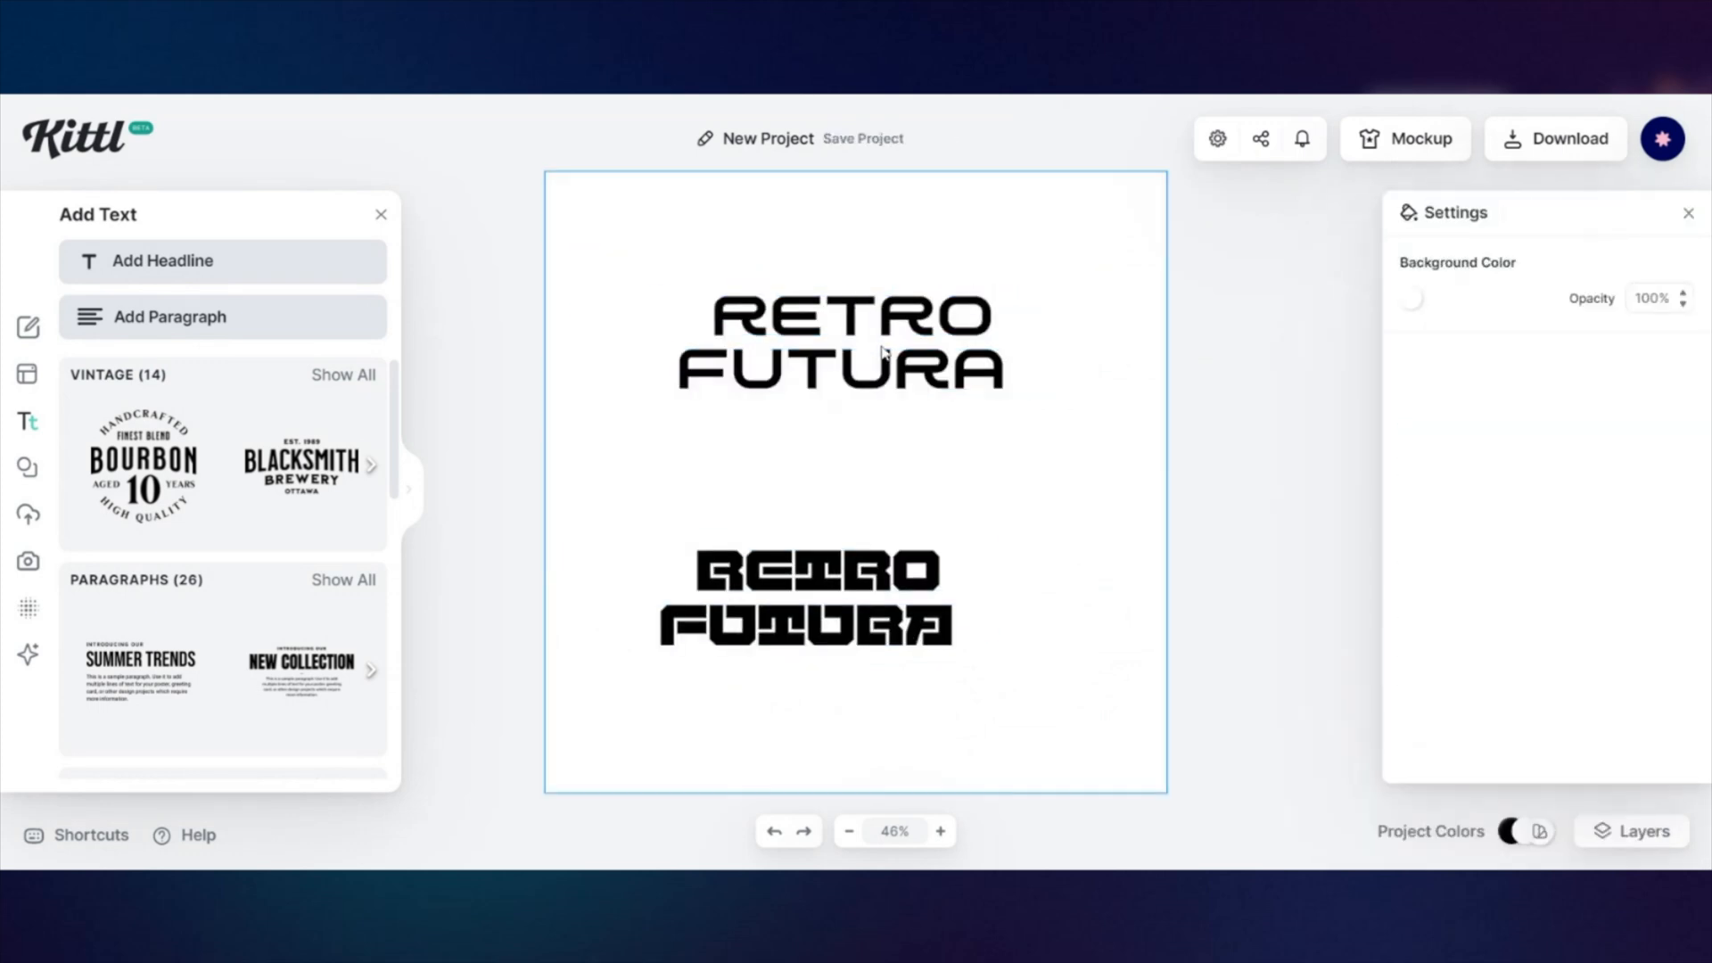
# - Give the top FUTURA shaded double outlines, group the copies, and fill RETRO blue
pyautogui.click(835, 339)
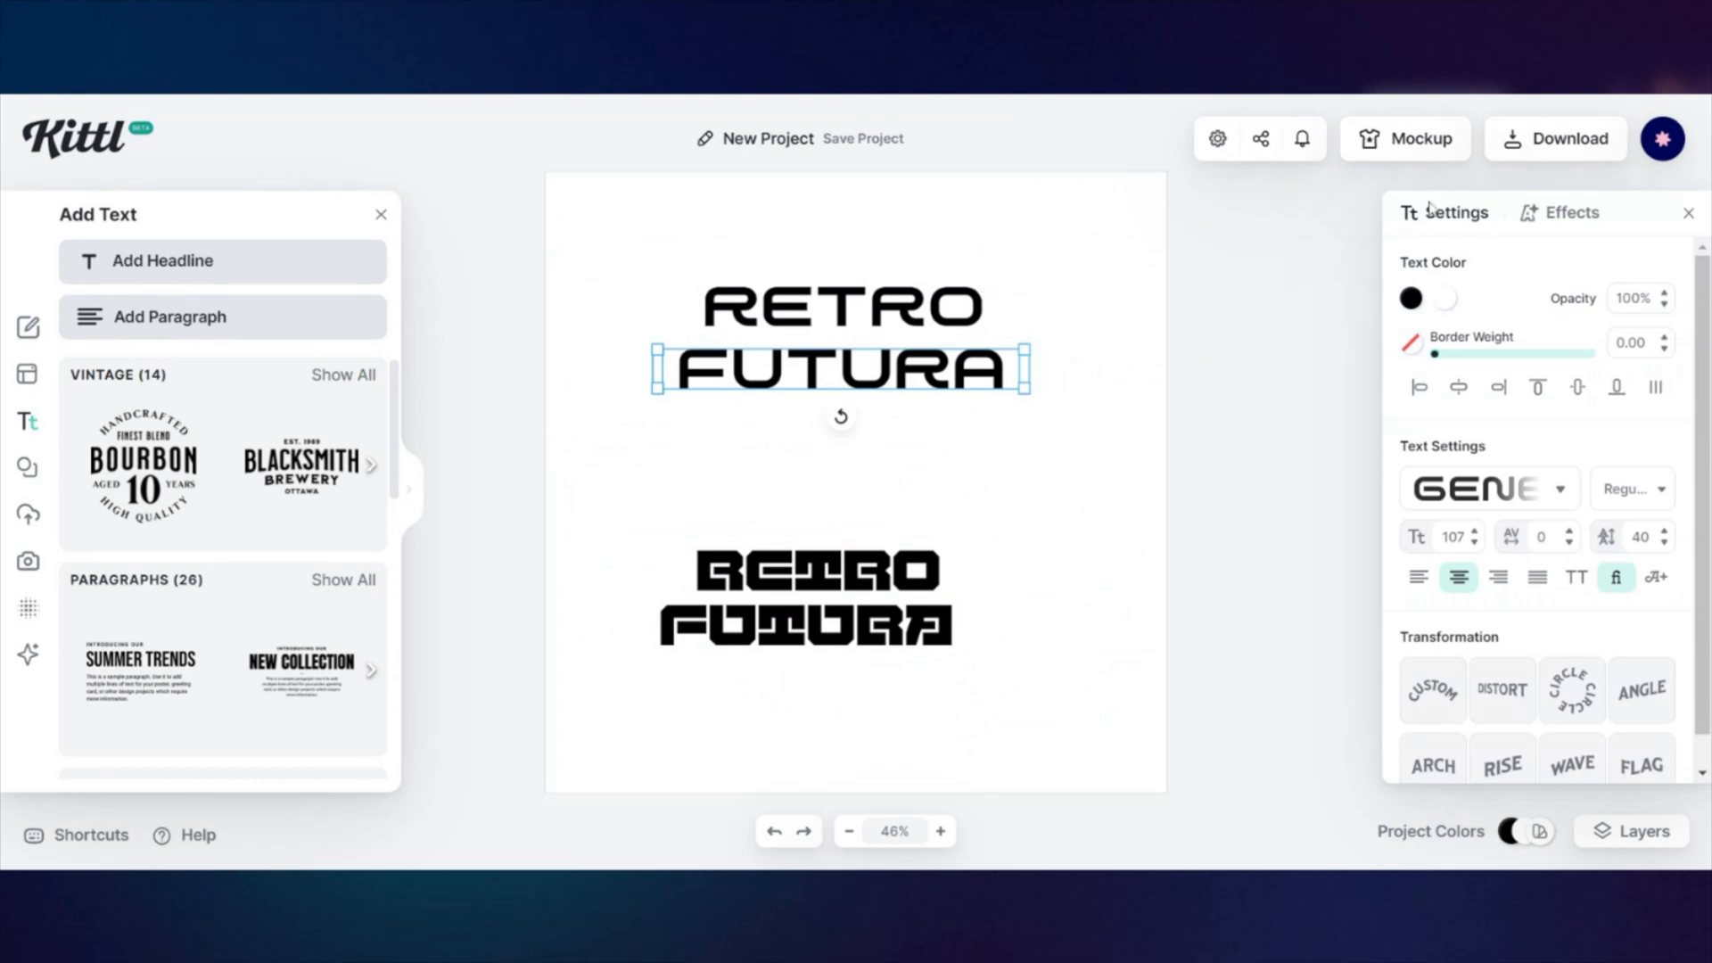
pyautogui.click(1567, 212)
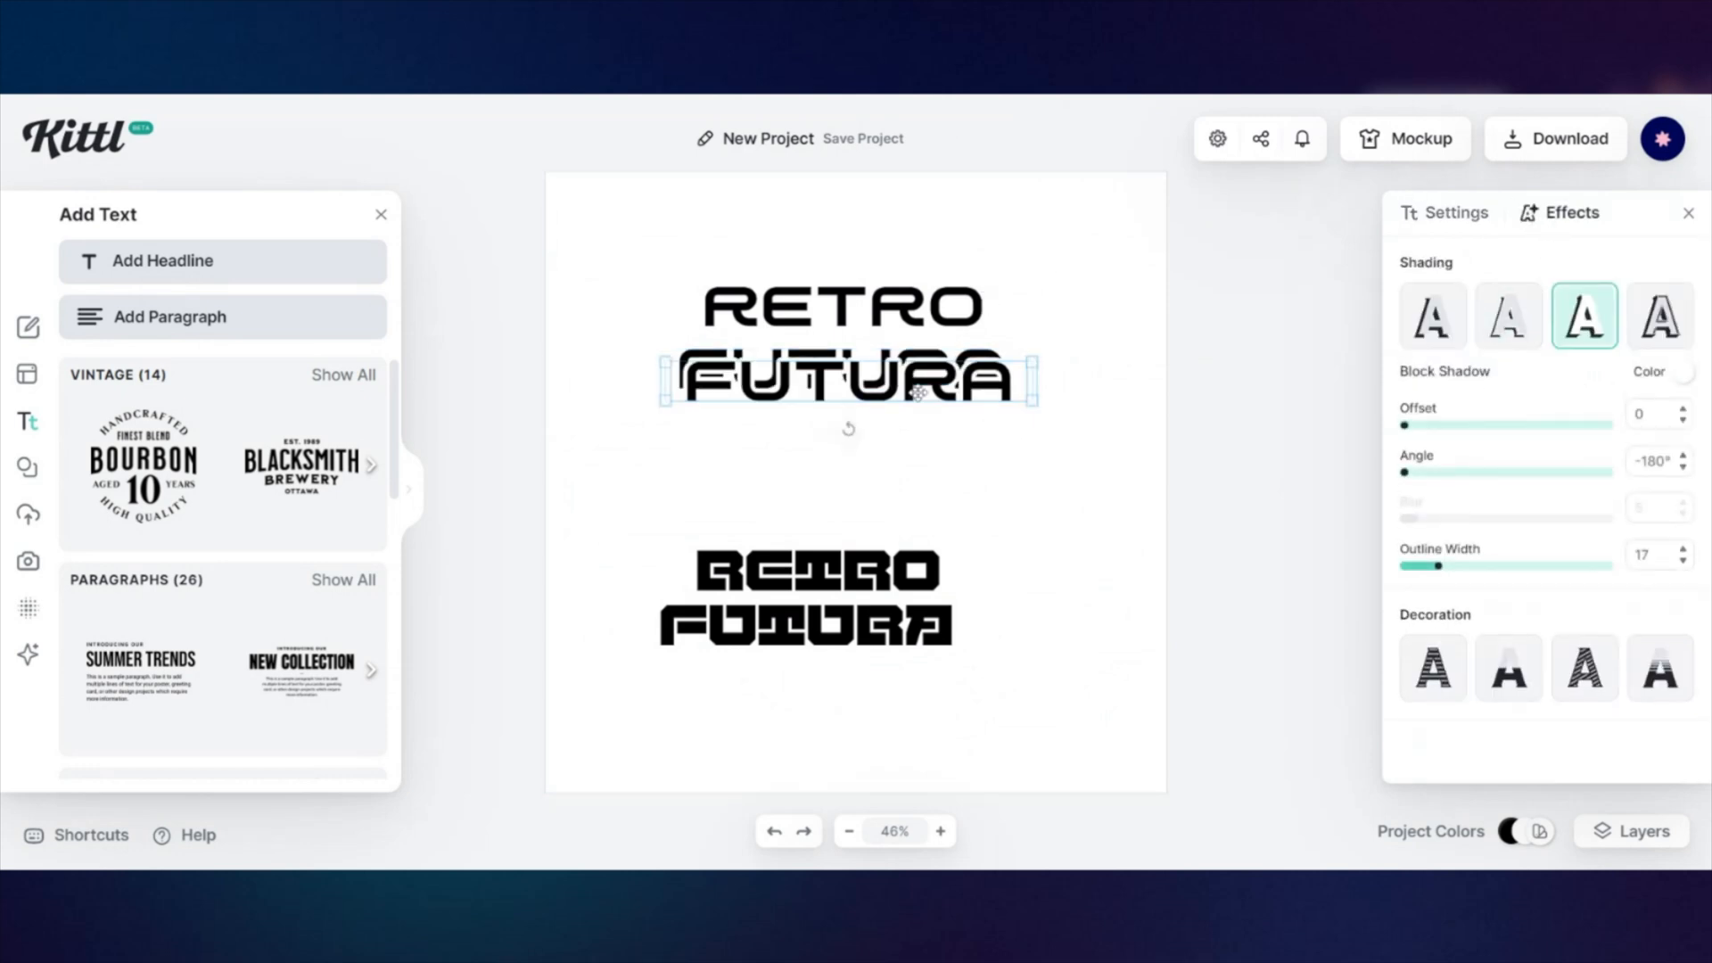
pyautogui.click(1454, 213)
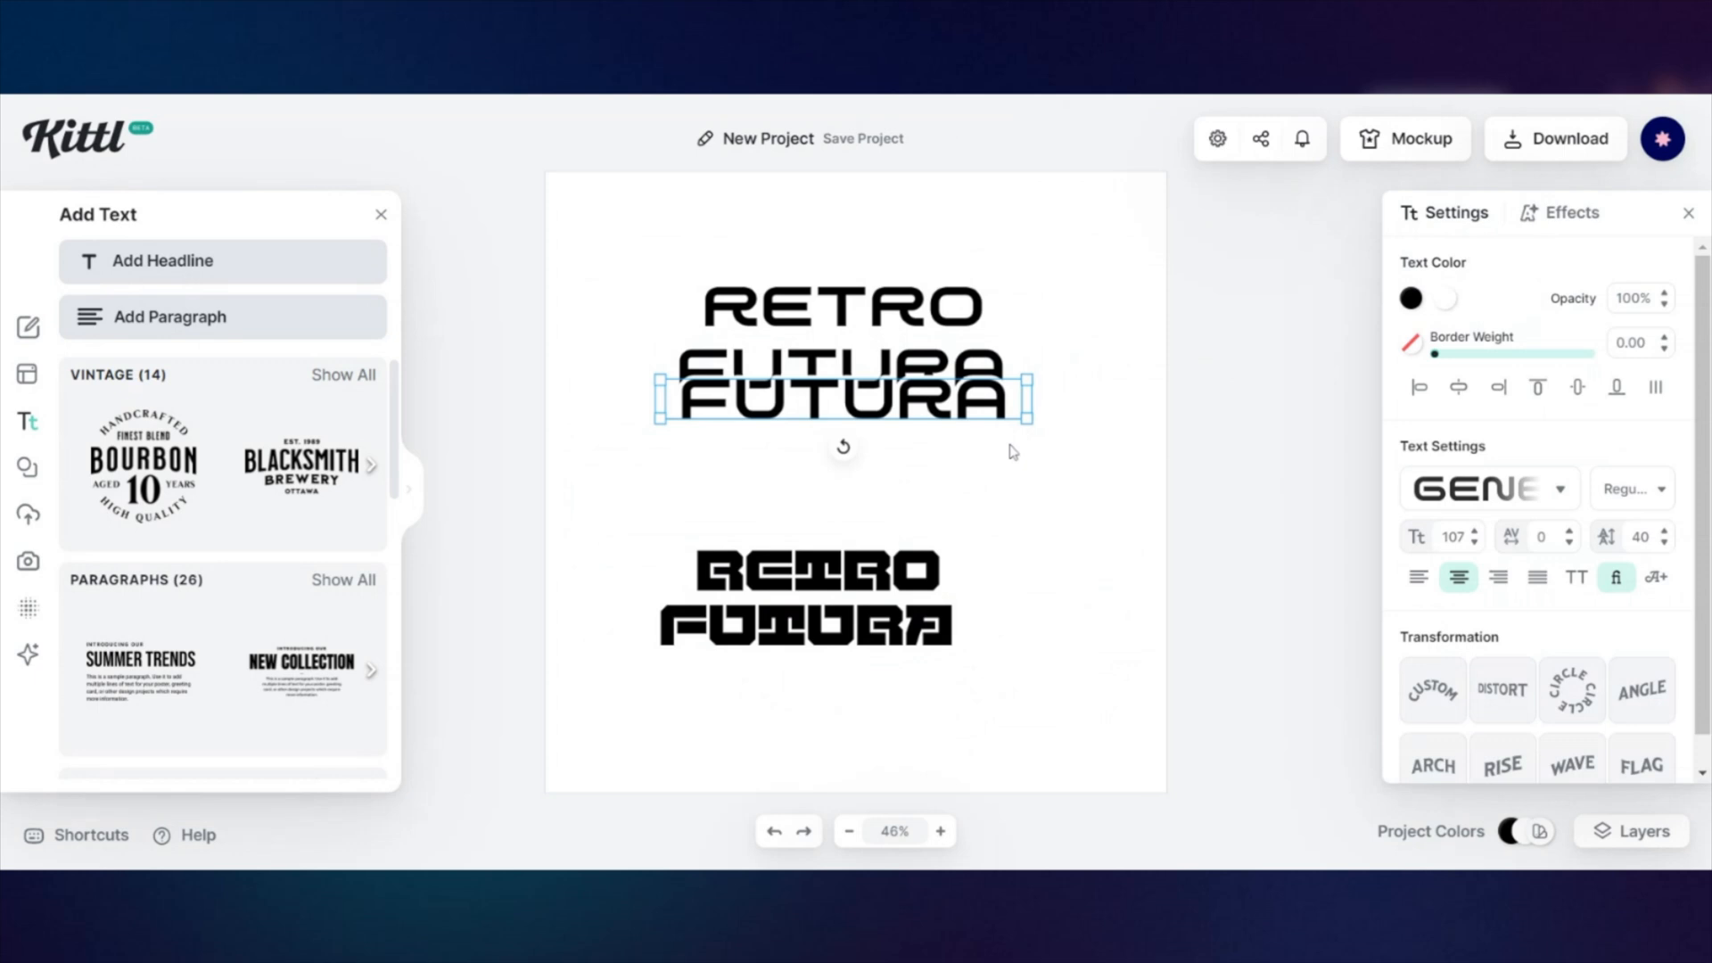
pyautogui.click(1570, 213)
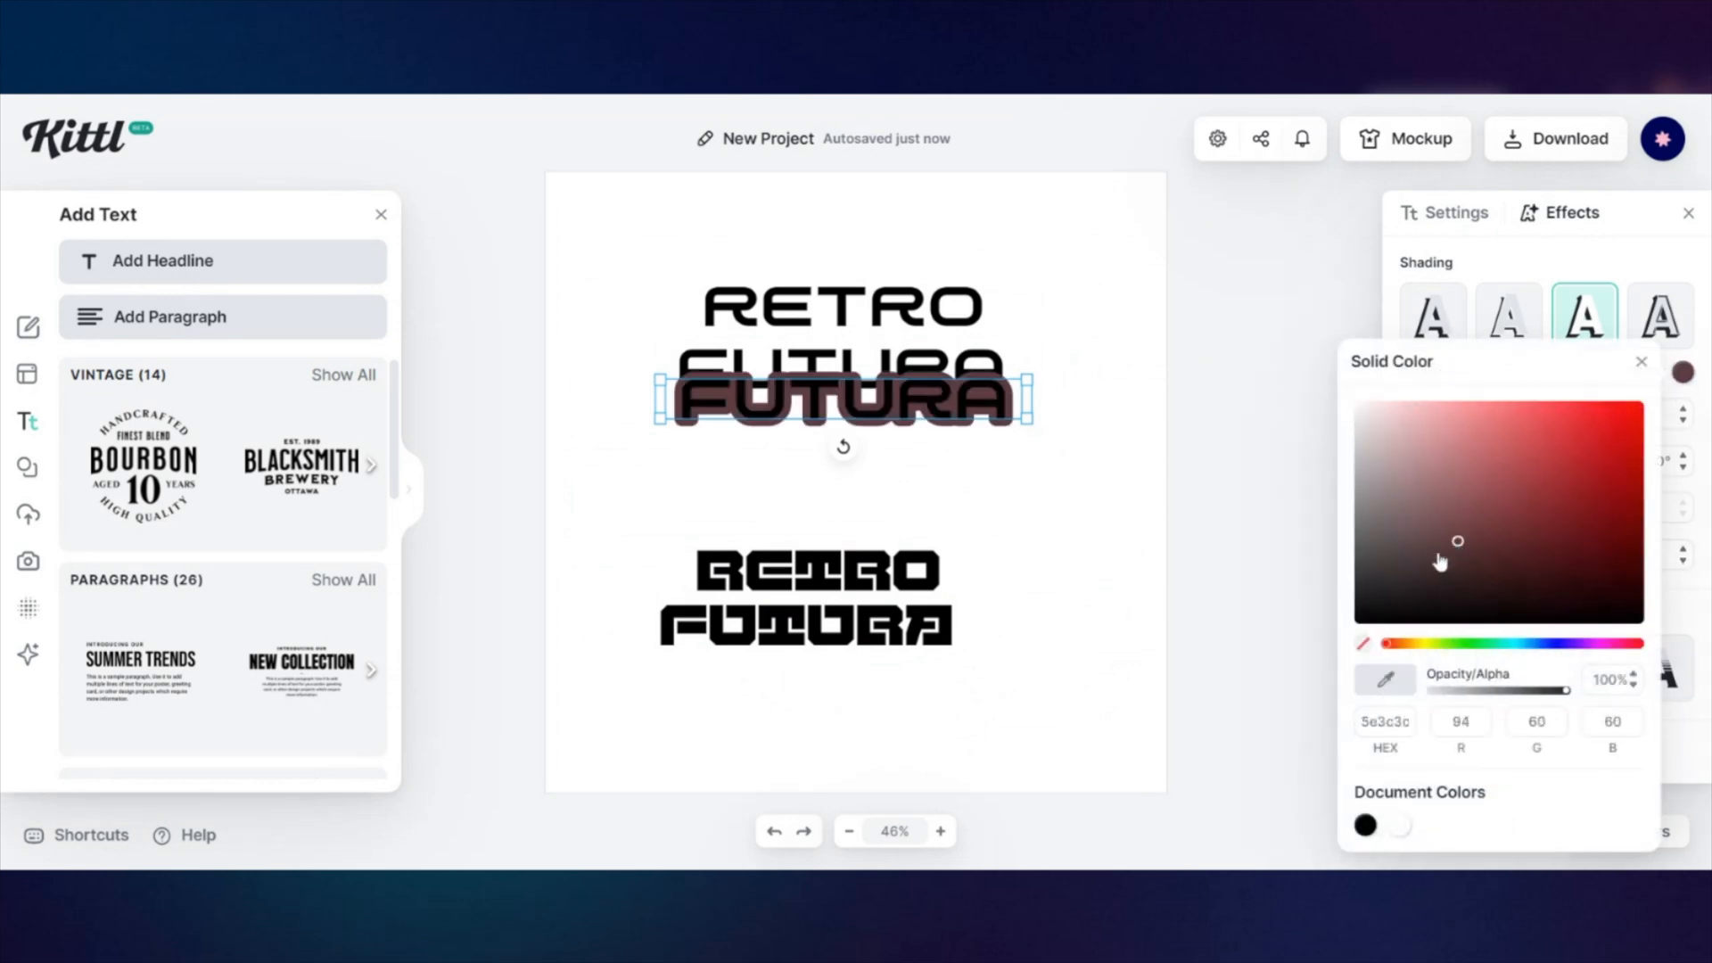
pyautogui.rightClick(840, 383)
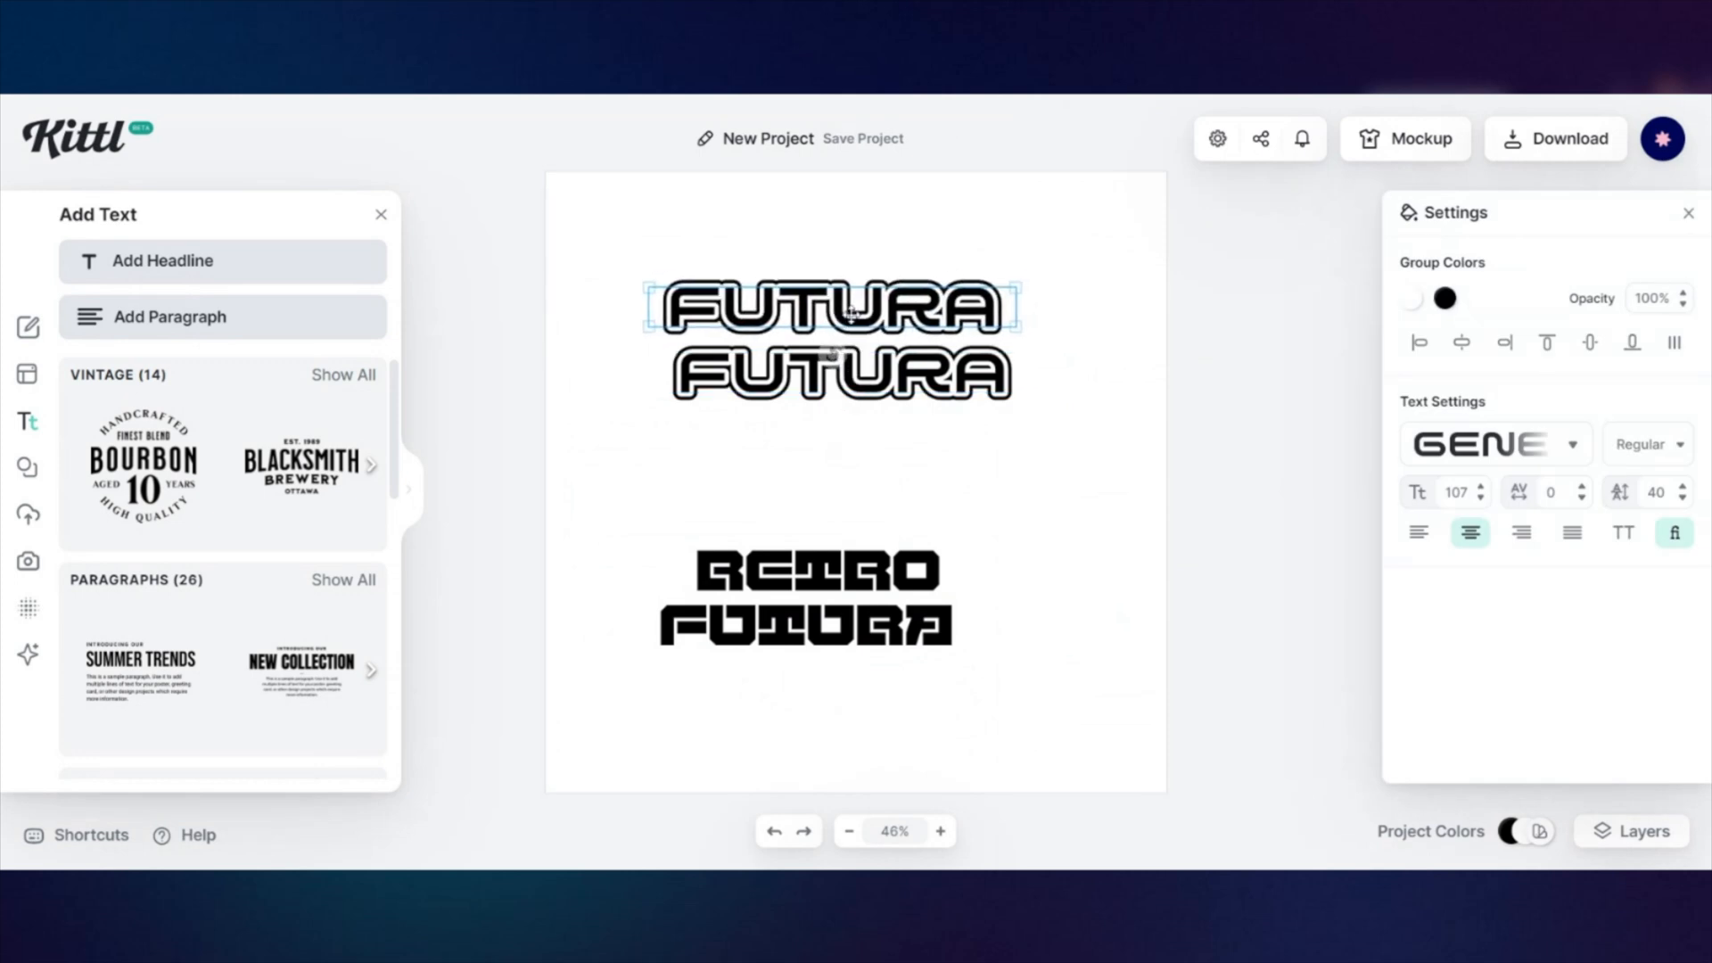
pyautogui.click(830, 306)
pyautogui.write('RETRO')
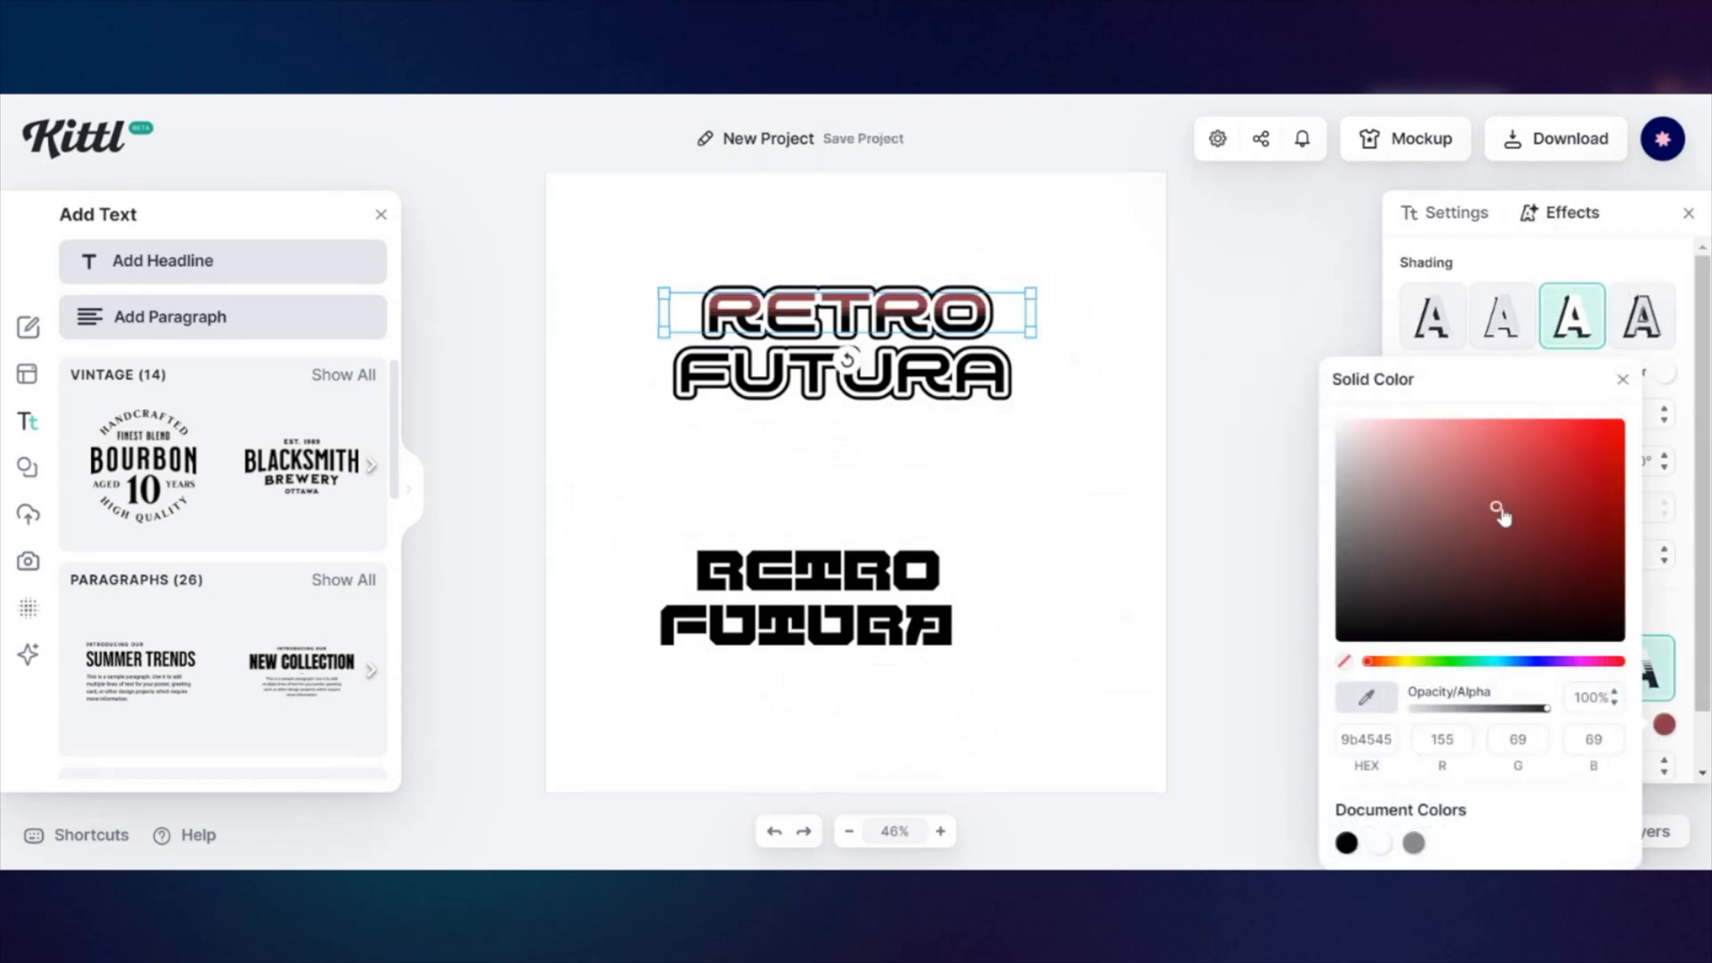
pyautogui.click(1231, 374)
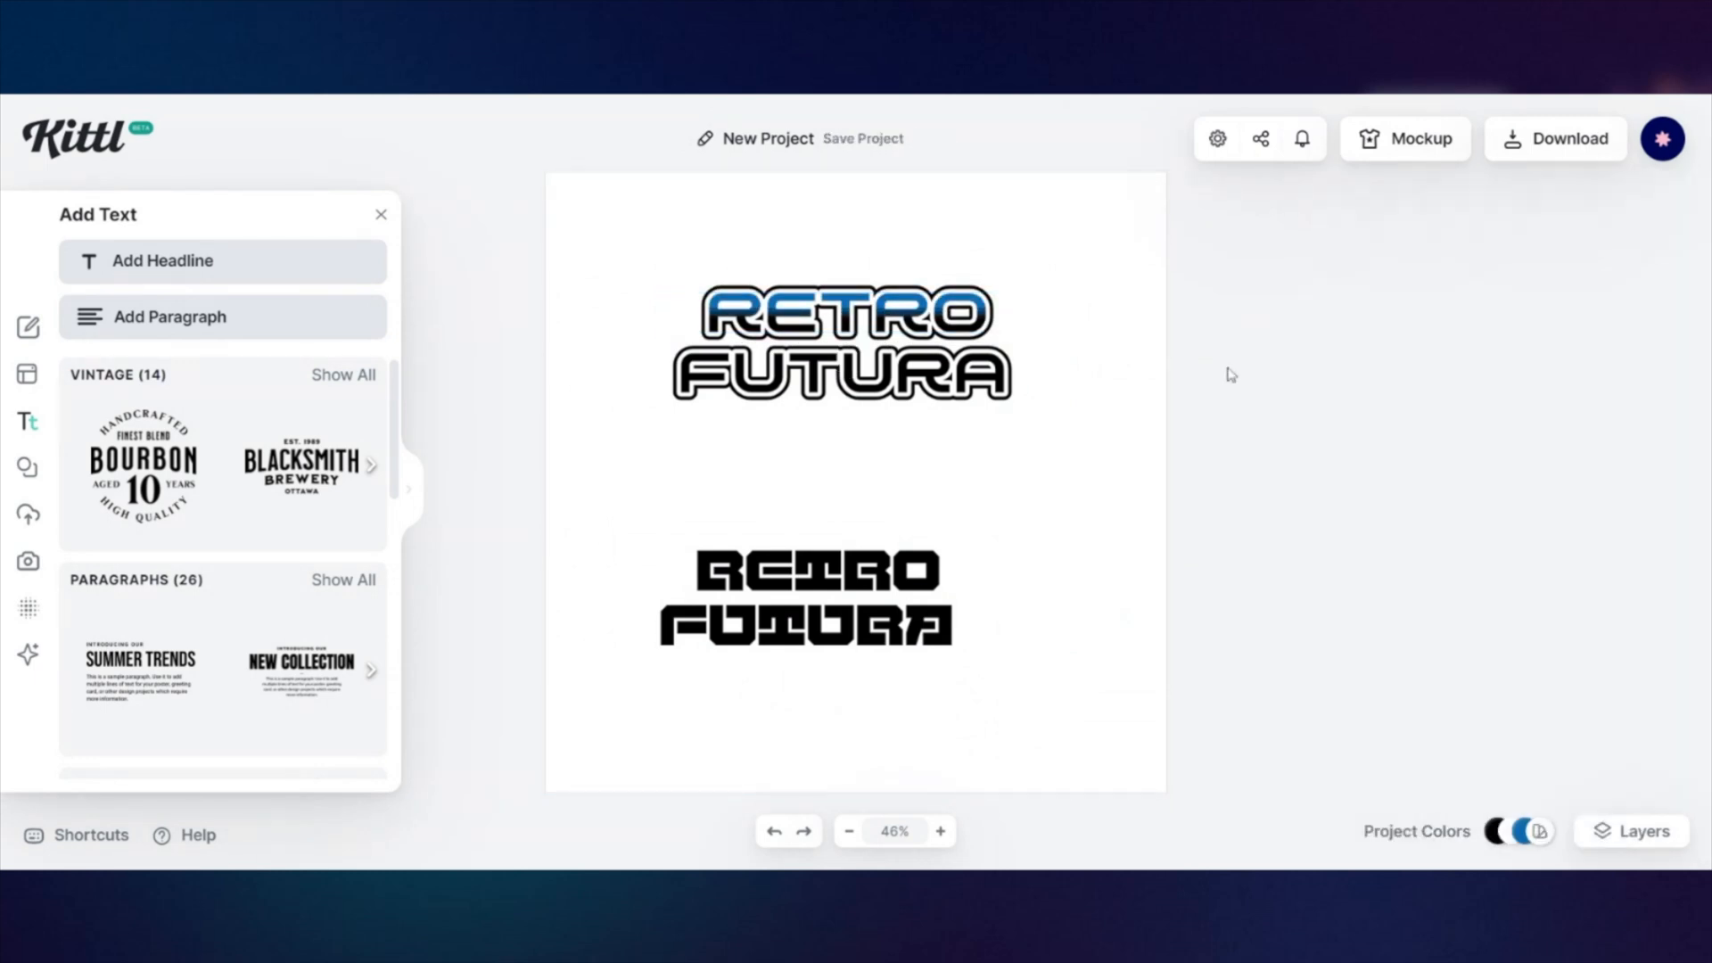
# - Outline the blocky RETRO and FUTURA words and add a small RF monogram beside them
pyautogui.click(813, 571)
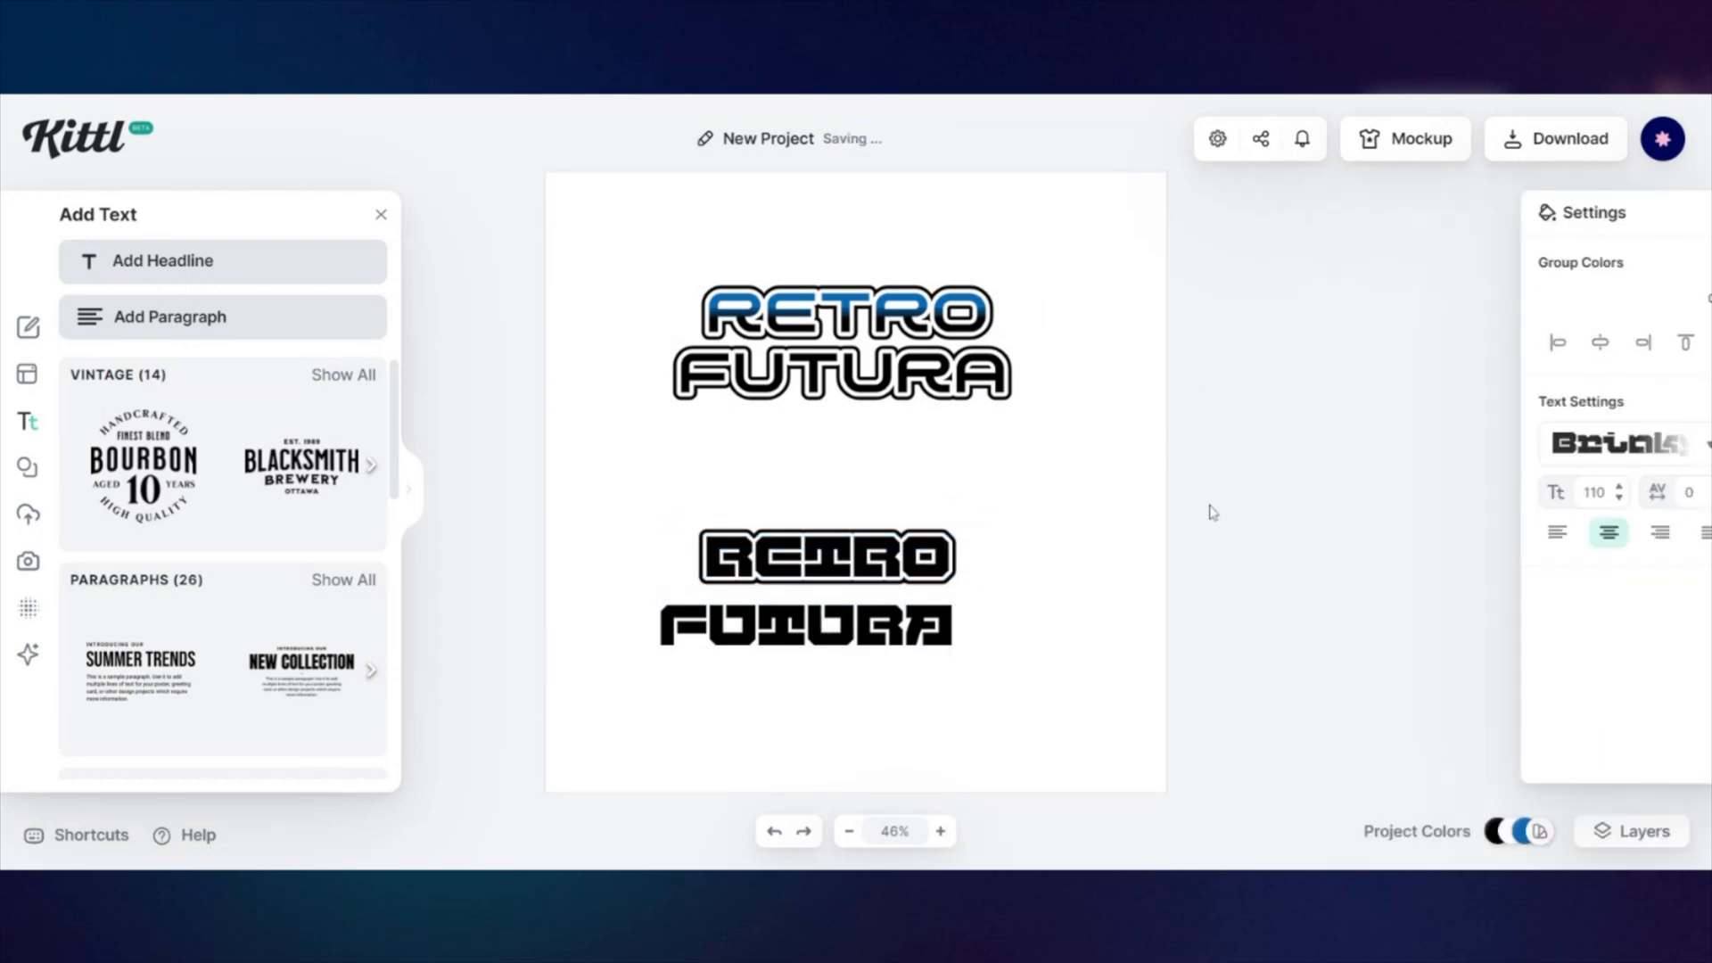
pyautogui.click(818, 628)
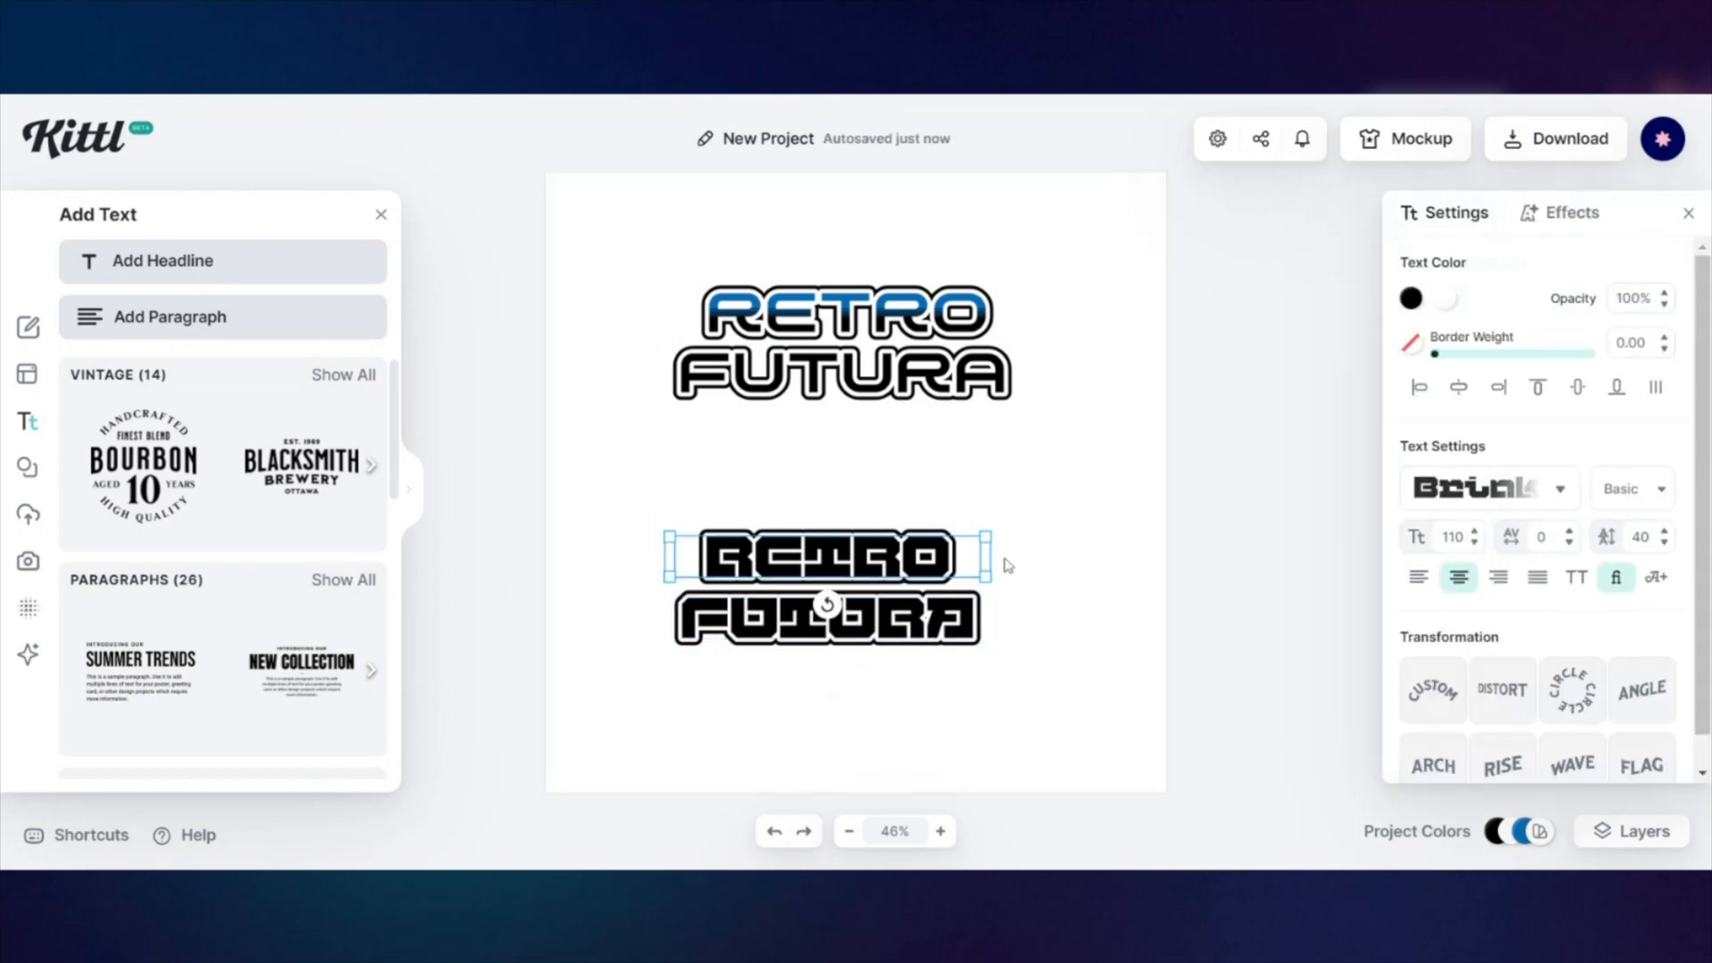
pyautogui.click(1021, 500)
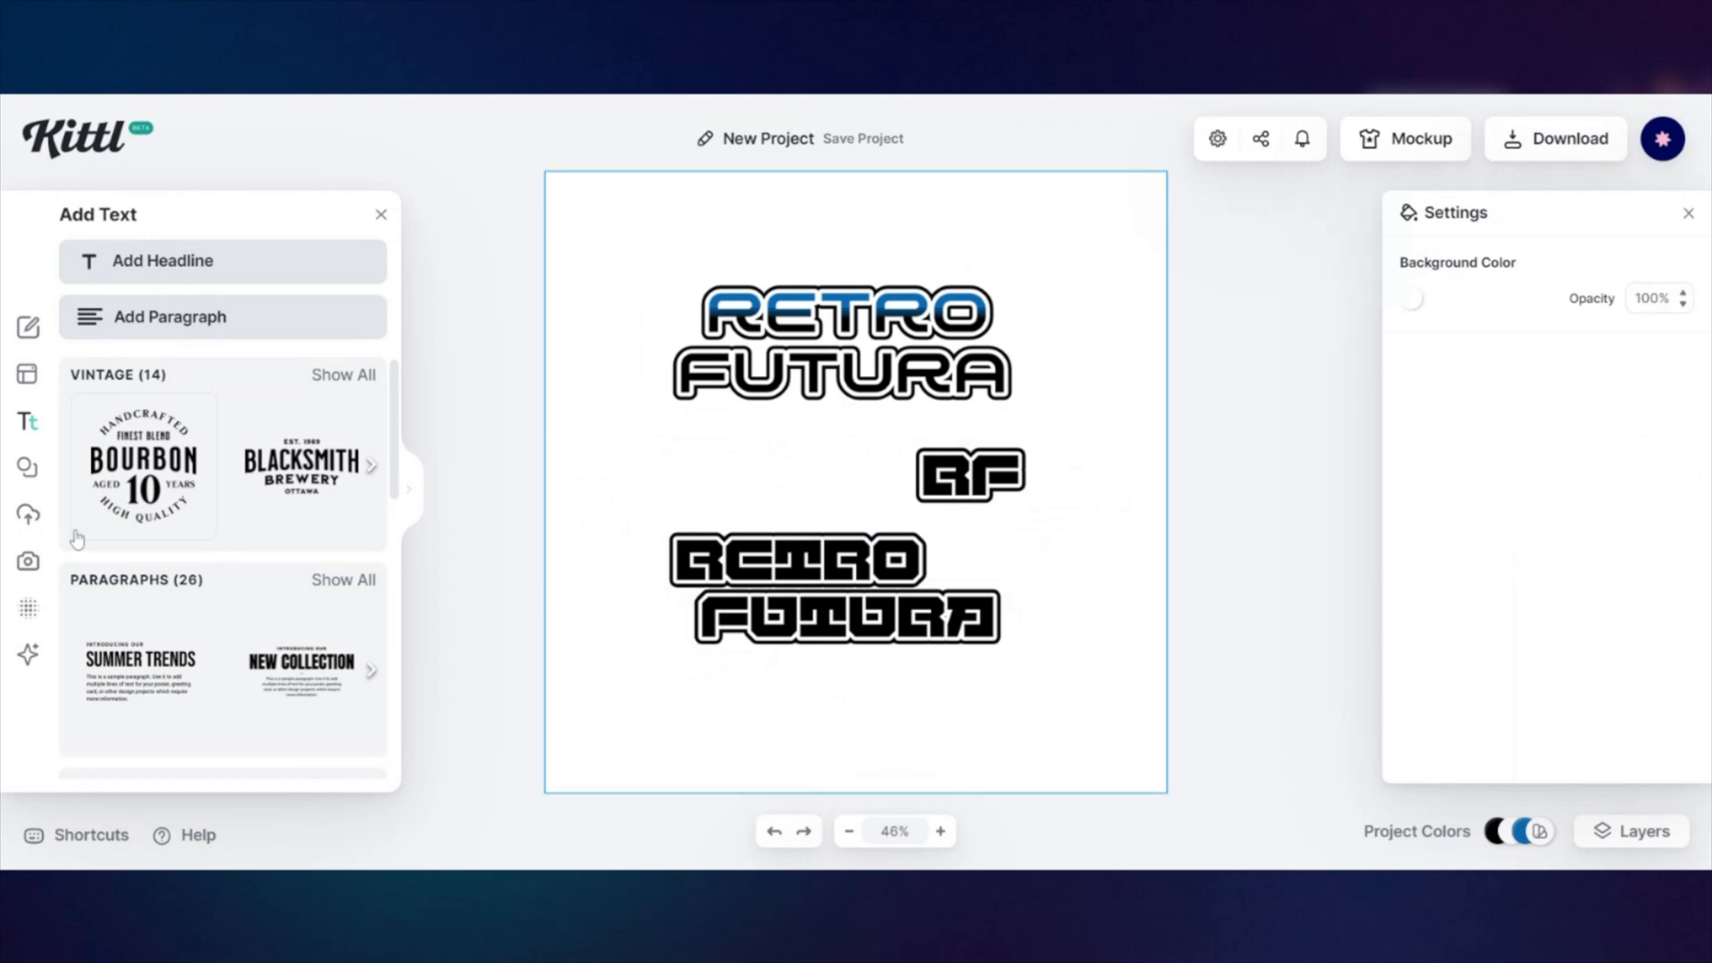
pyautogui.click(27, 467)
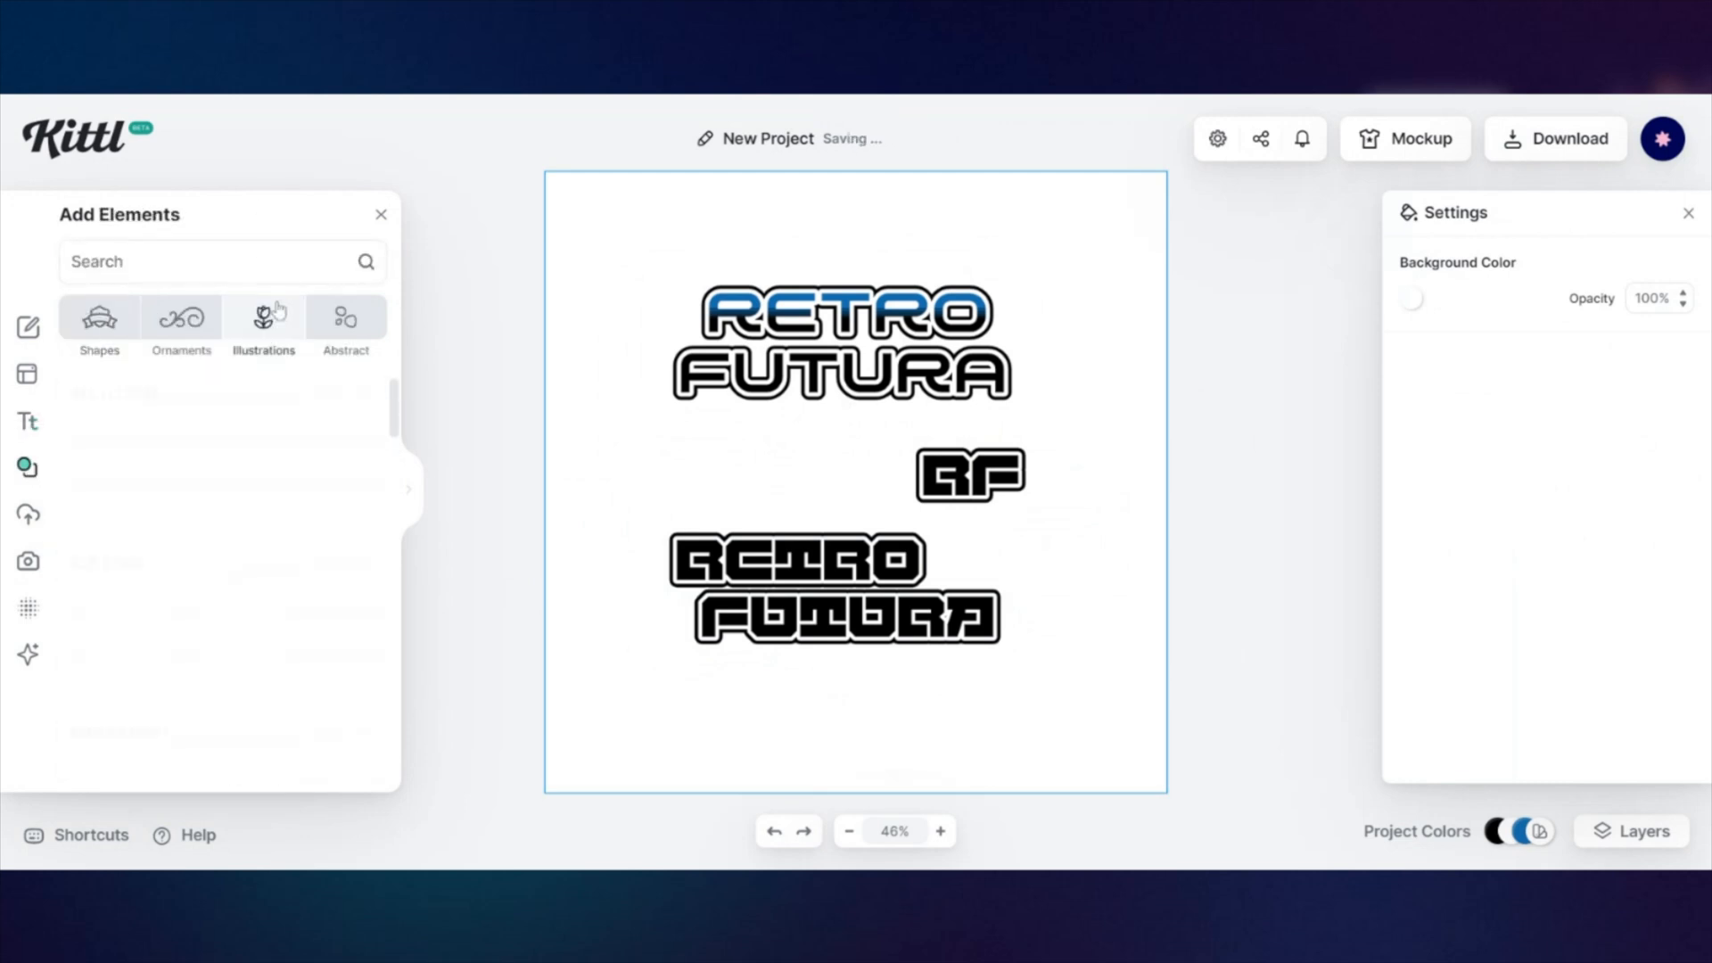
# - From Elements > Abstract > Y2K, add a globe, starry orbit ring and sparkle star
pyautogui.click(345, 317)
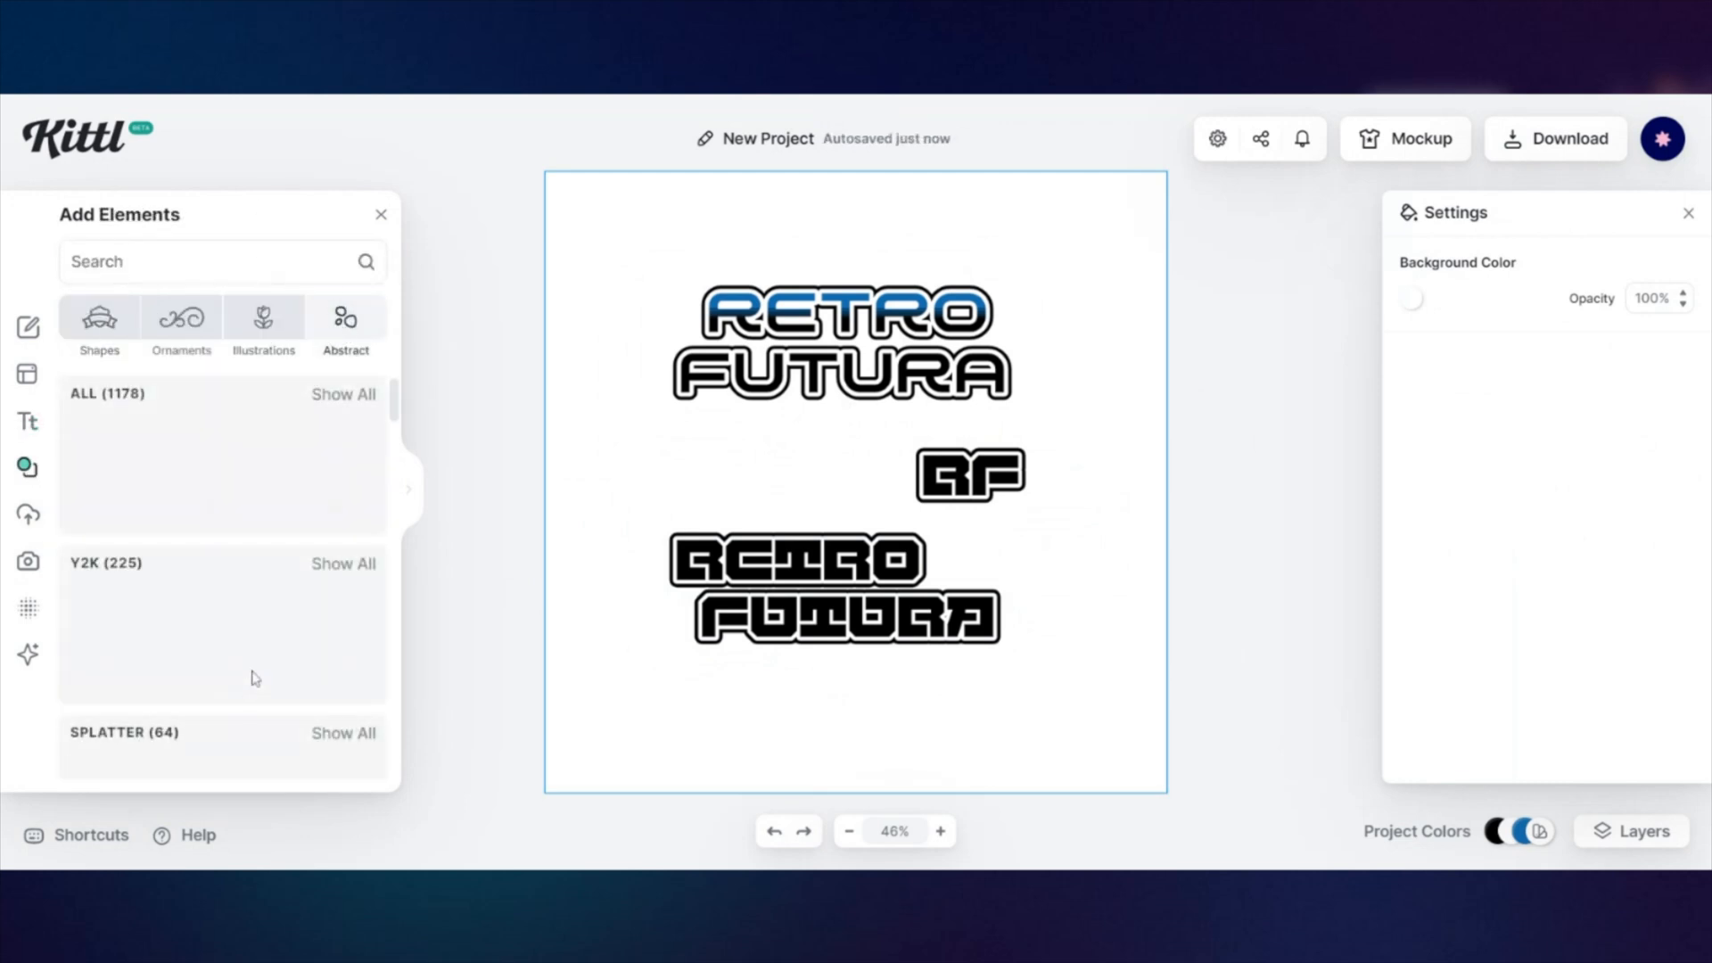
pyautogui.click(342, 563)
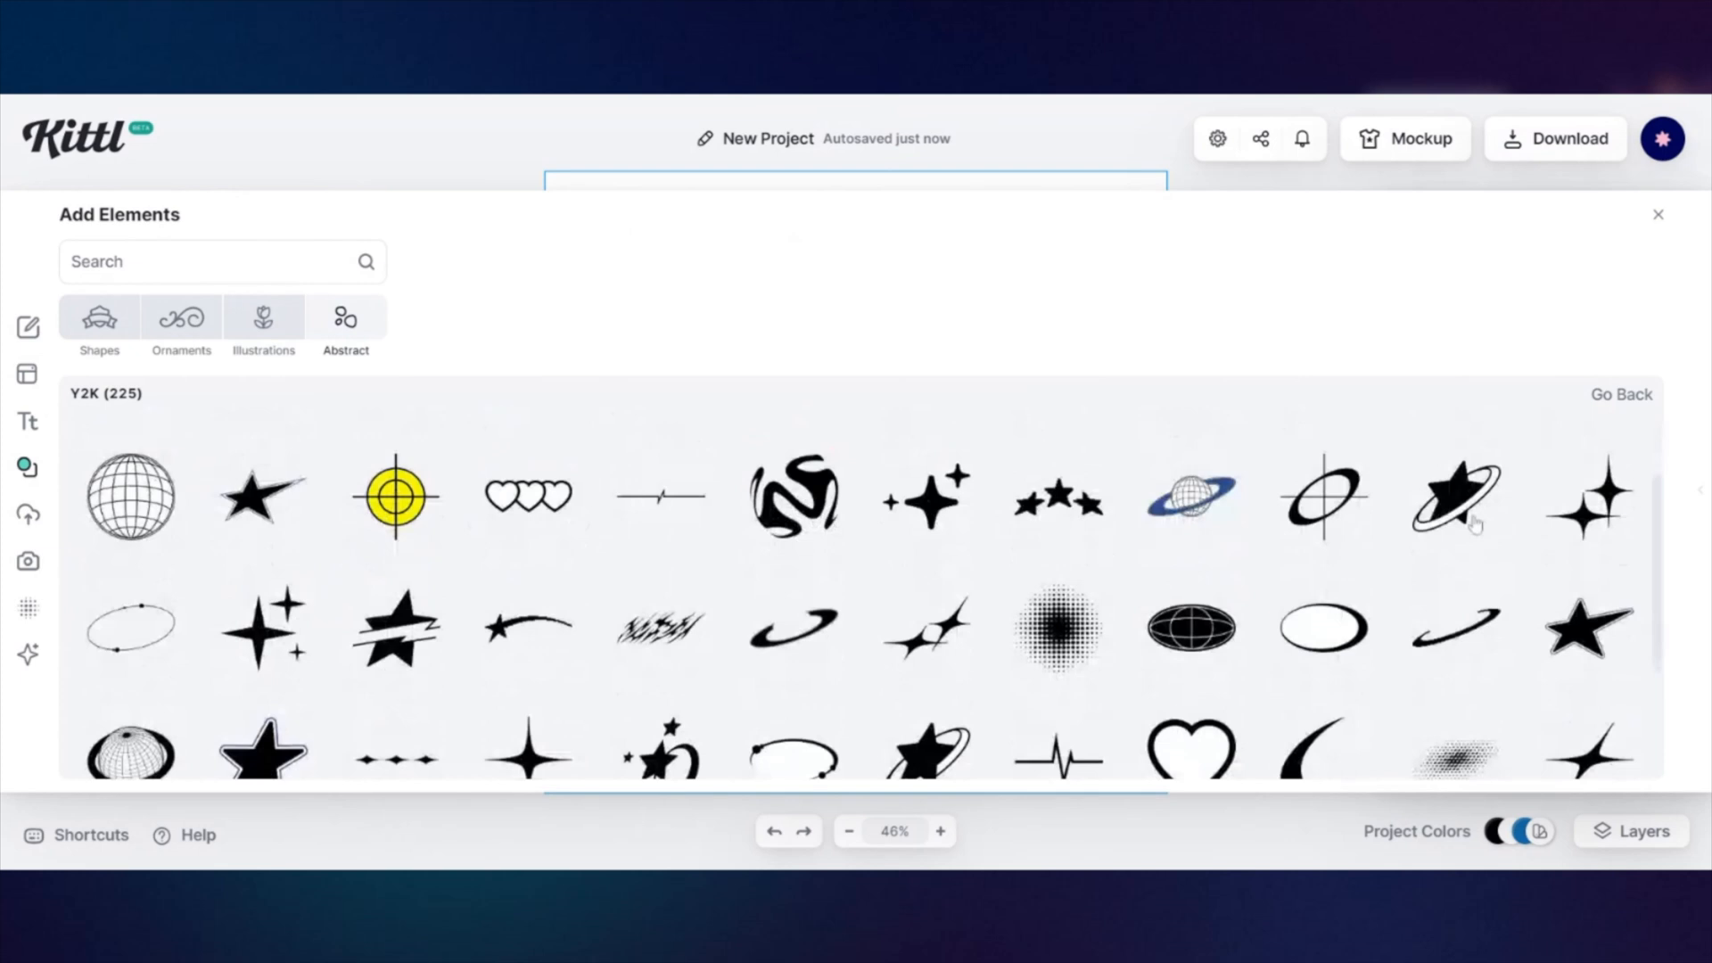
pyautogui.scroll(-3)
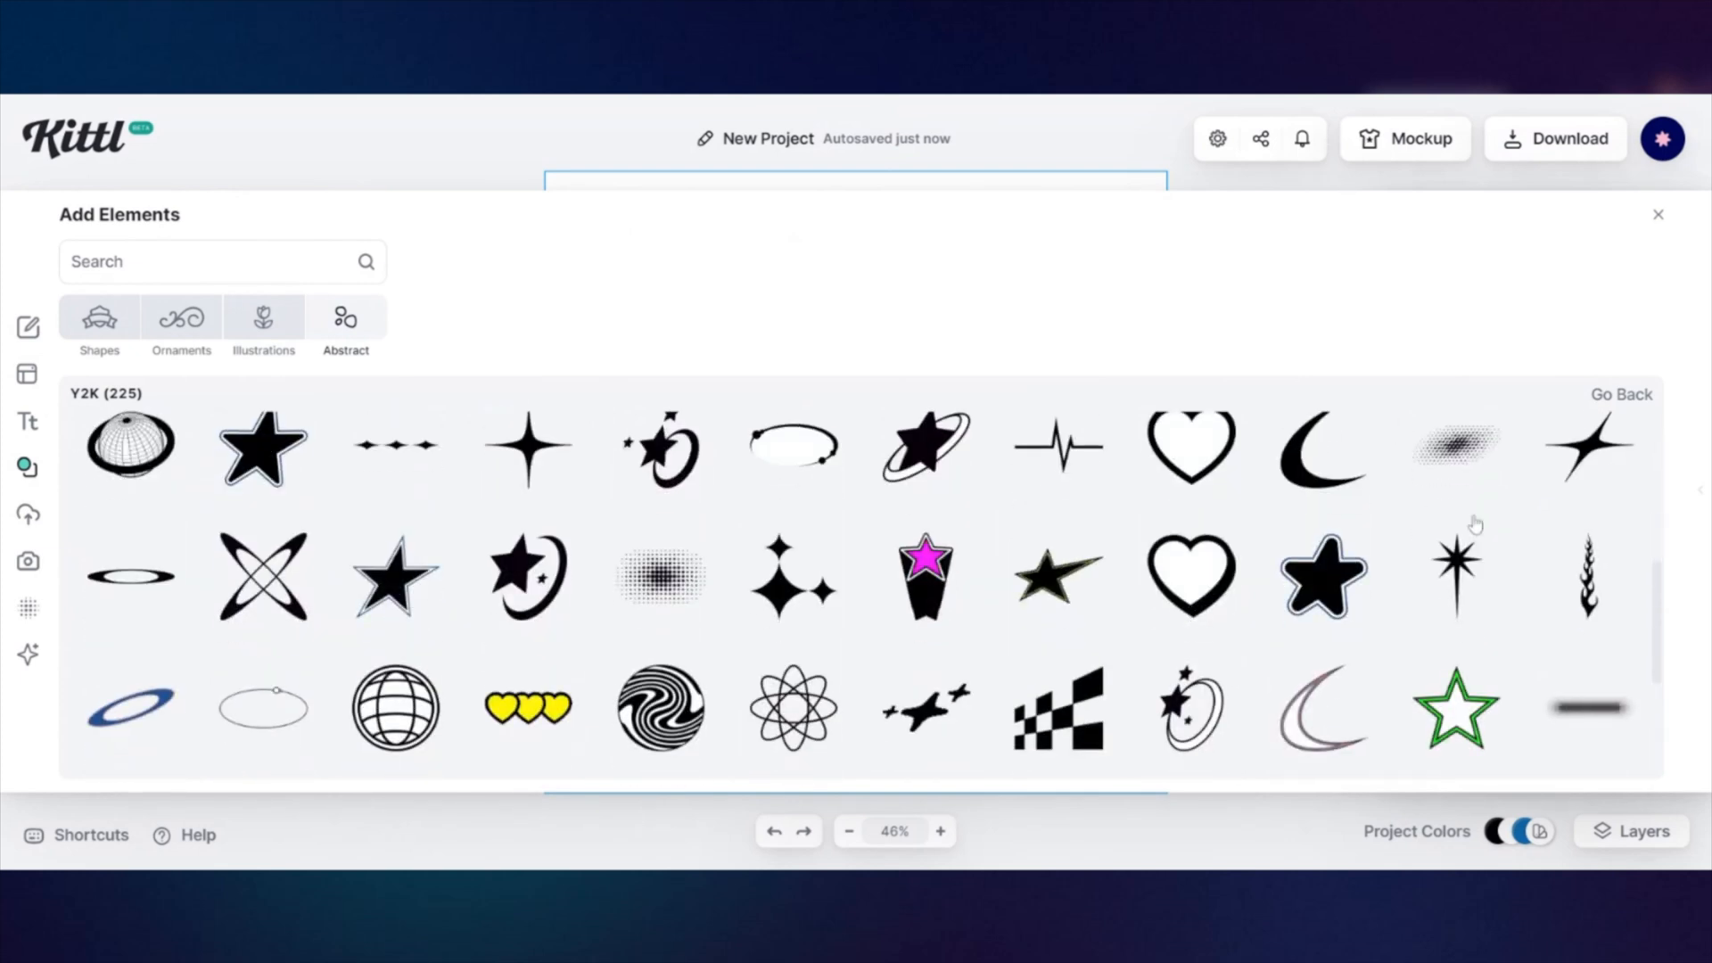
pyautogui.scroll(-3)
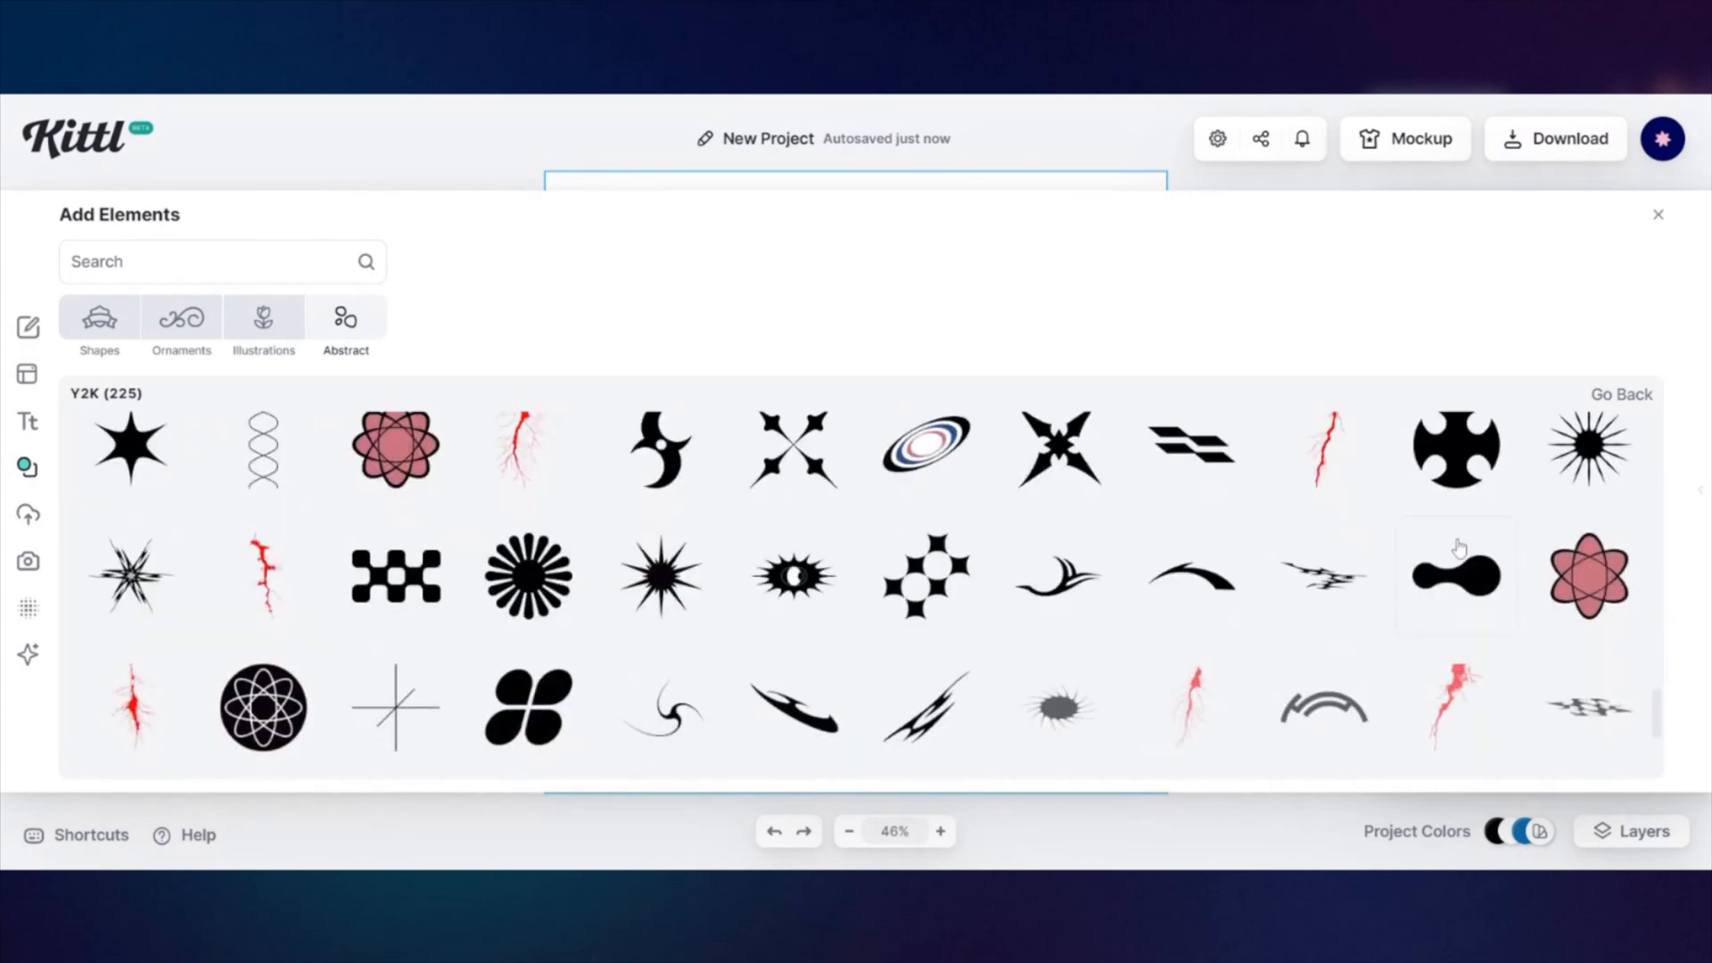
pyautogui.scroll(-3)
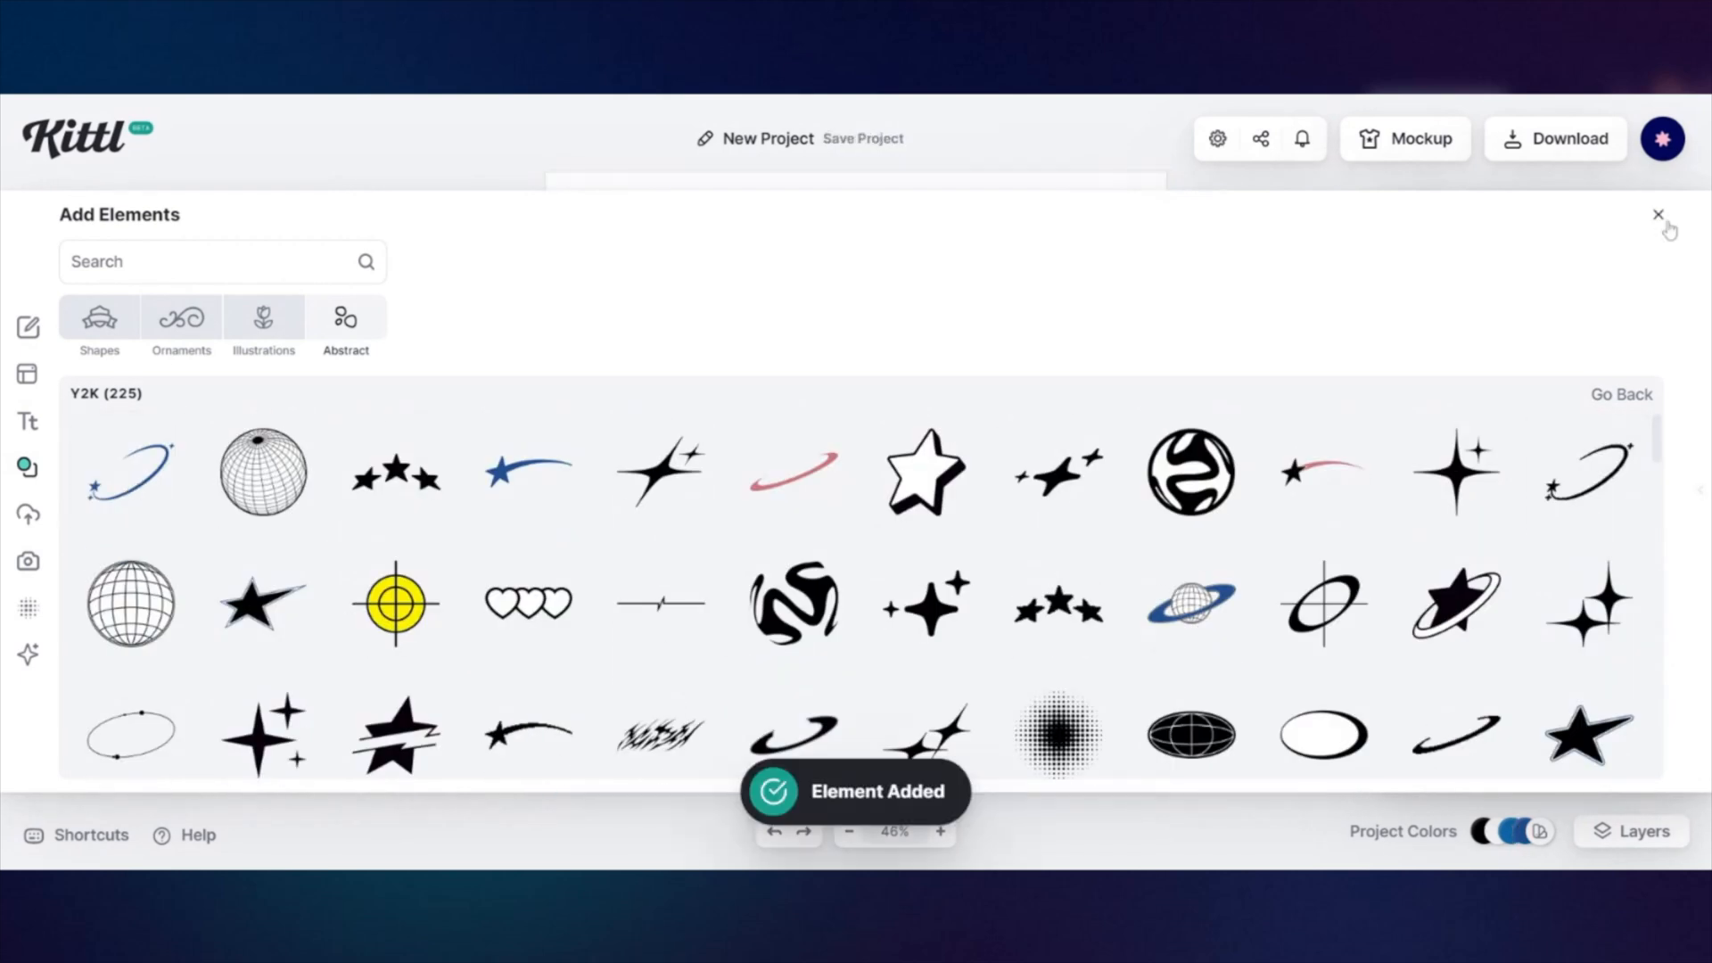
pyautogui.scroll(-3)
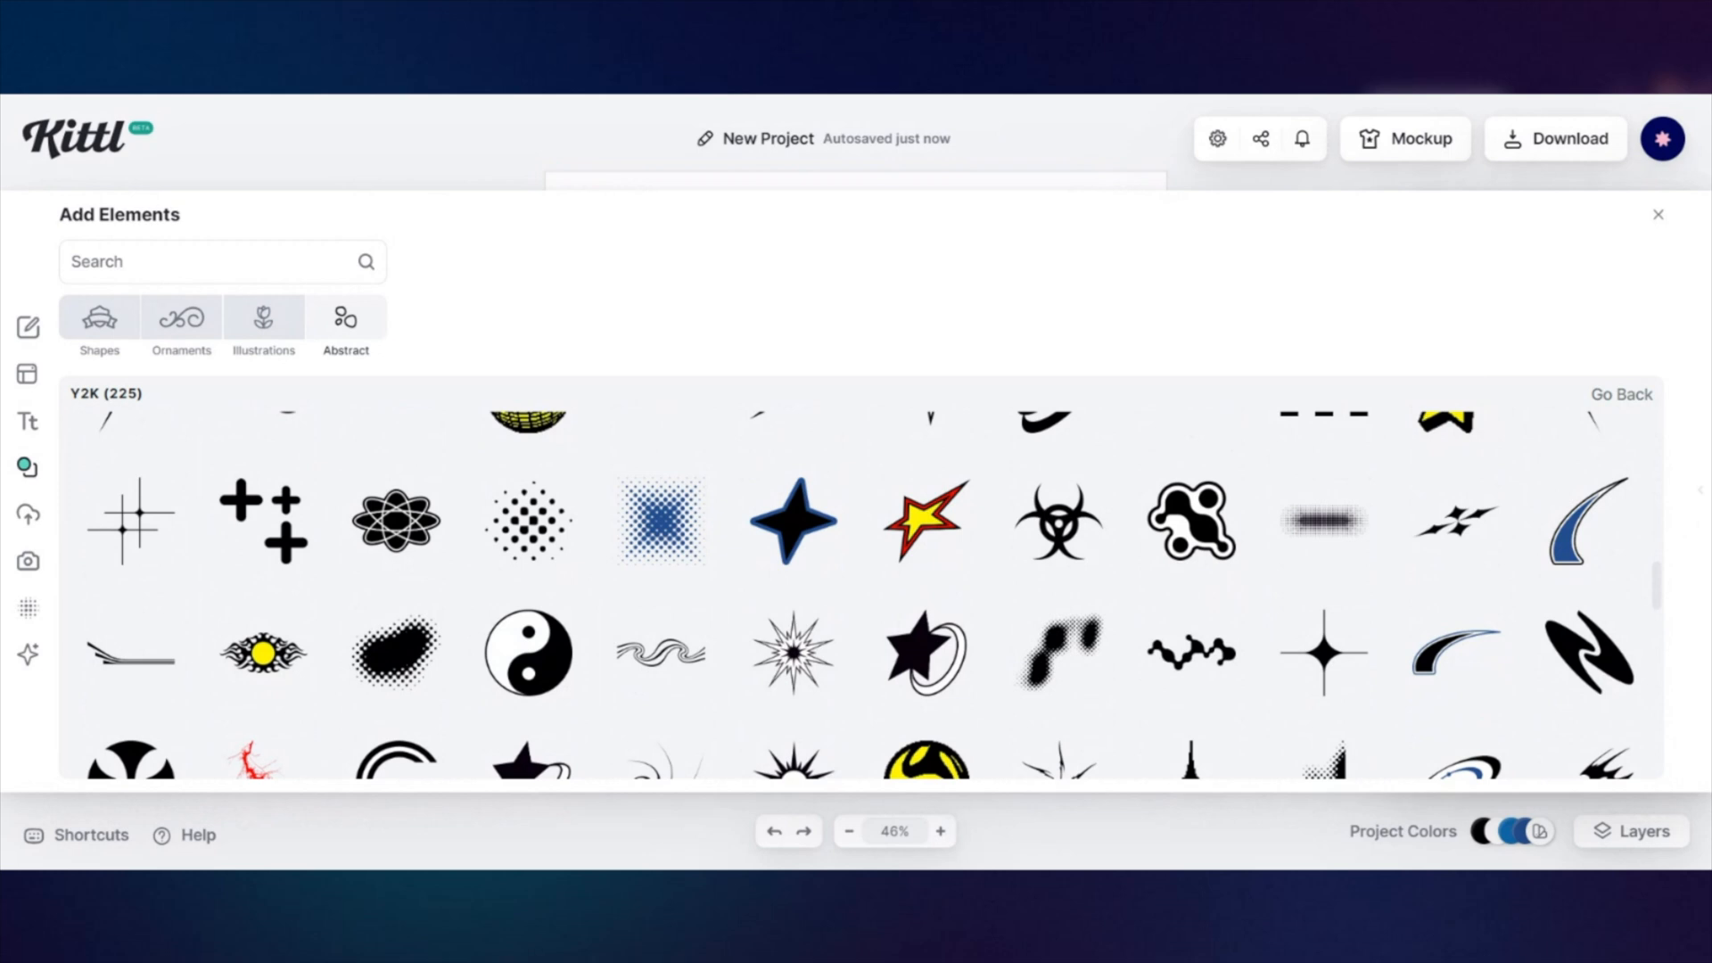
pyautogui.scroll(3)
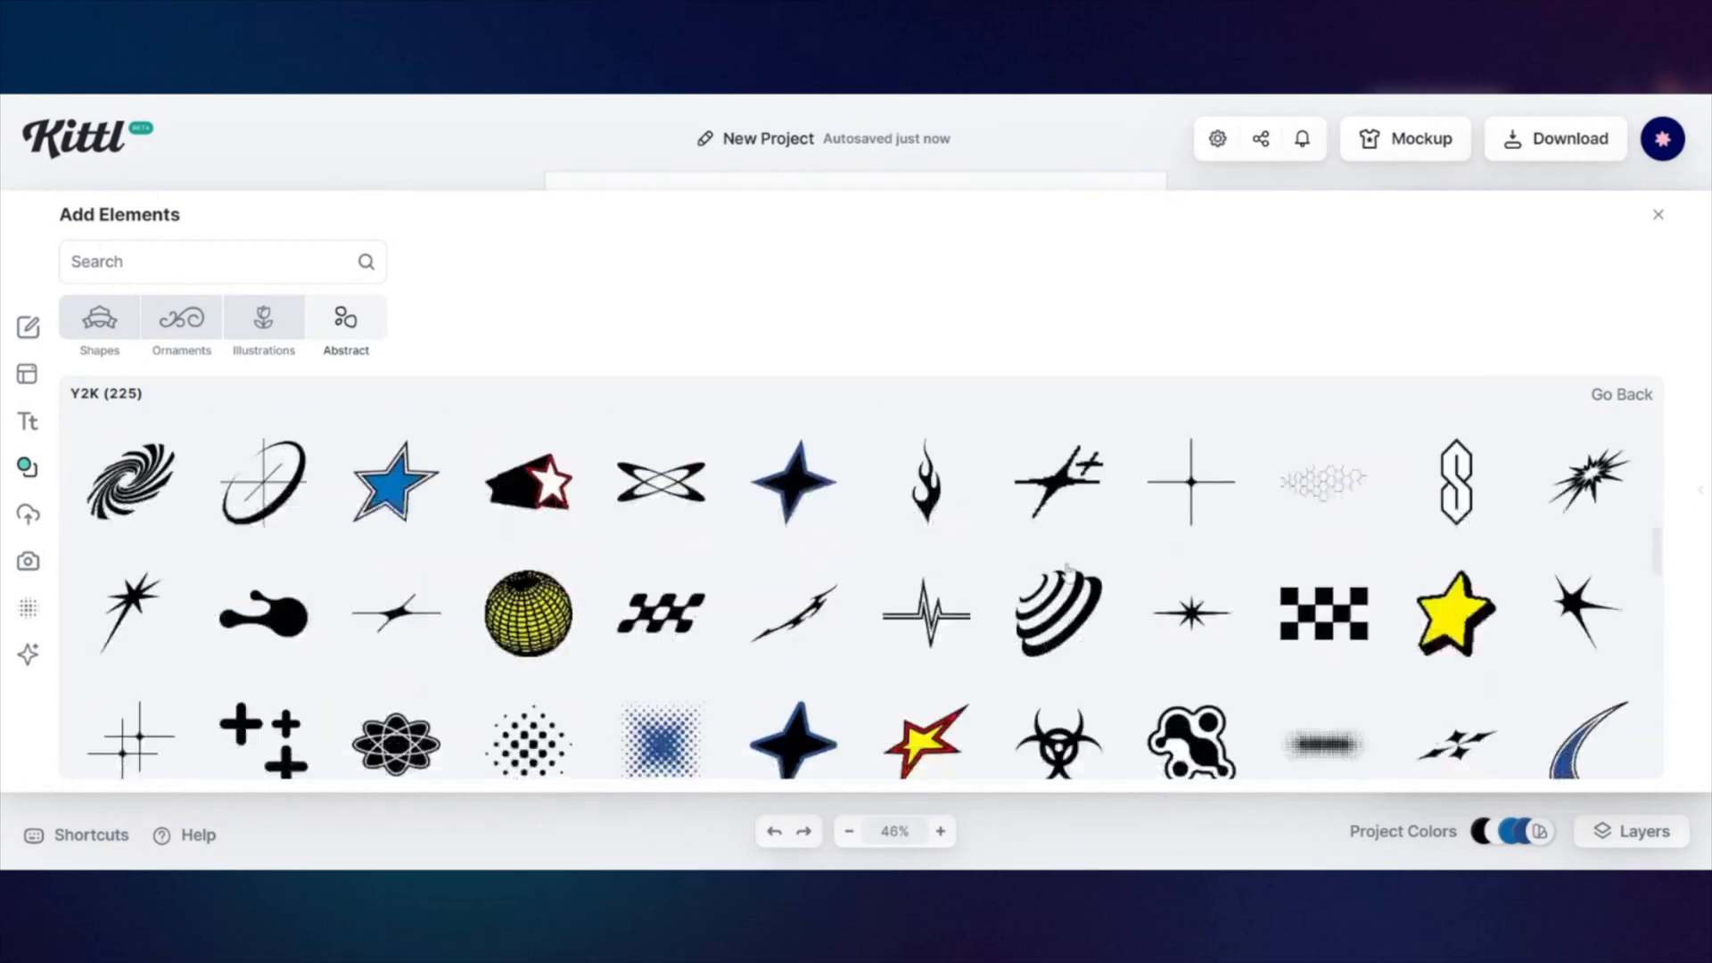
pyautogui.scroll(-3)
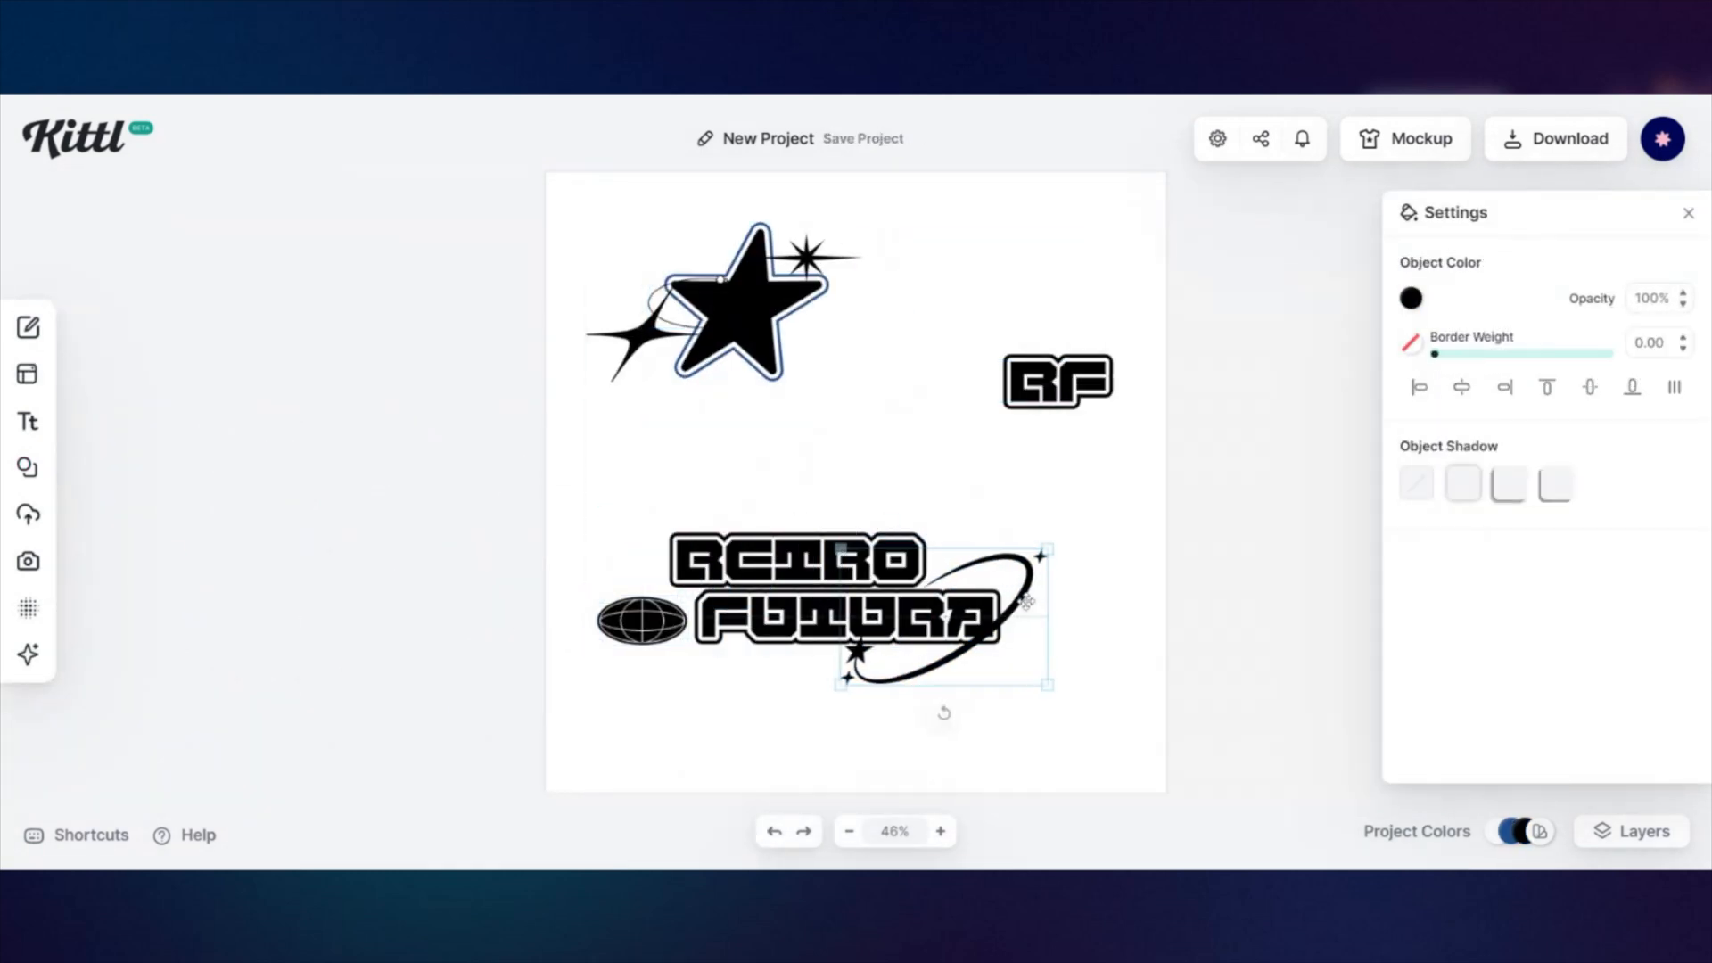
# - Set the globe's border weight and combine globe, heart and text into logo and RF badges
pyautogui.click(808, 560)
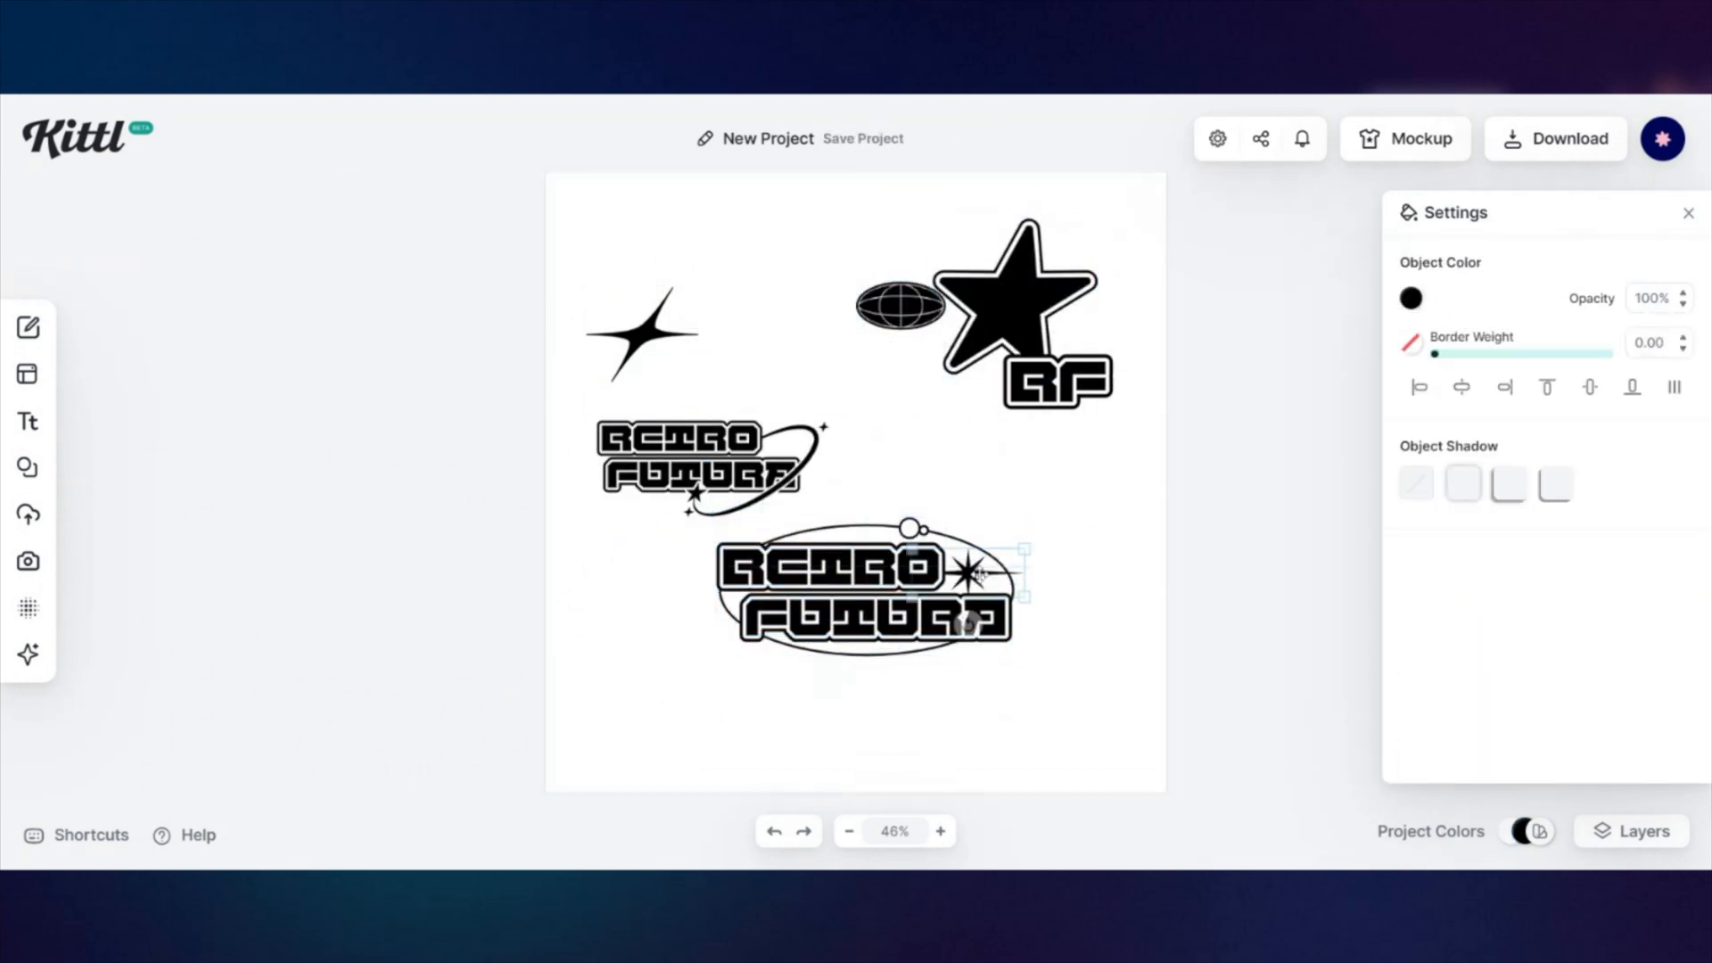
pyautogui.click(1412, 297)
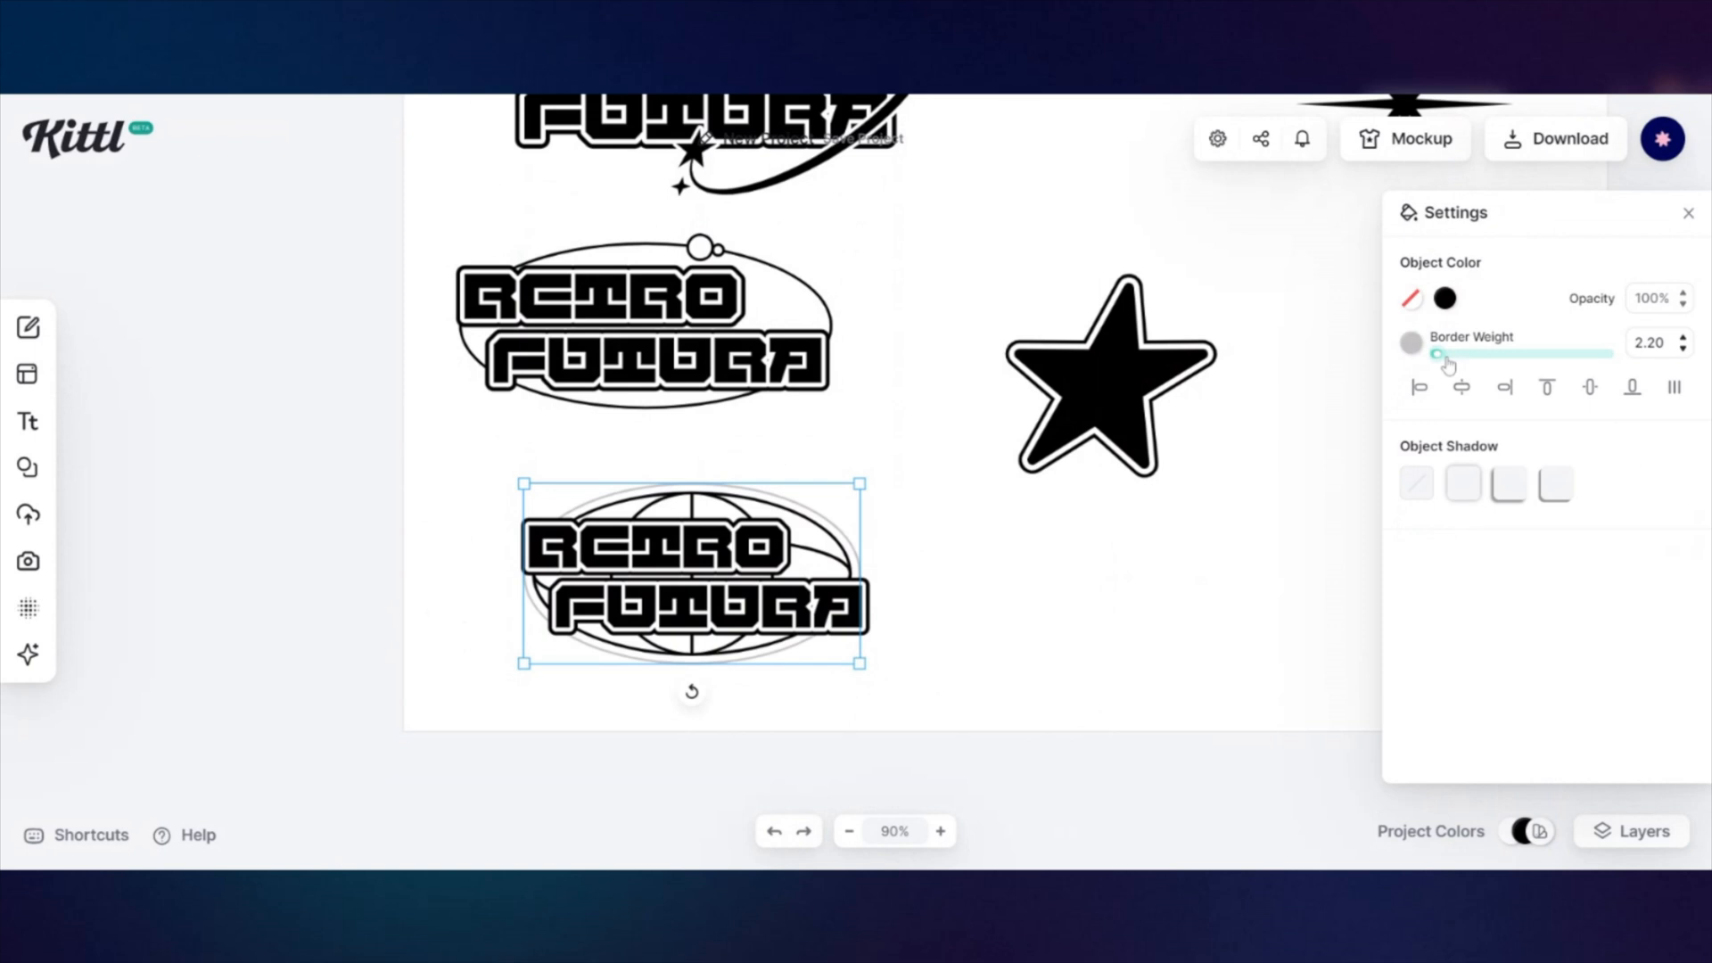
pyautogui.click(1583, 315)
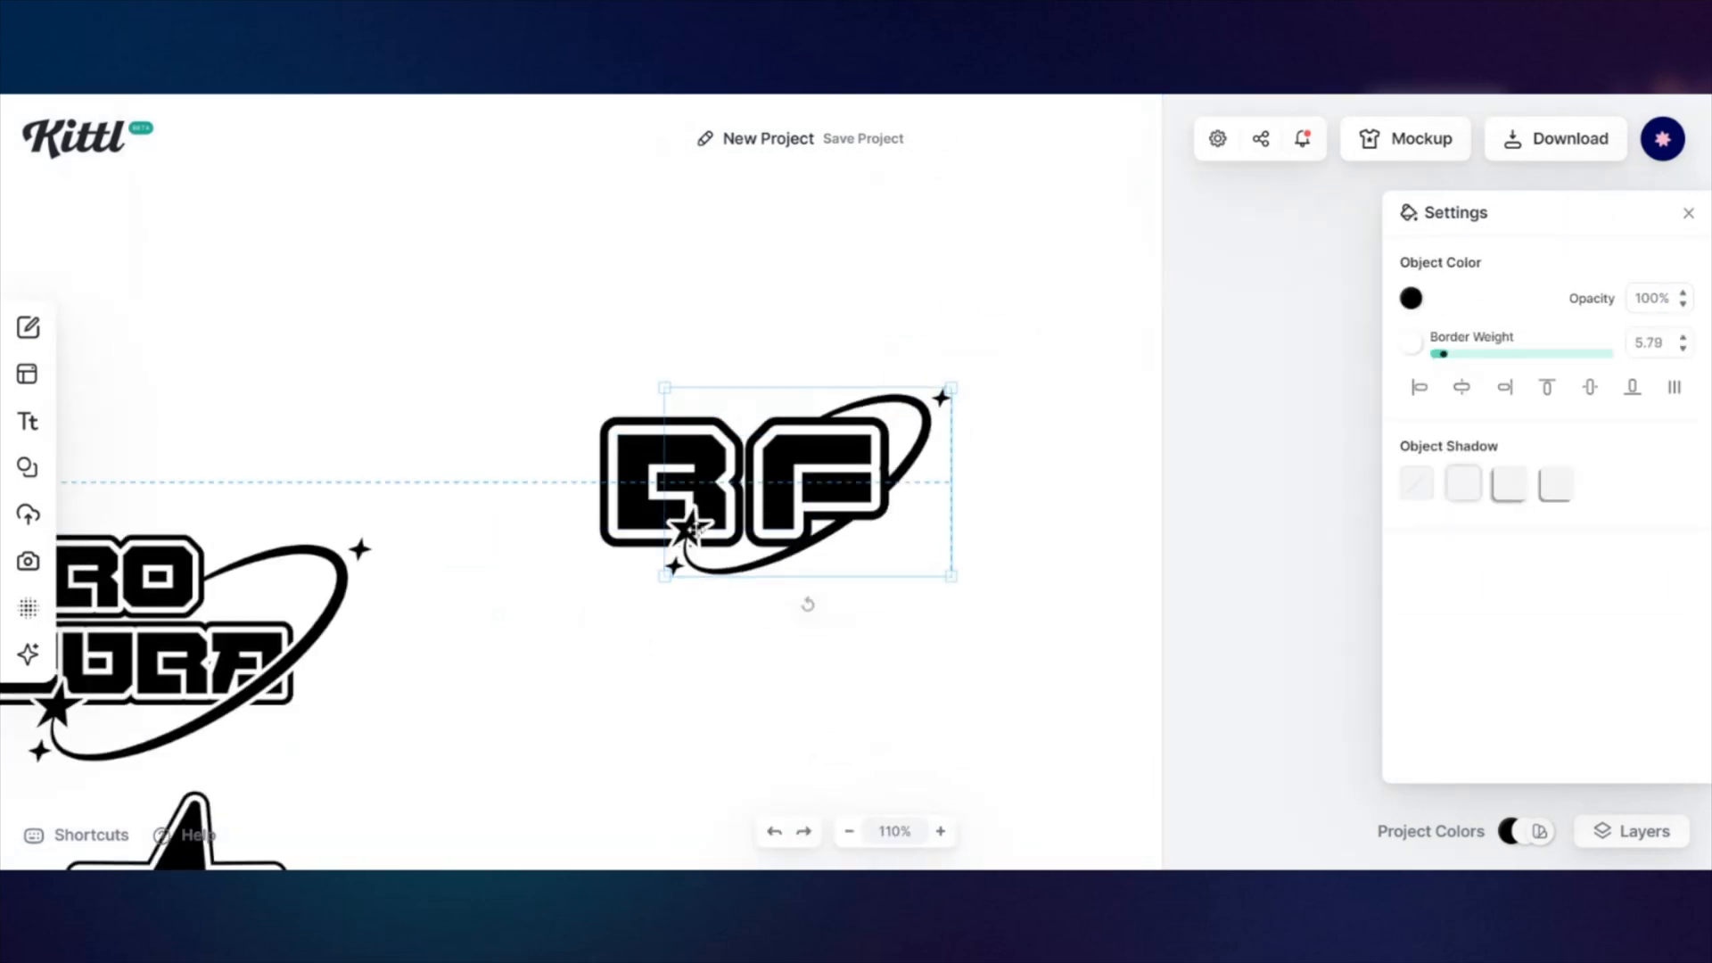
pyautogui.click(28, 467)
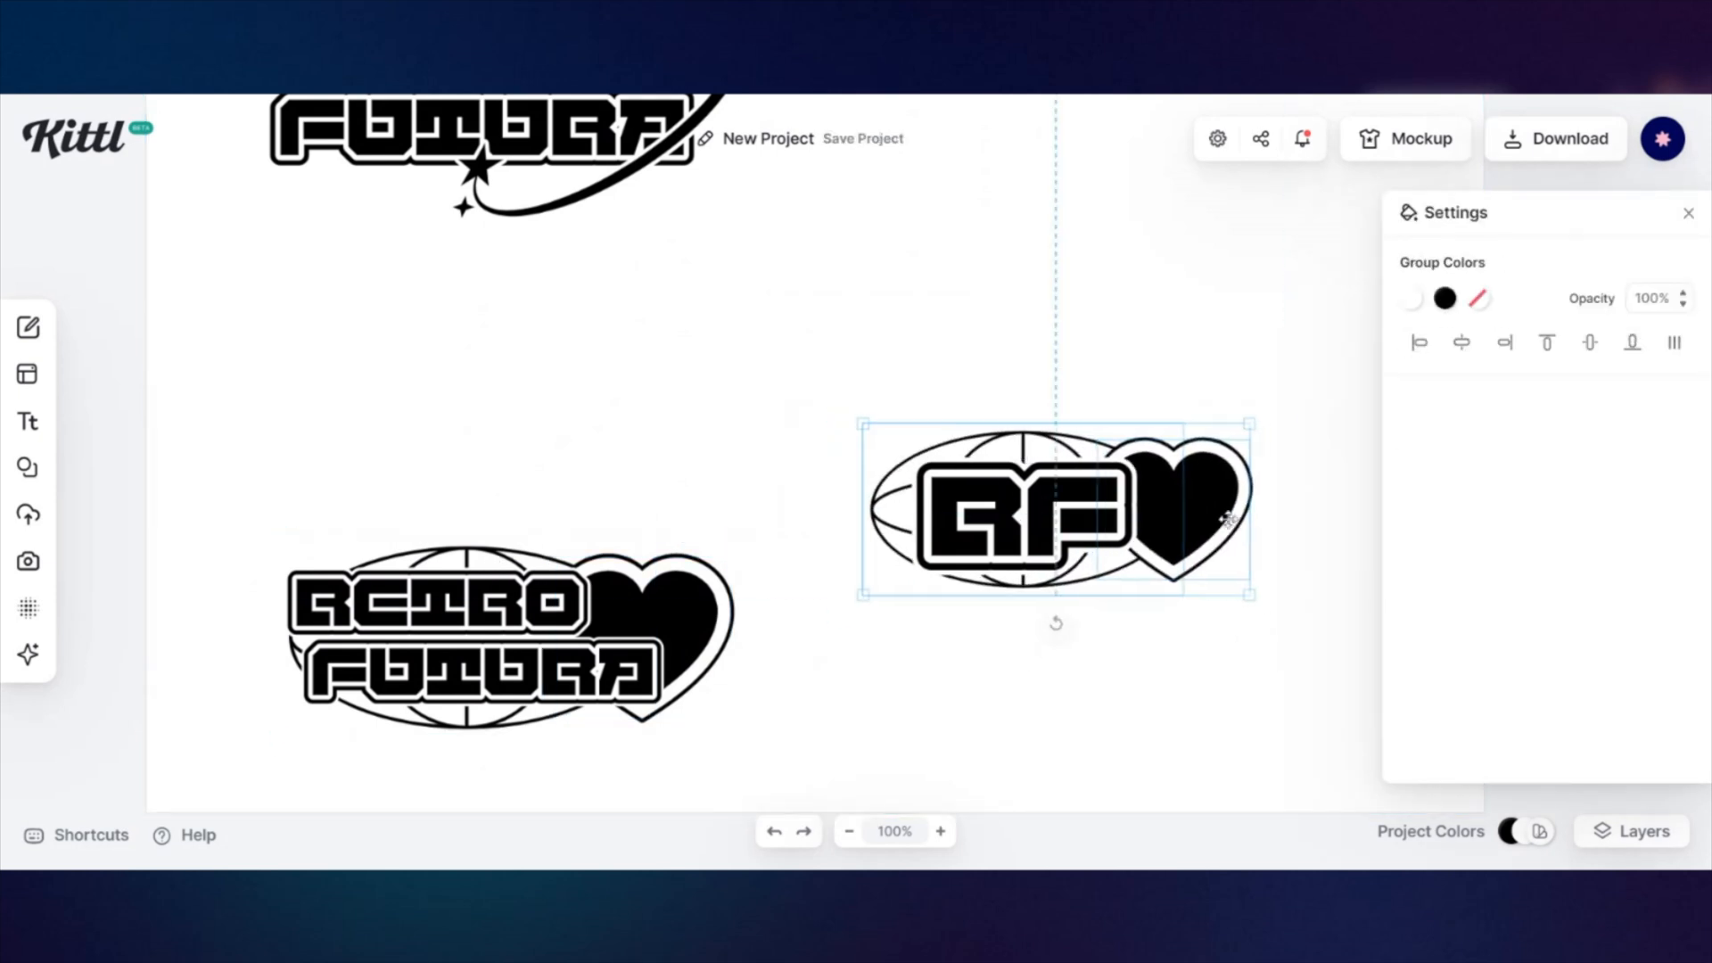
# - Add gradient lettering, a pale blue heart, the ECCENTRIC FASHION tagline and a black backdrop
pyautogui.click(847, 831)
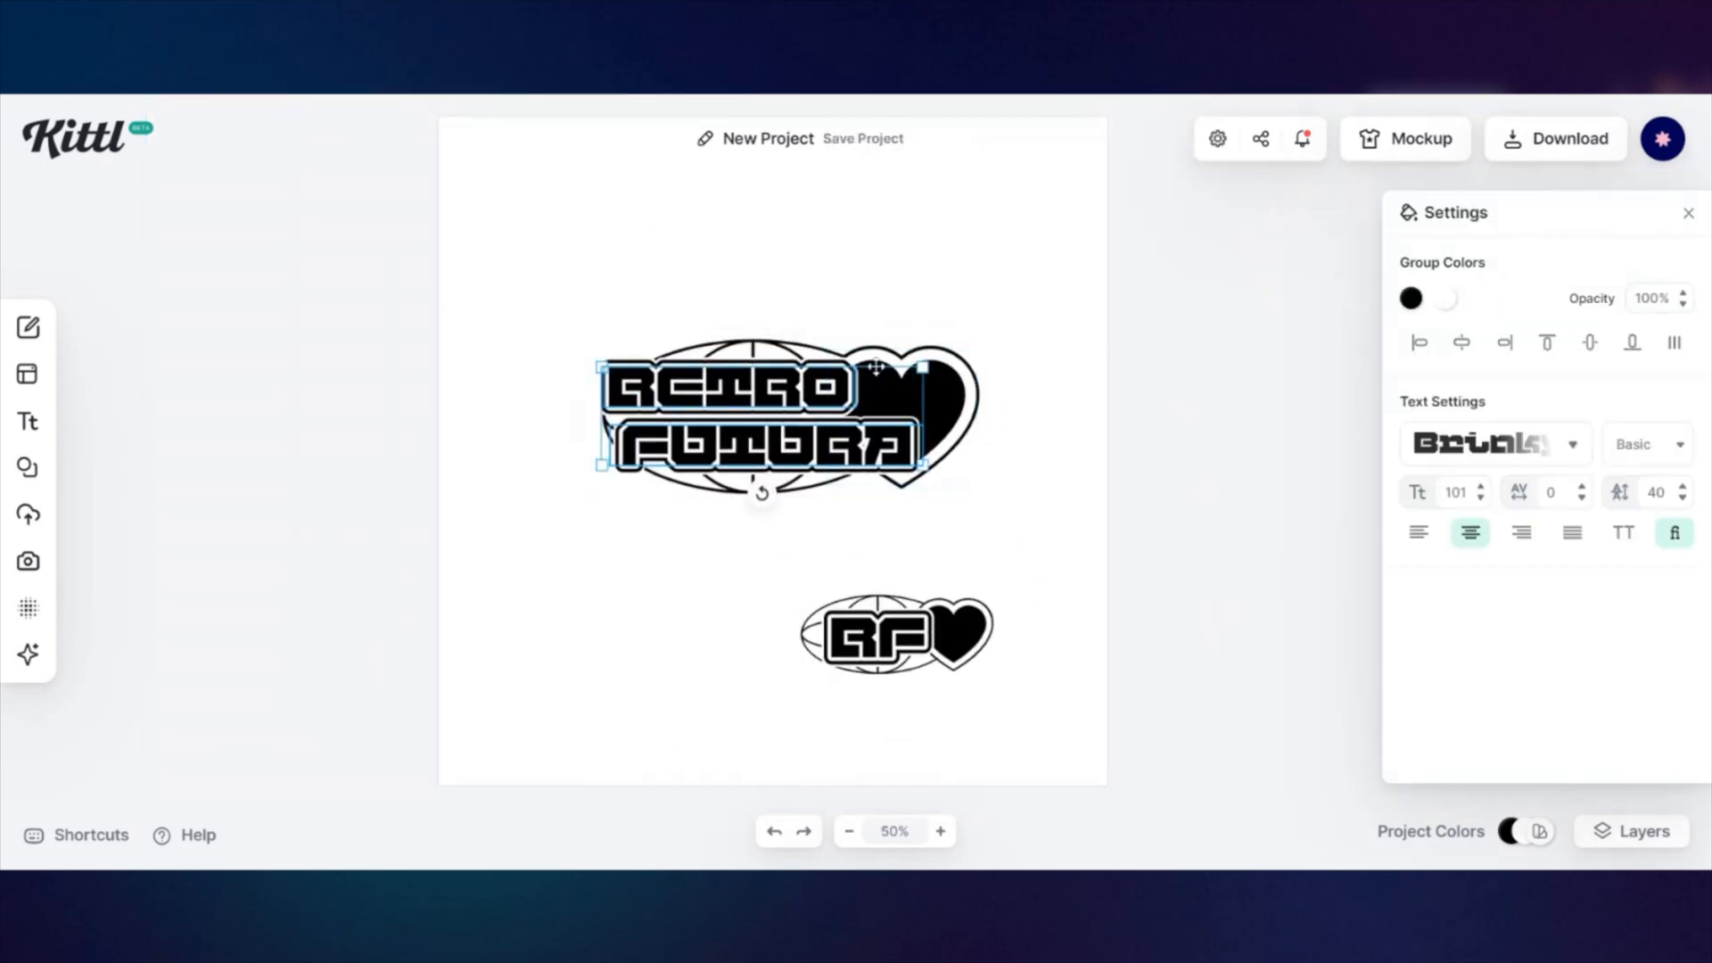
pyautogui.click(939, 831)
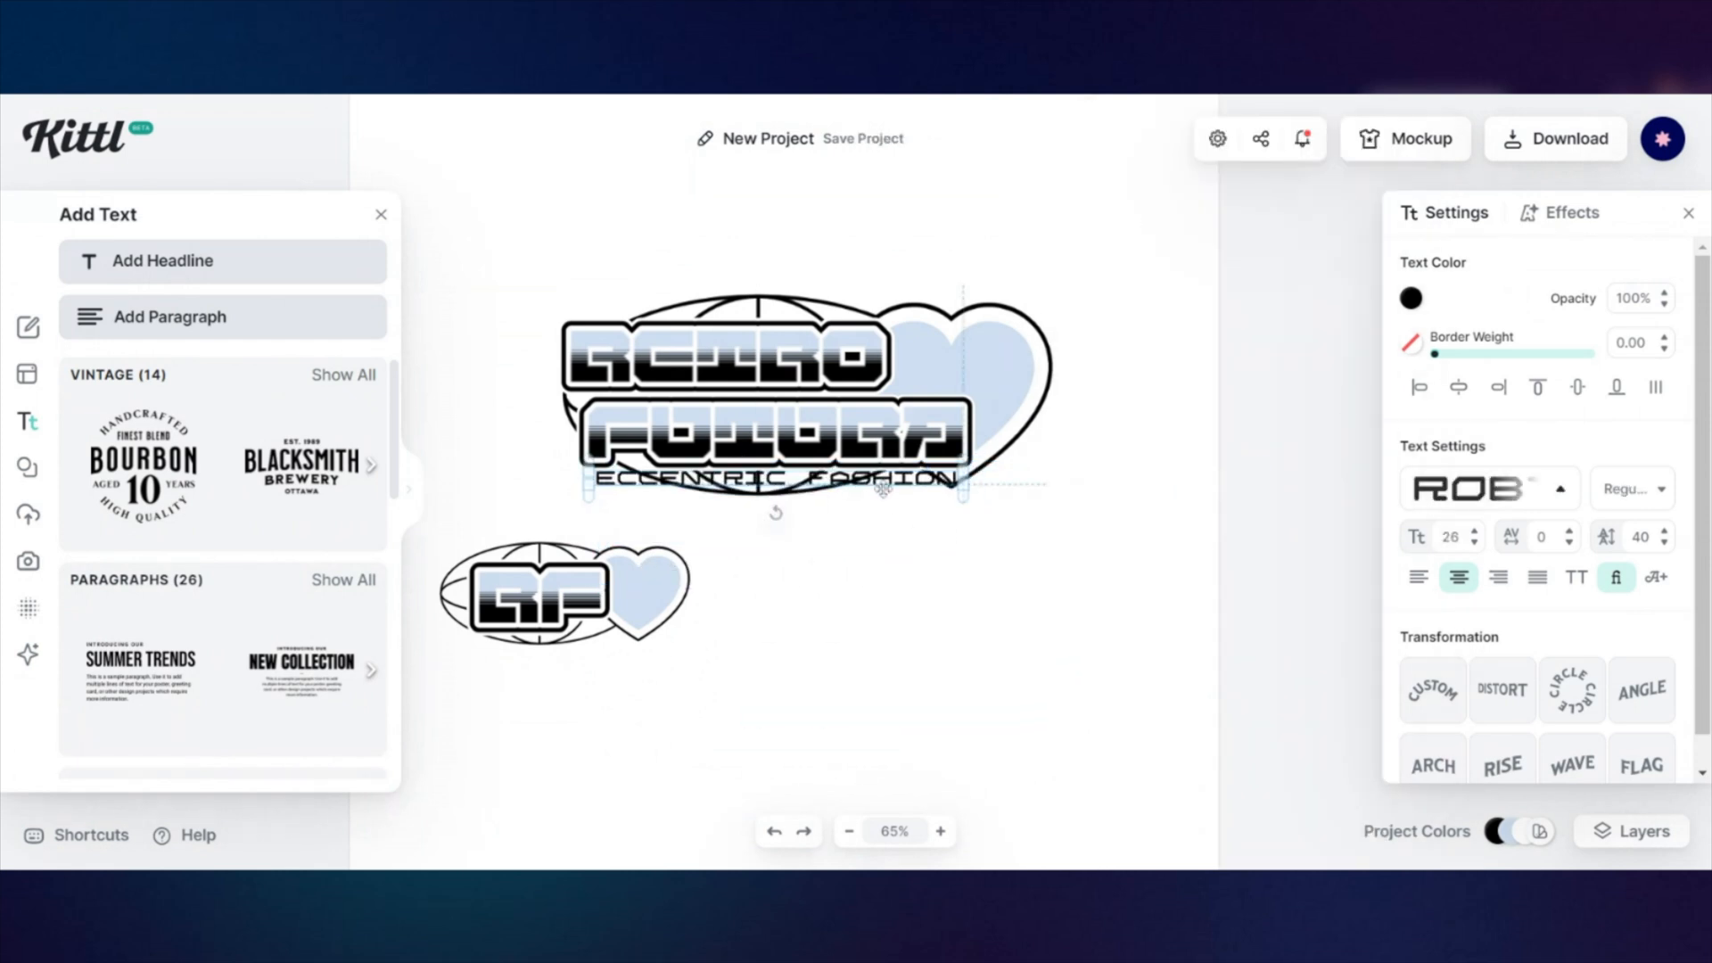
pyautogui.click(1569, 213)
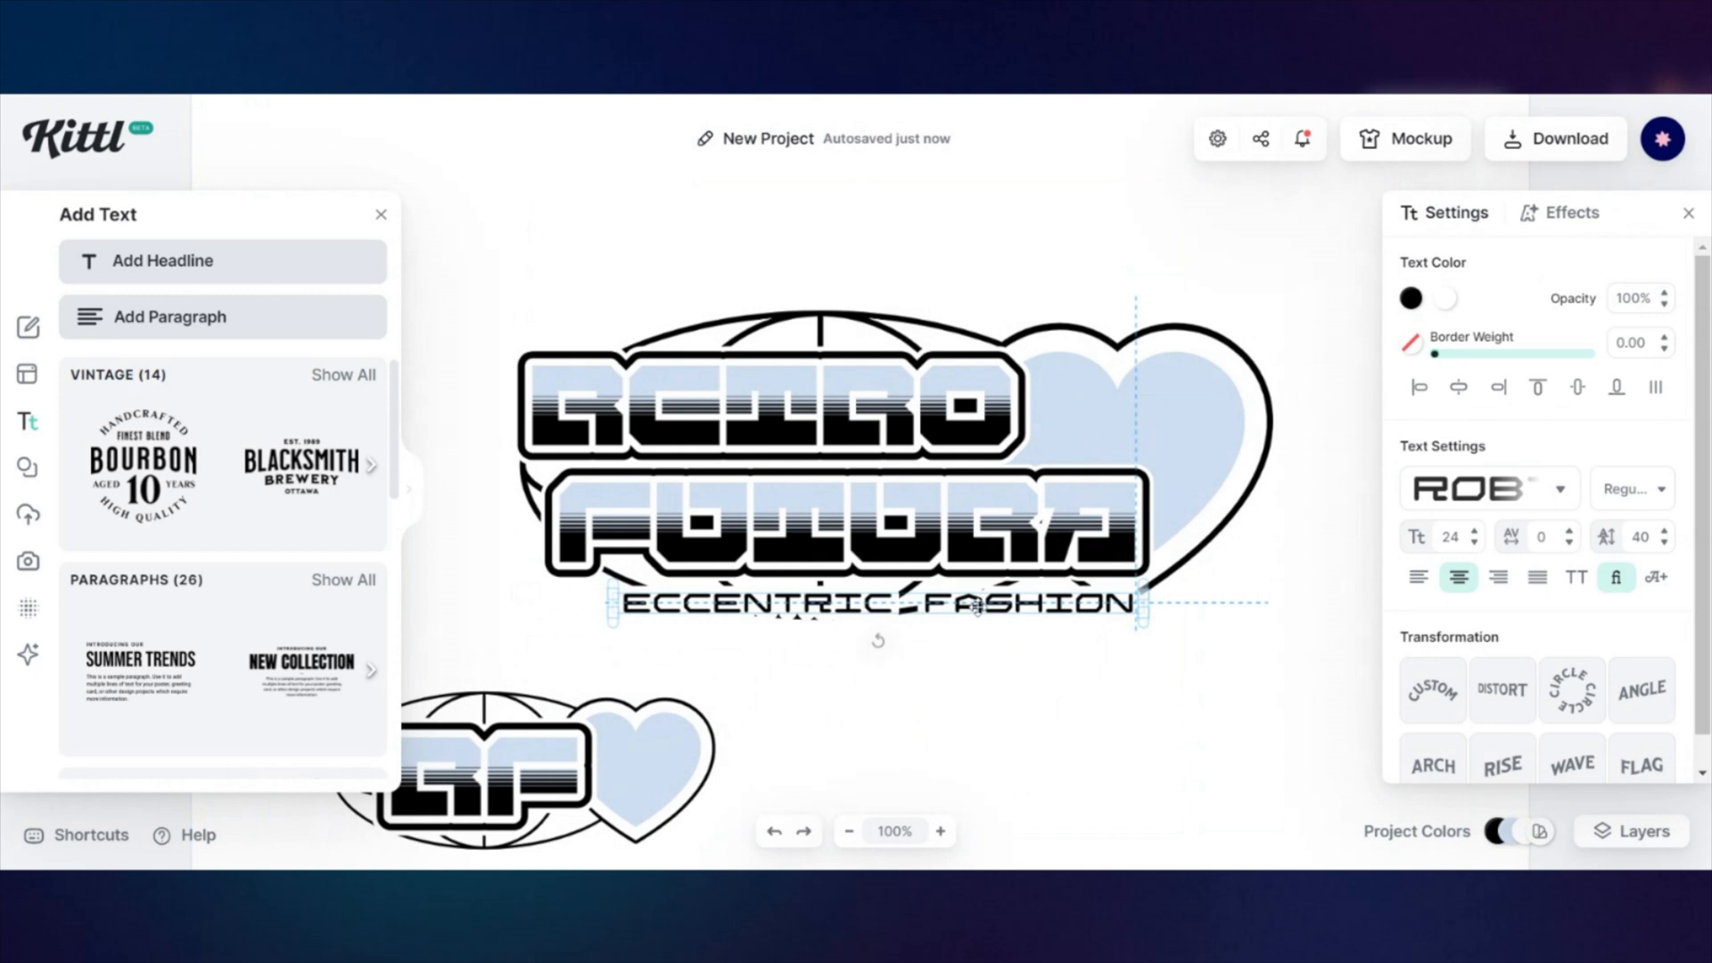
pyautogui.click(1570, 213)
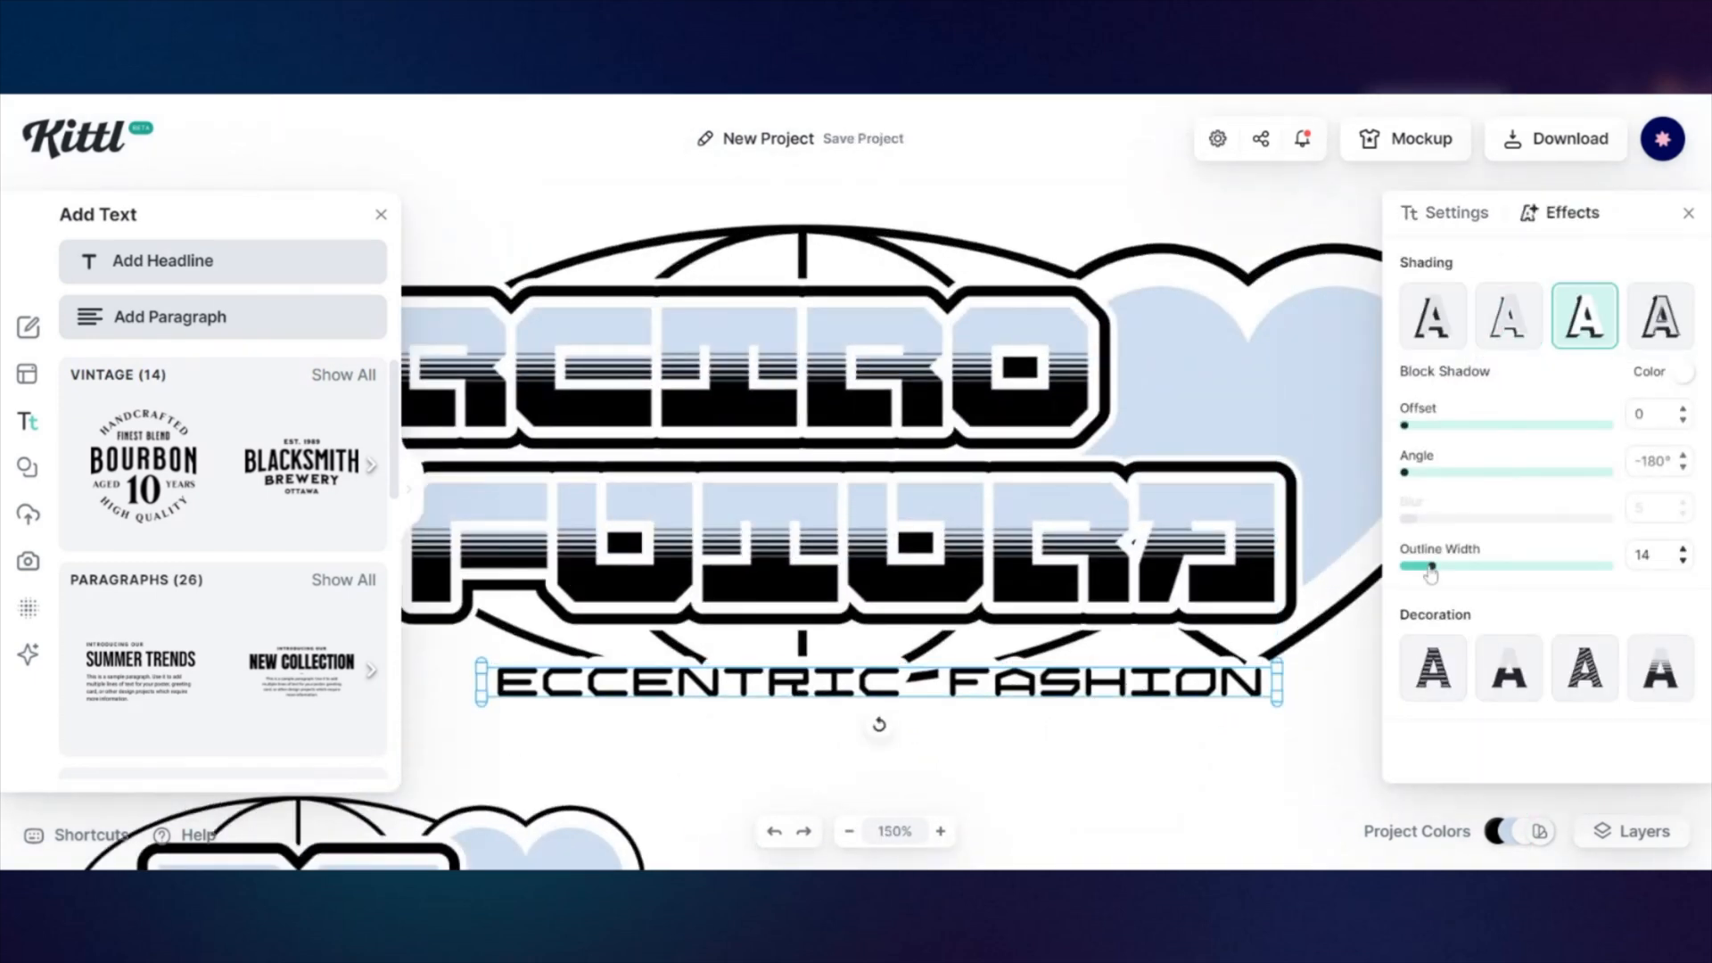
pyautogui.click(1453, 212)
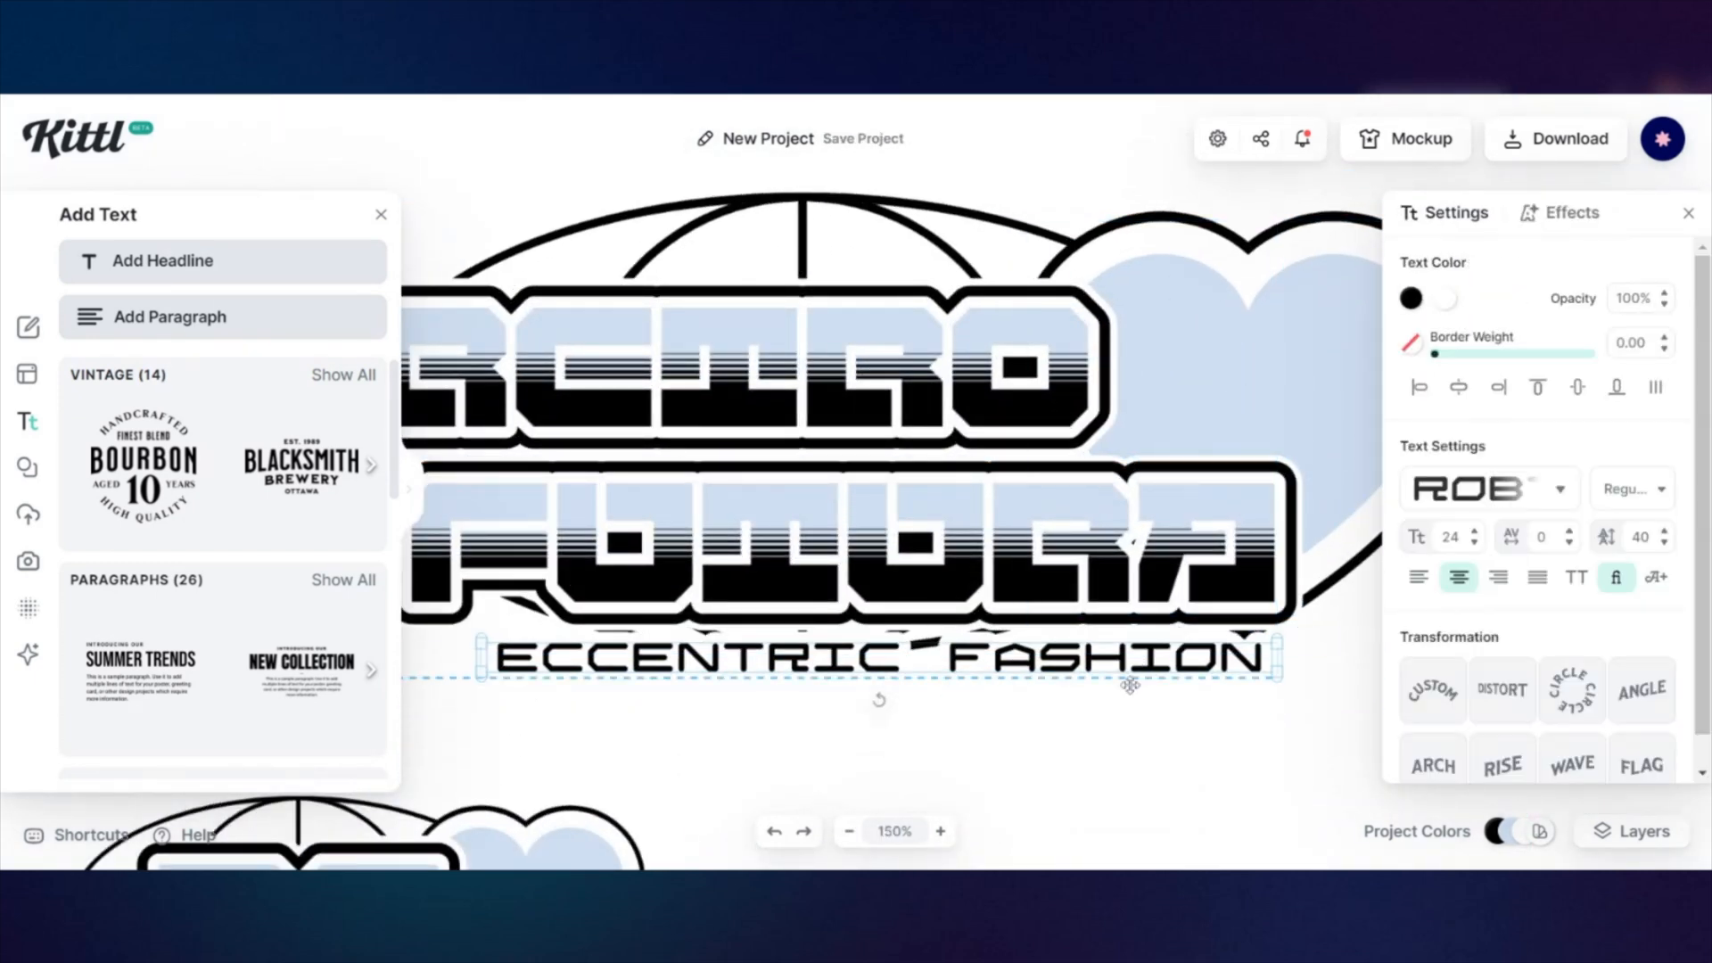
pyautogui.click(28, 467)
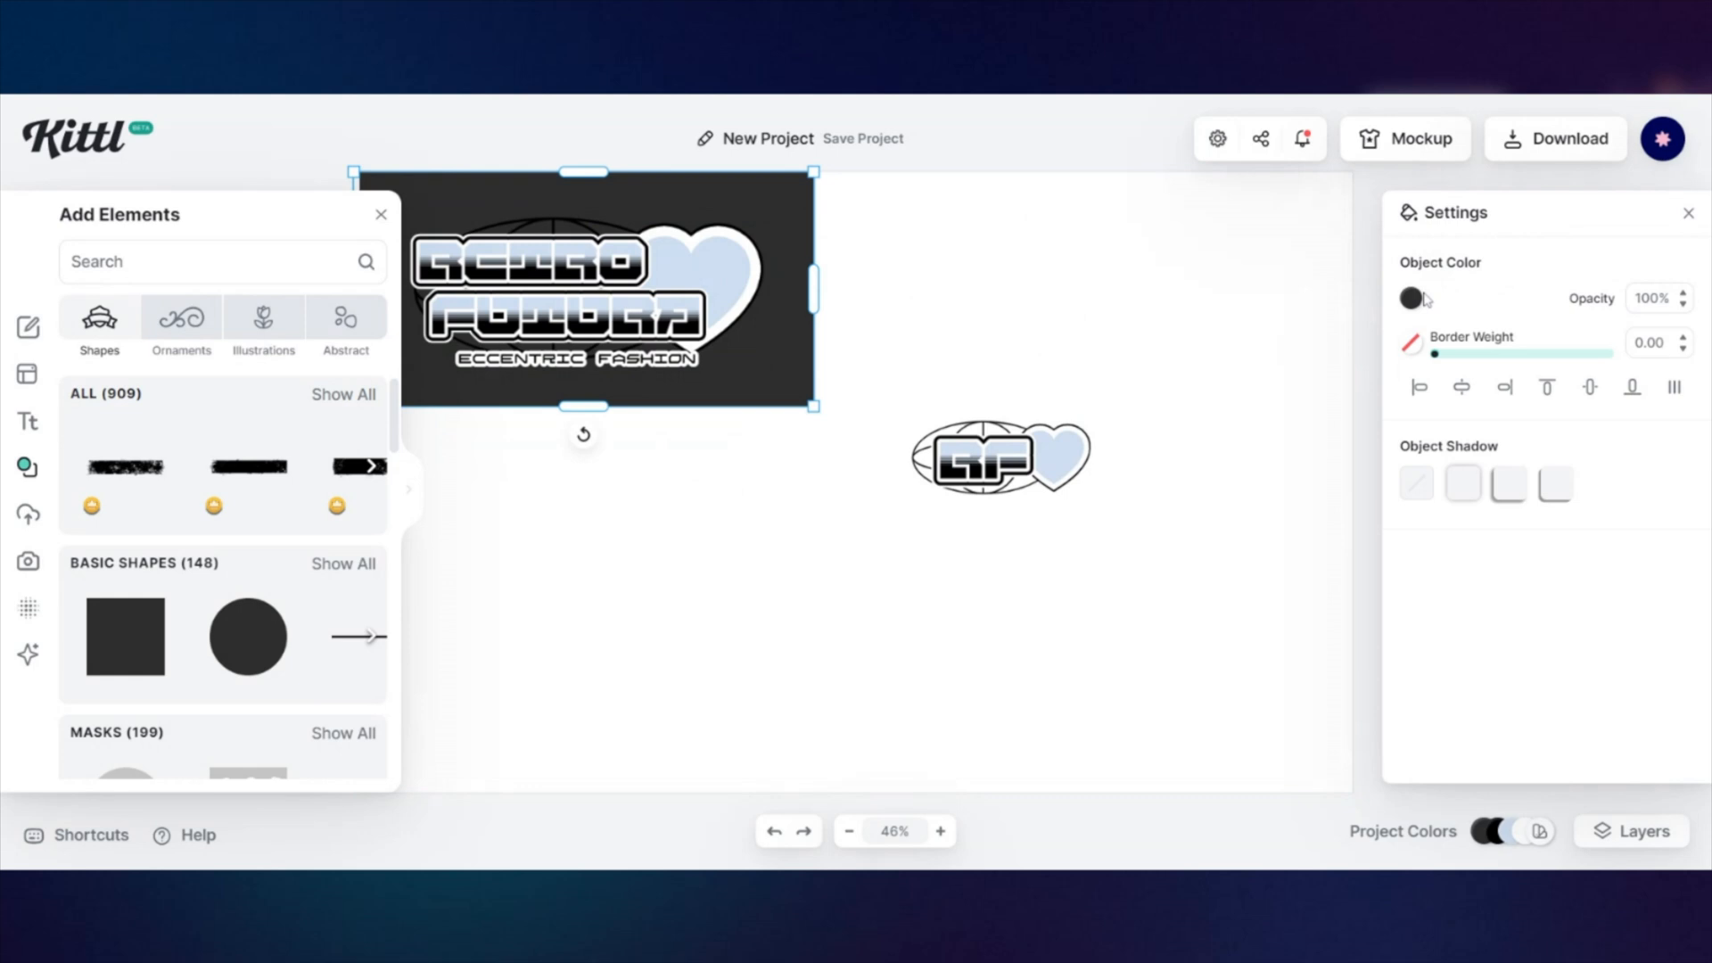
# - Recolour the backdrop panels and add a rounded rectangle photo mask for the streetwear photo
pyautogui.click(1412, 297)
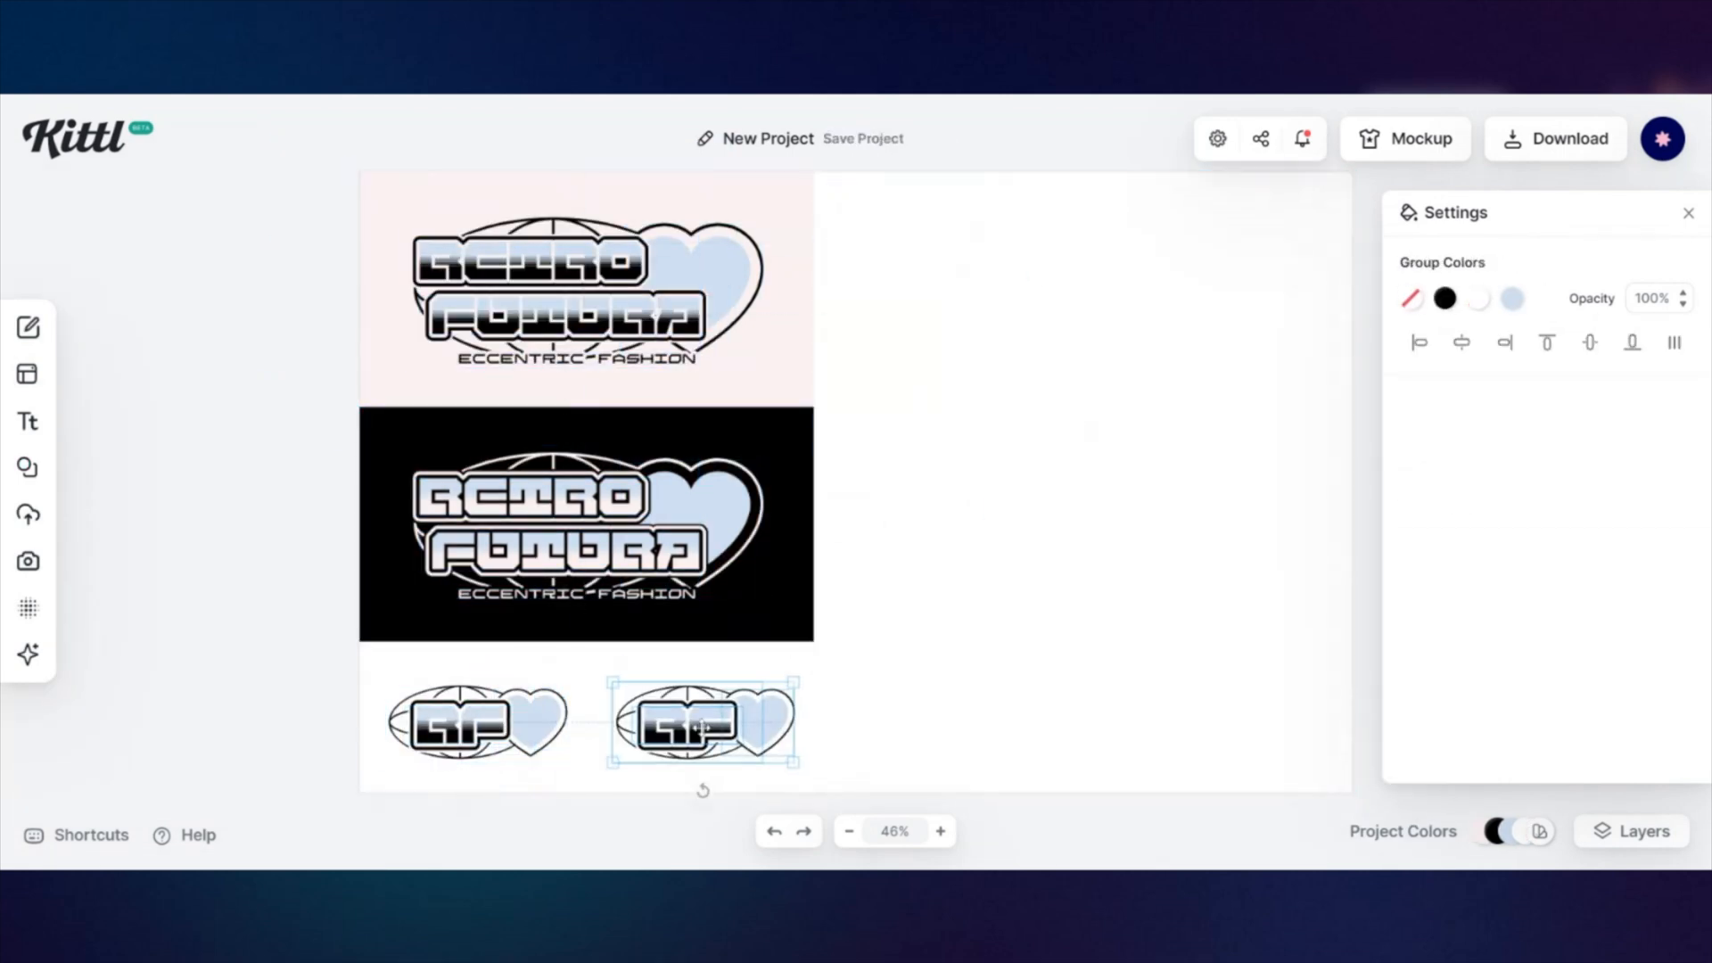
pyautogui.click(28, 467)
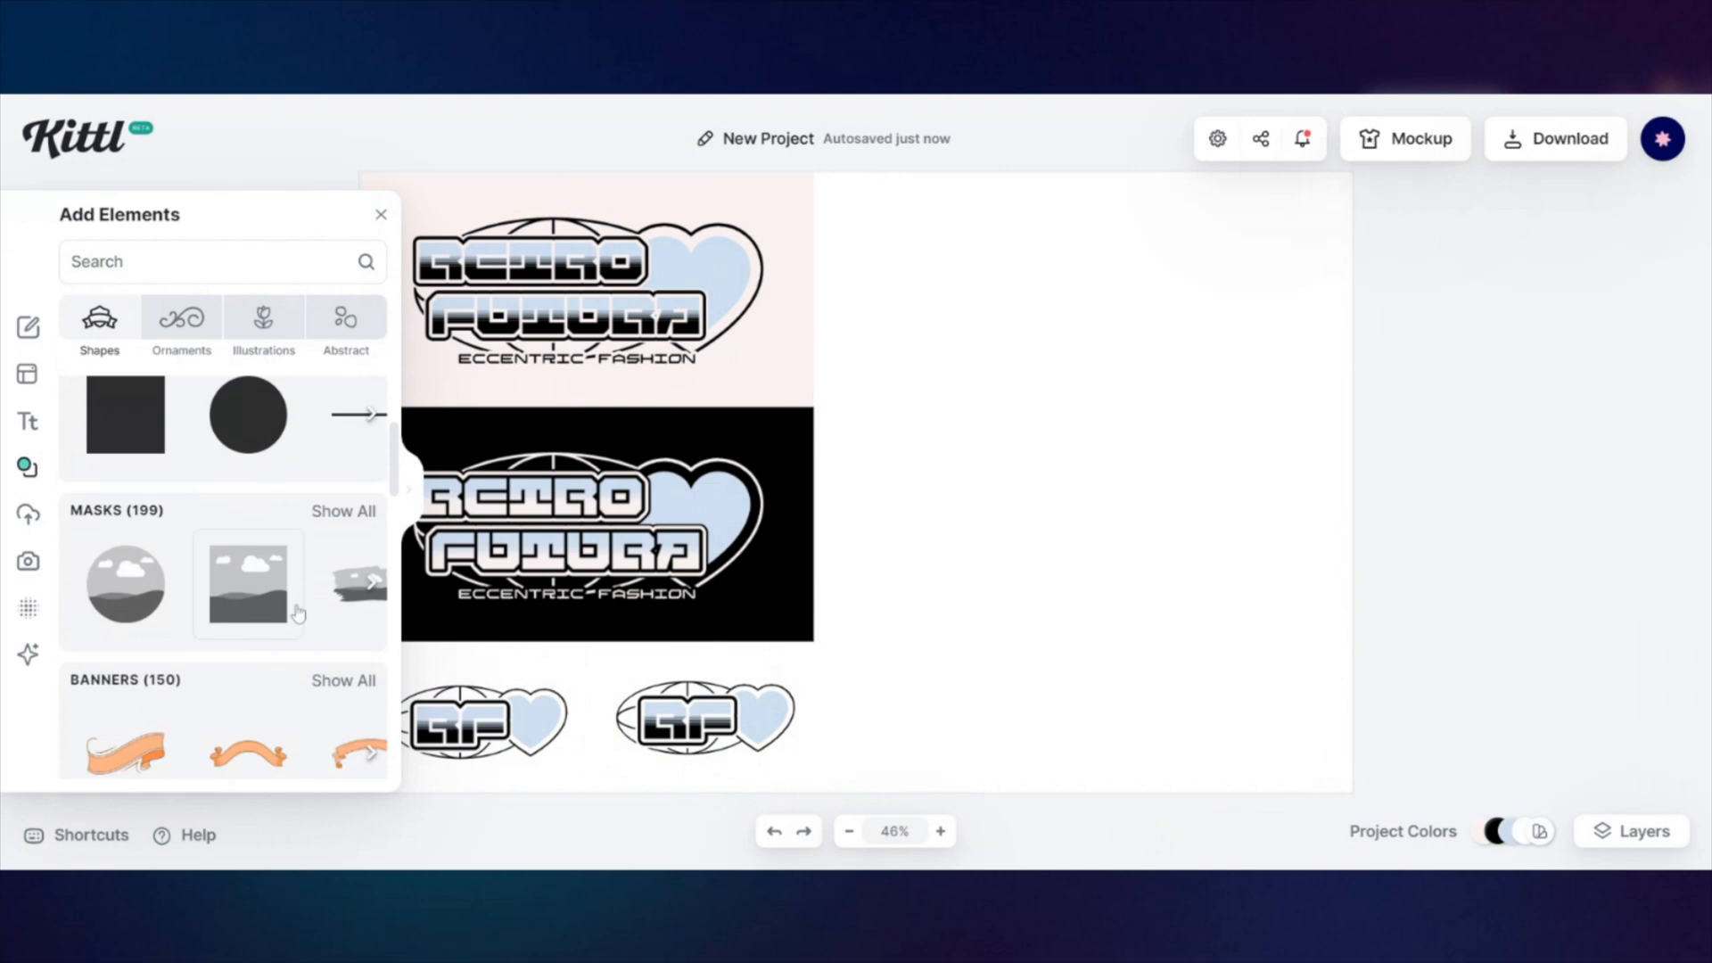
pyautogui.click(342, 511)
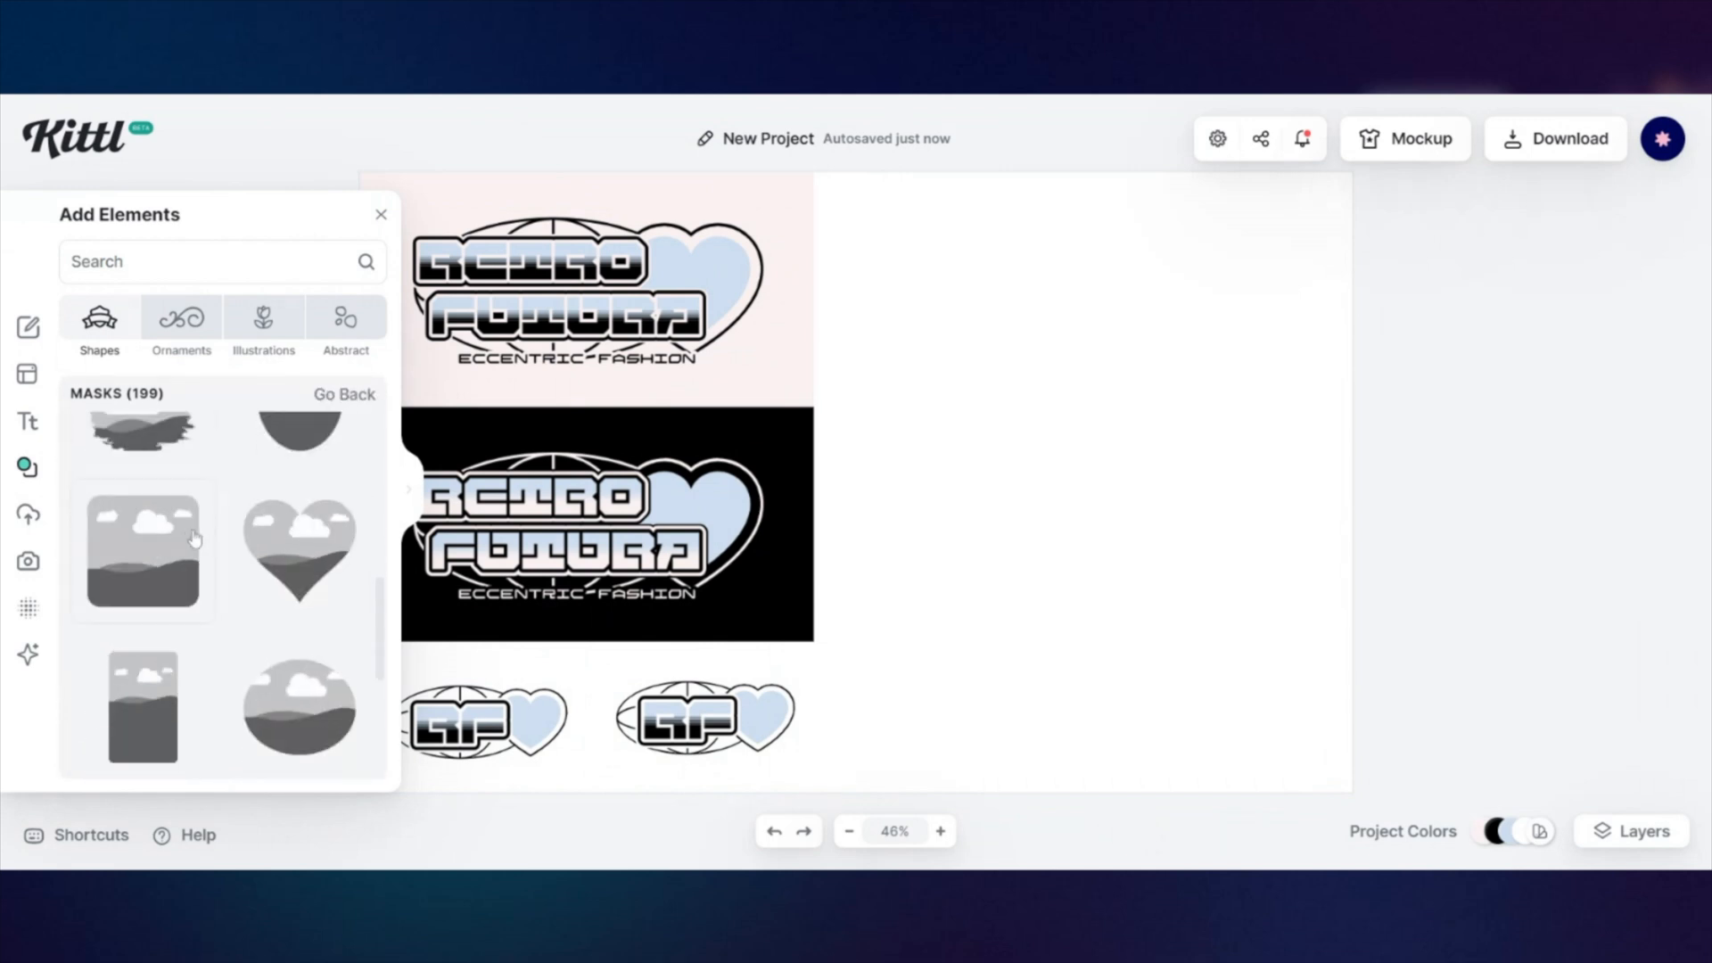
pyautogui.click(142, 551)
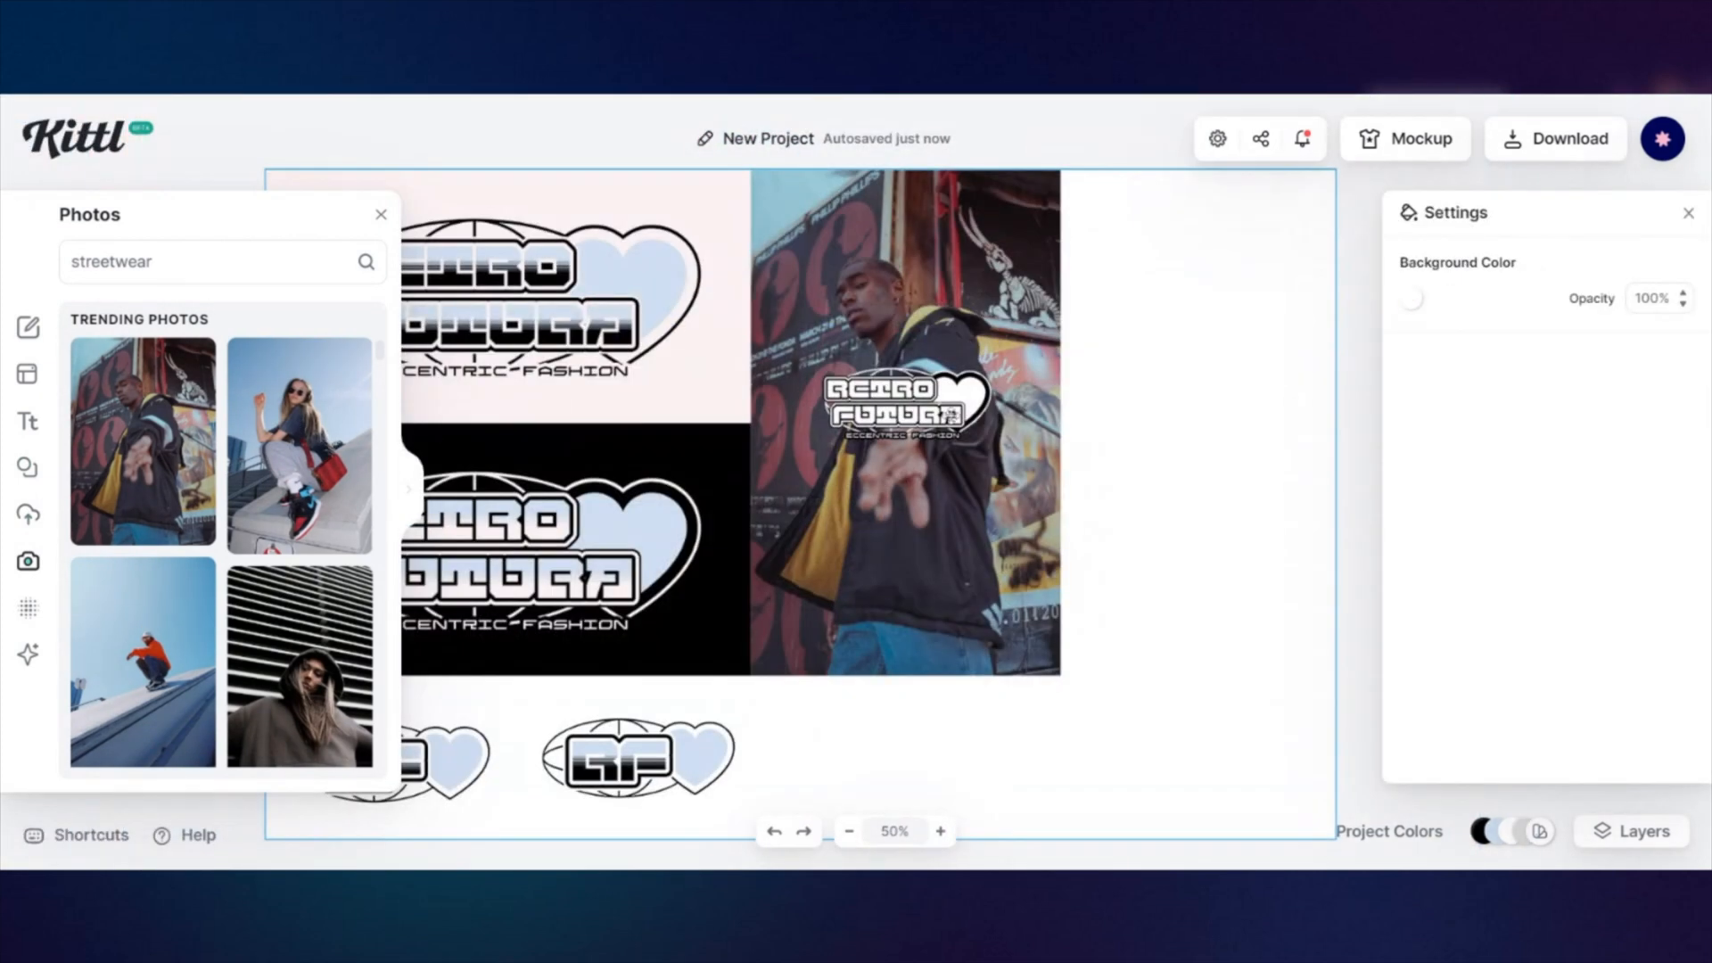
# - Place the logo on a new page with a pale blue background for a business card mockup
pyautogui.rightClick(671, 612)
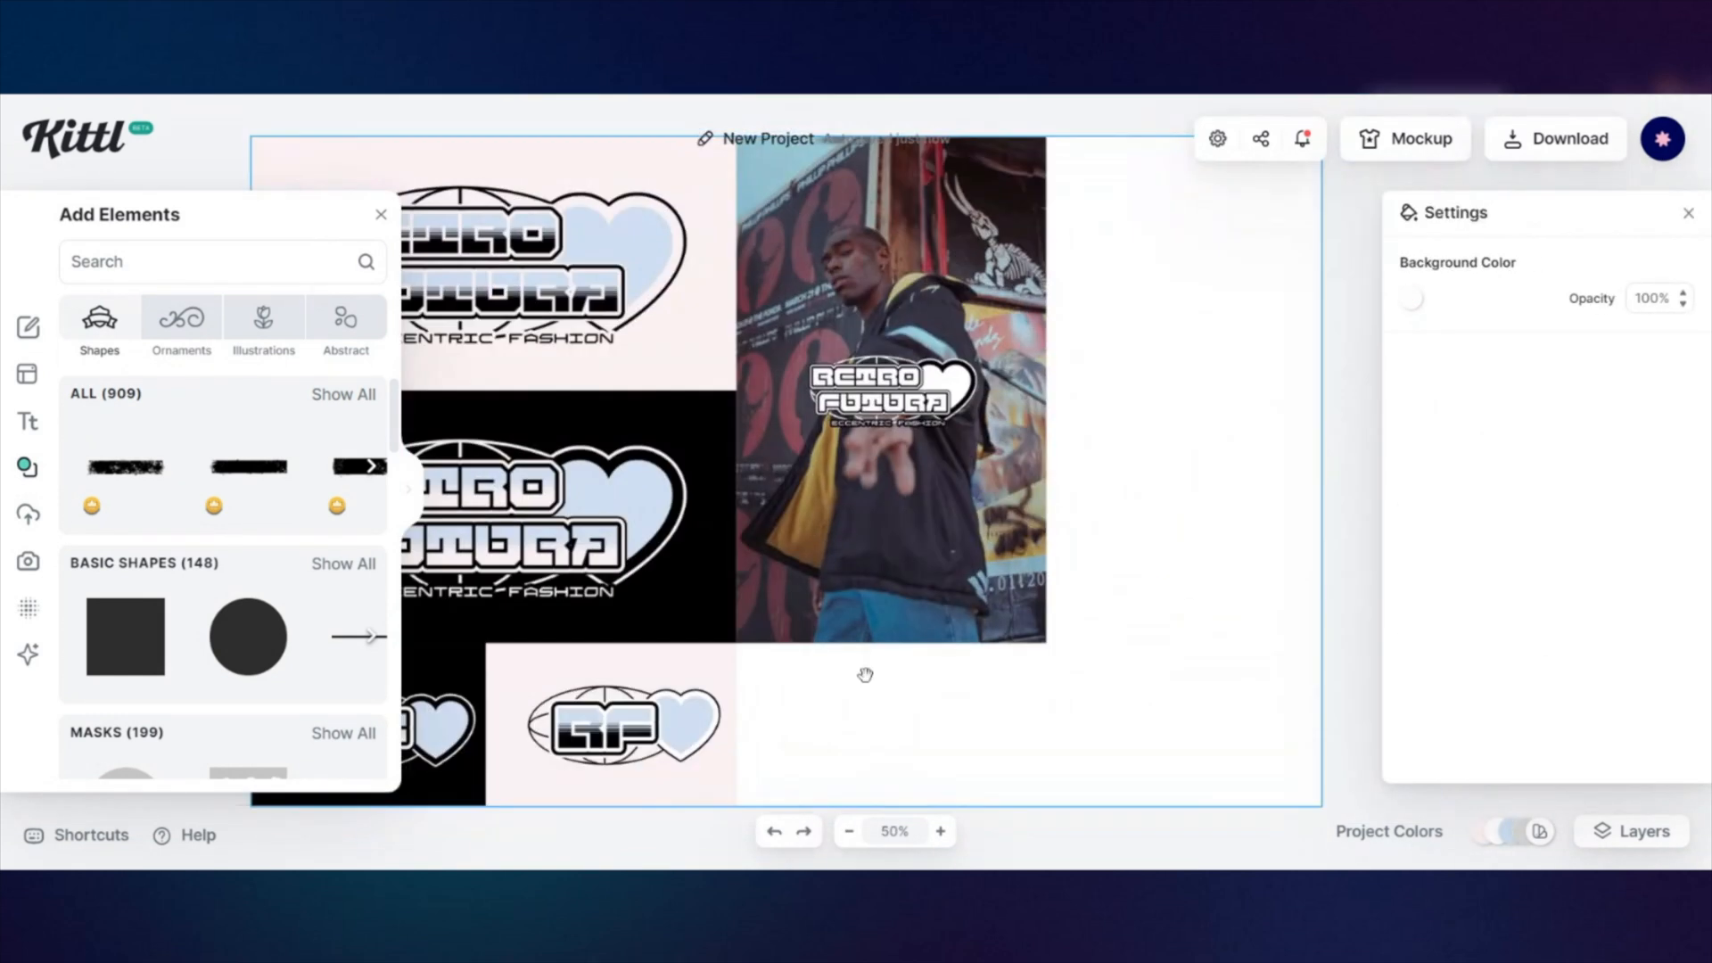
pyautogui.click(380, 214)
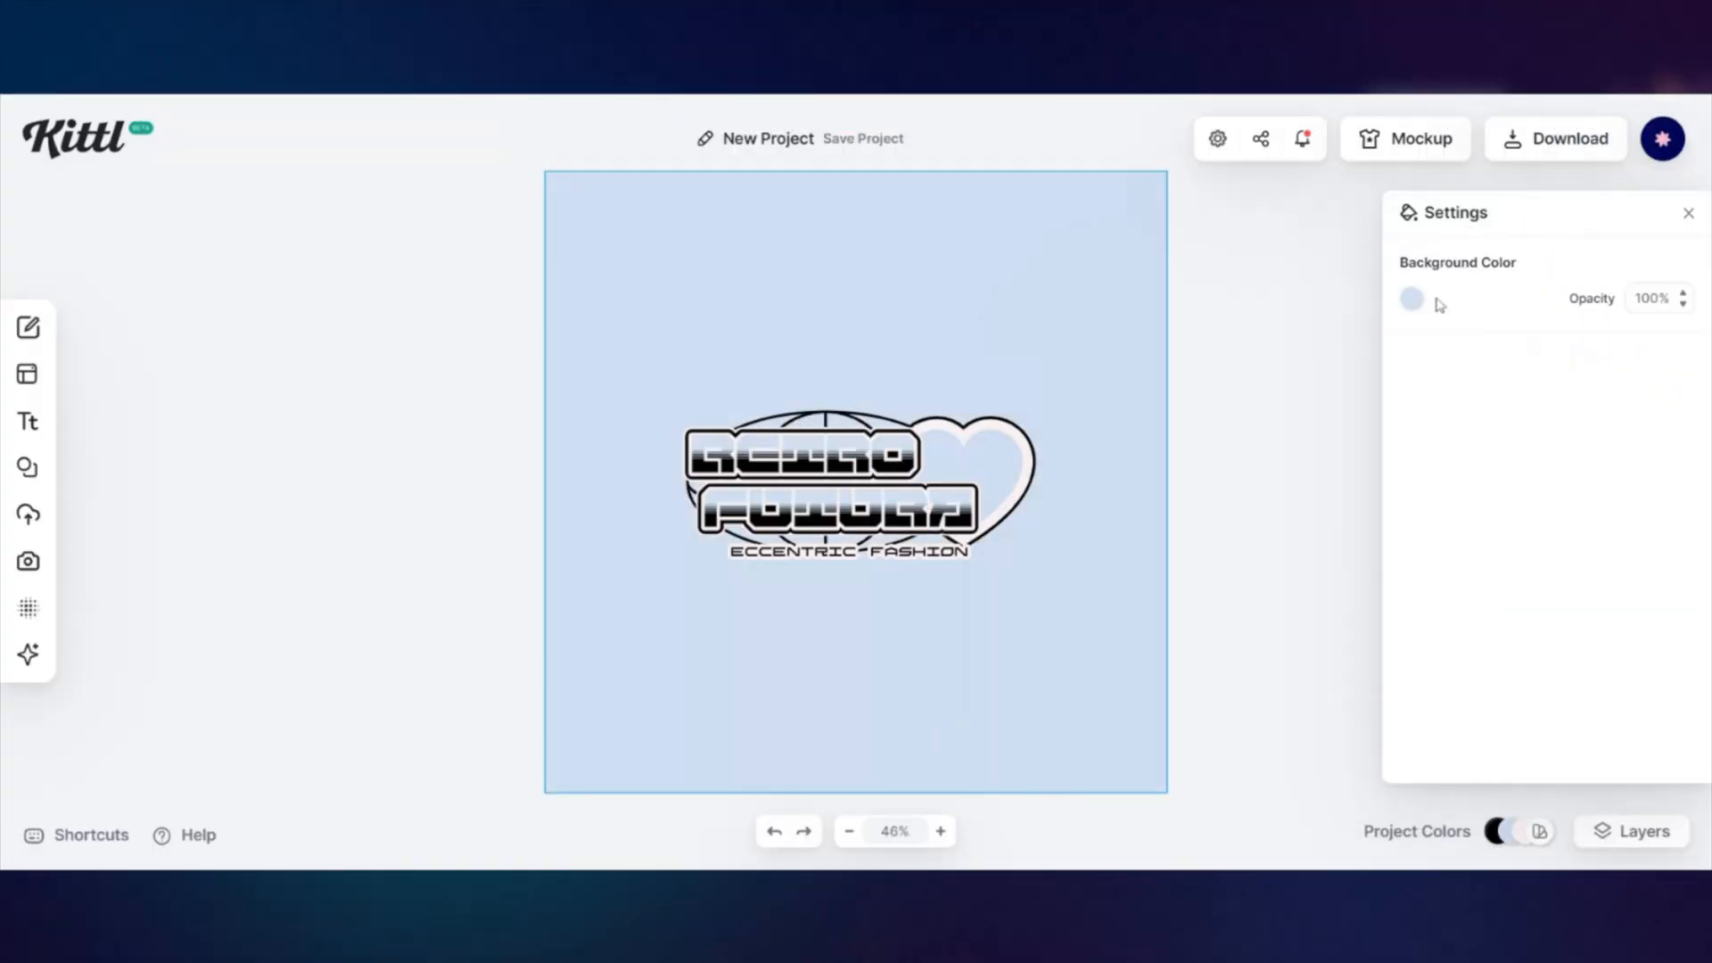
pyautogui.click(1417, 139)
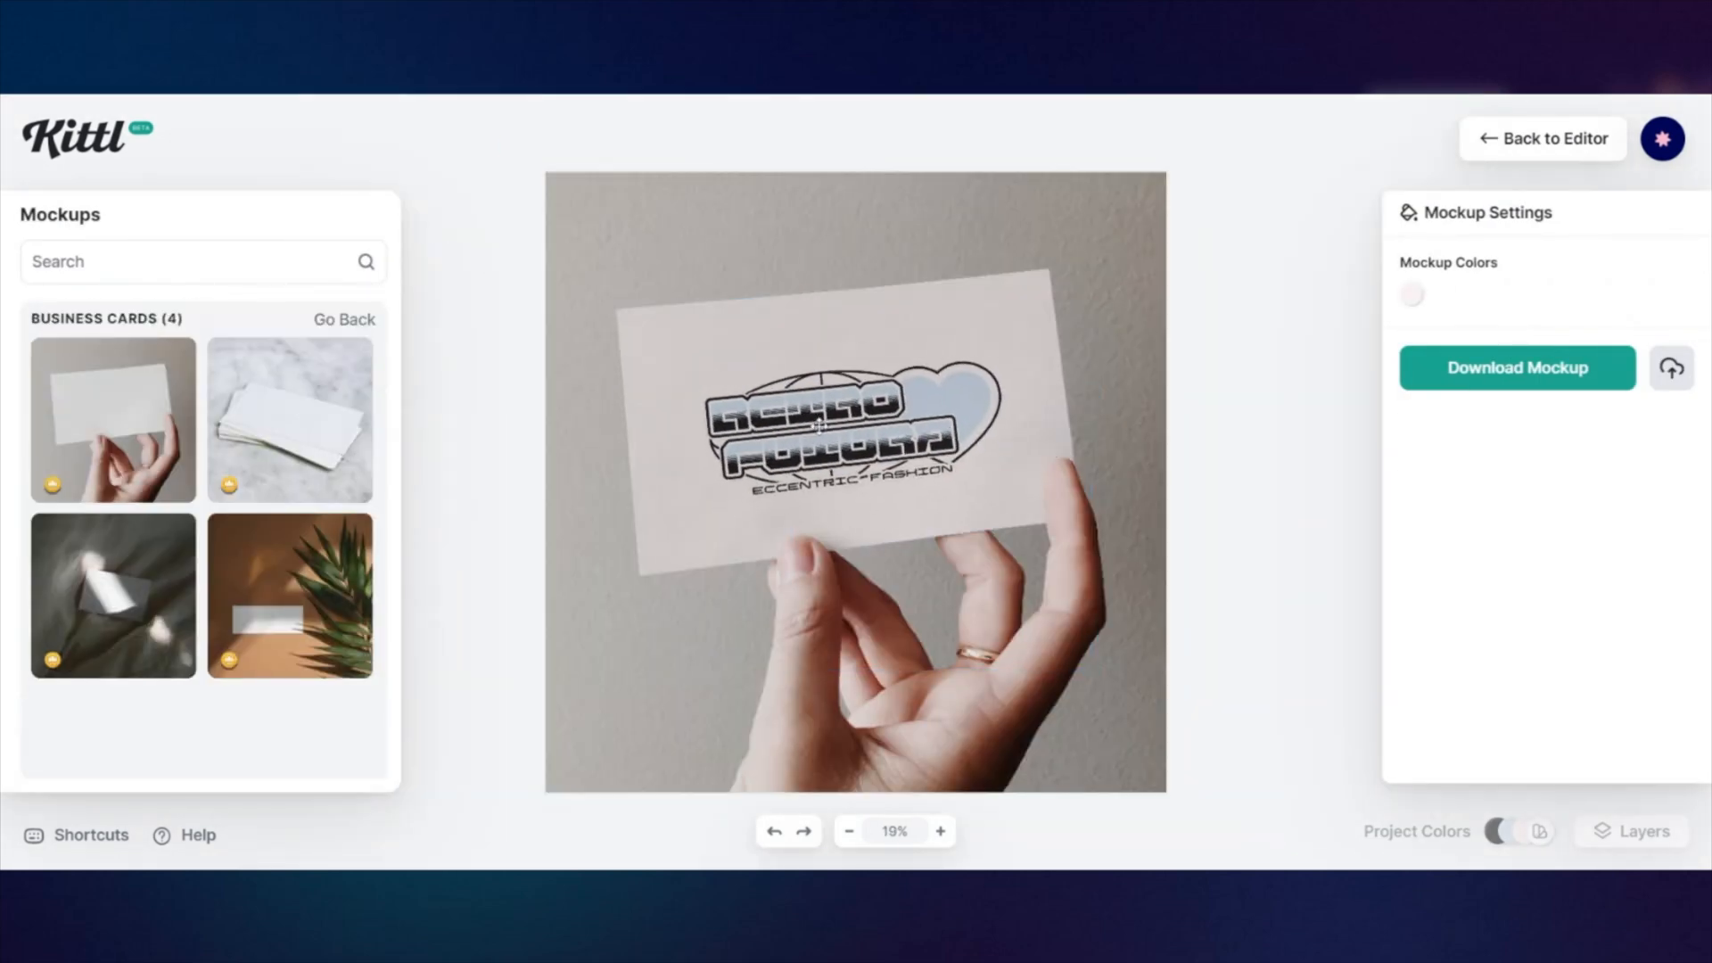
# - Pick a tote bag mockup from Mockups > Bags and place both mockups on the board
pyautogui.click(850, 831)
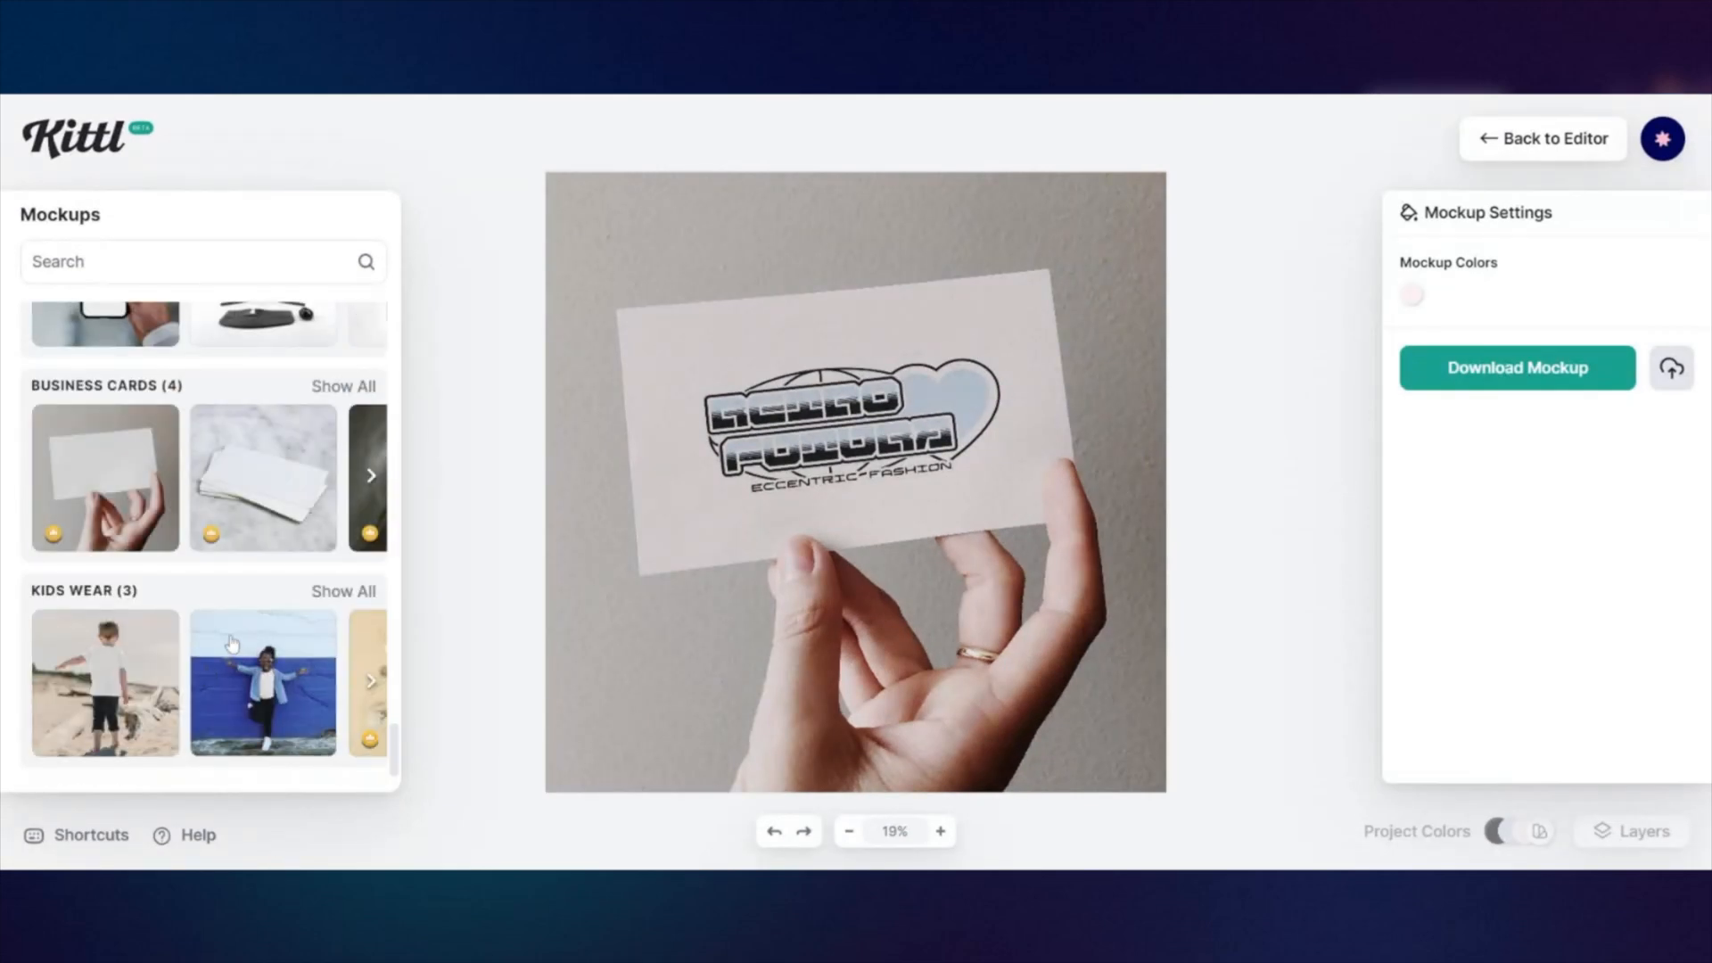
pyautogui.scroll(-3)
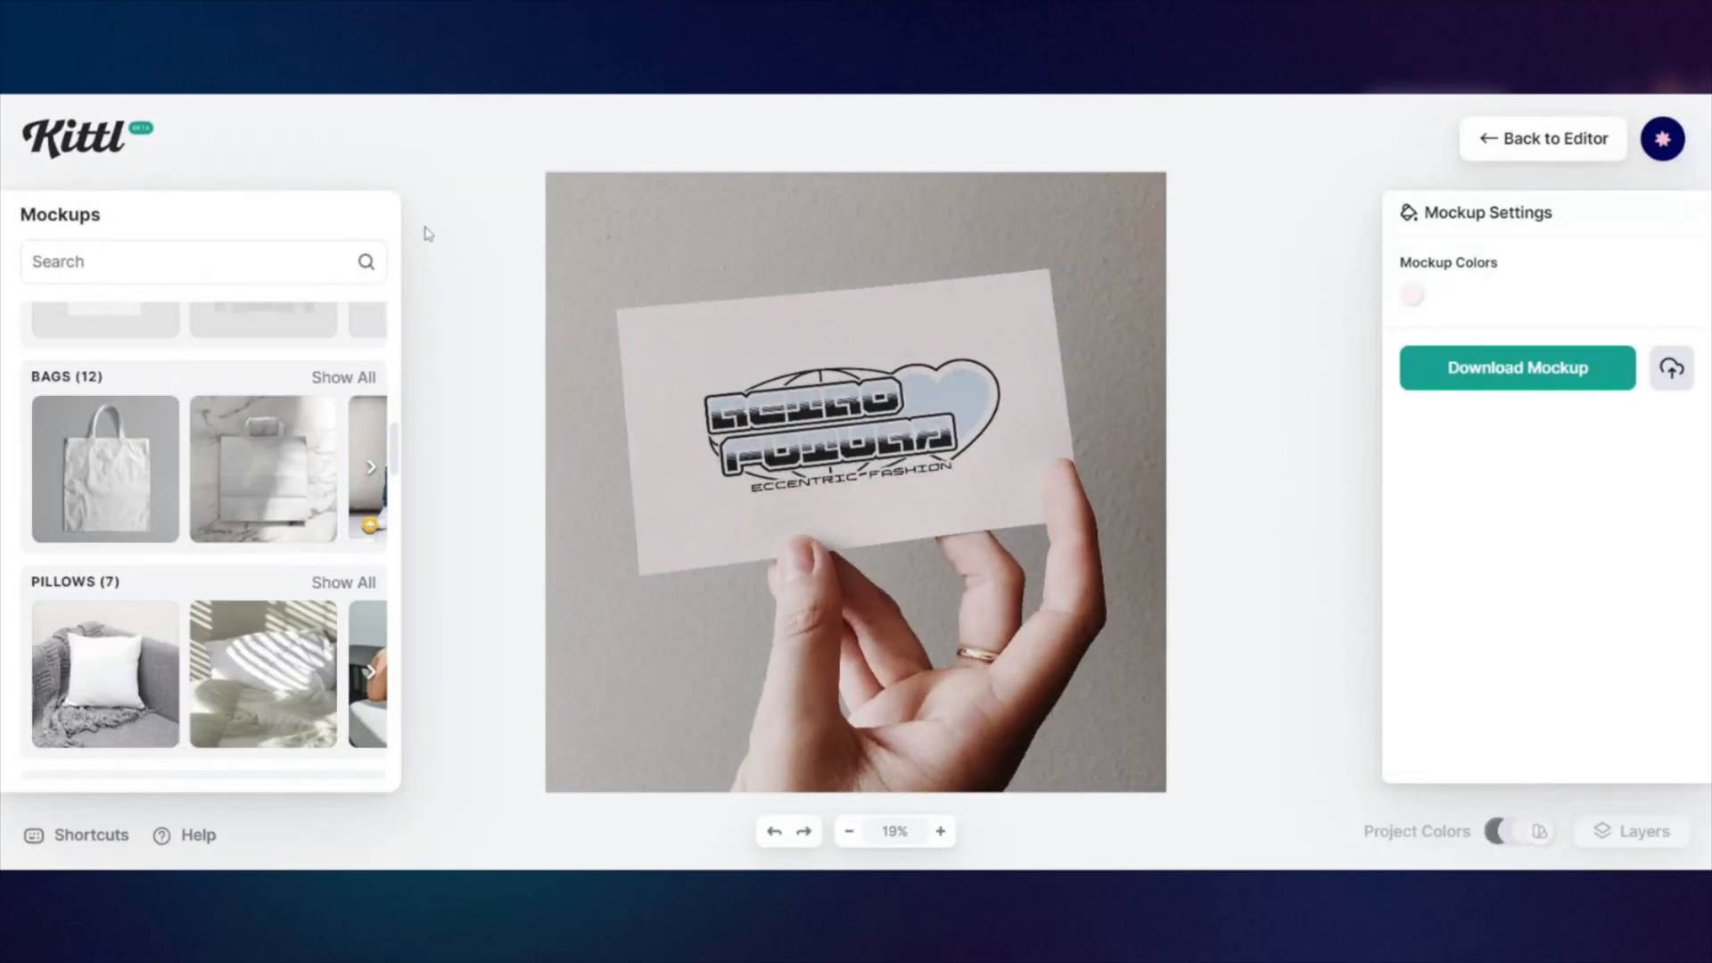
pyautogui.click(342, 377)
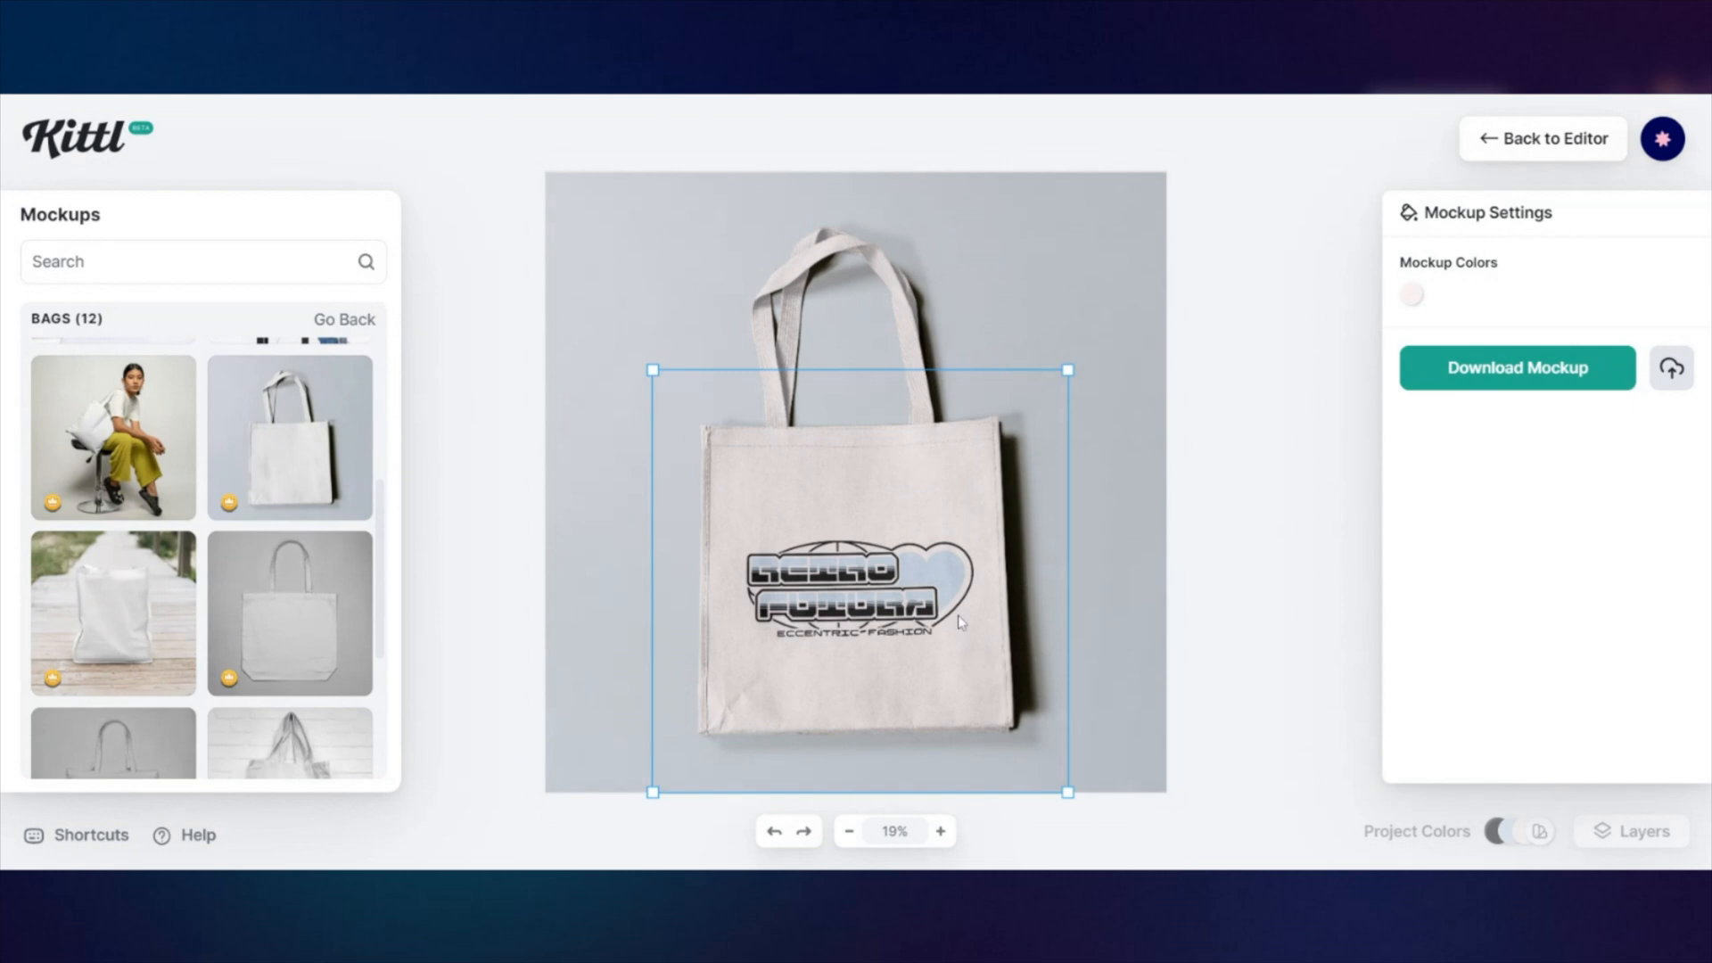
pyautogui.click(1541, 139)
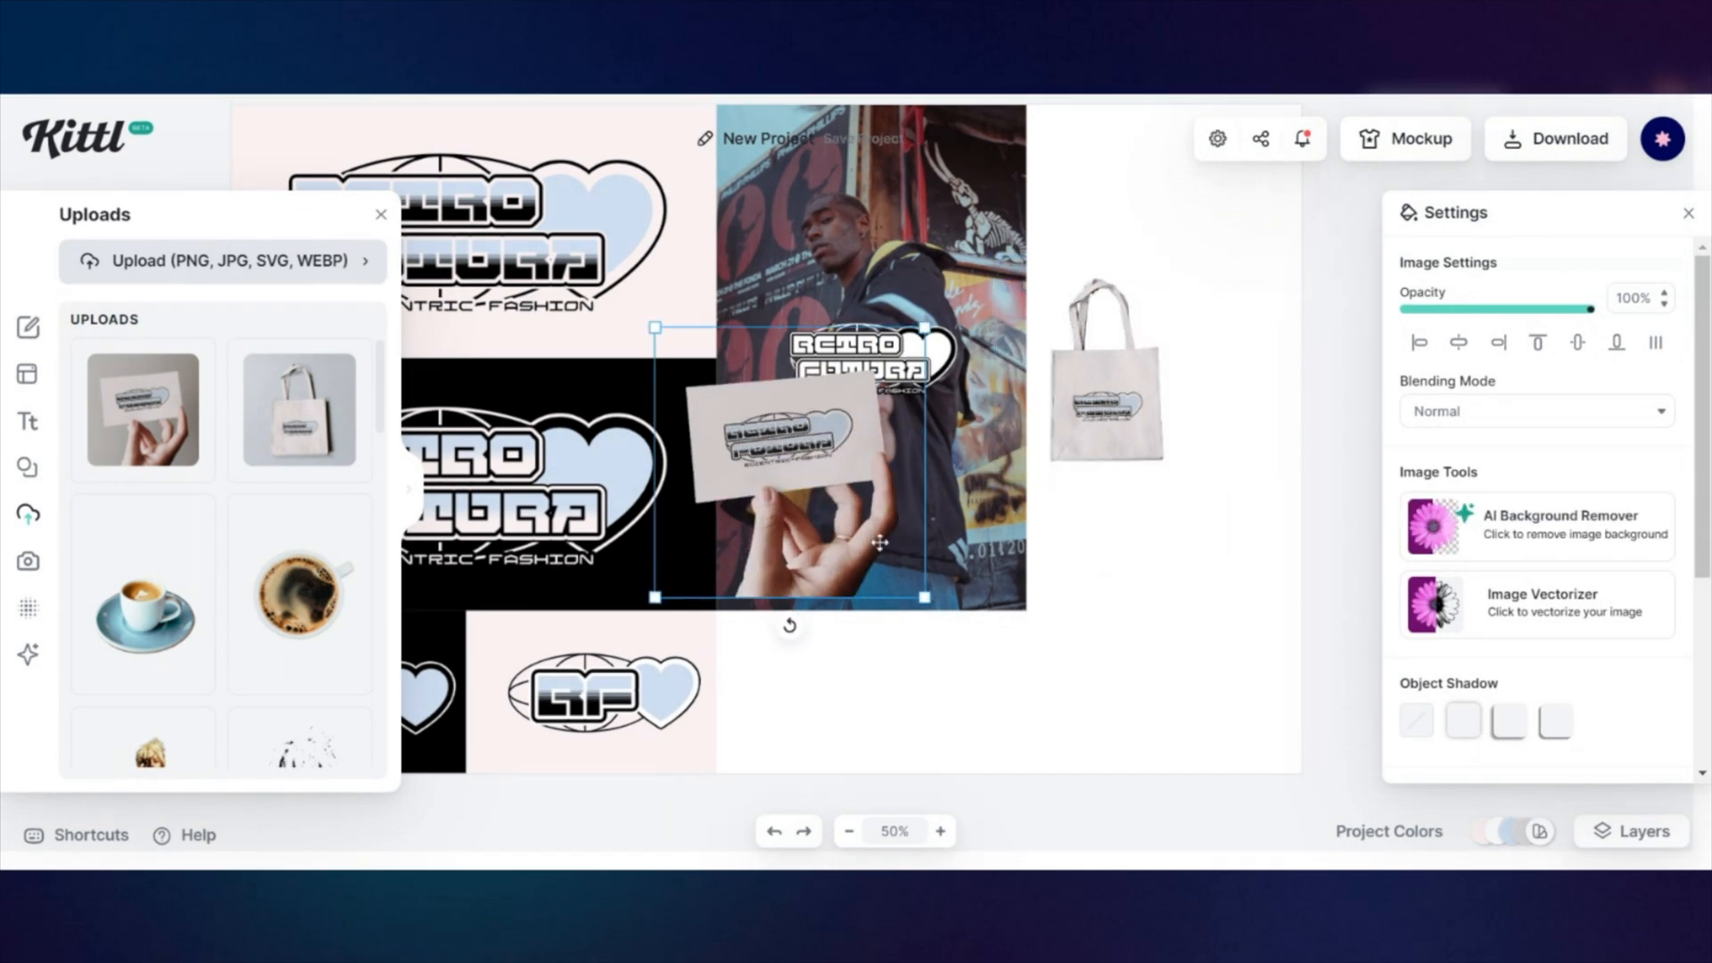
# - Add a black rectangle, t-shirt mockup, 'WEAR THE UNUSUAL' headline and a background-removed streetwear photo
pyautogui.click(28, 467)
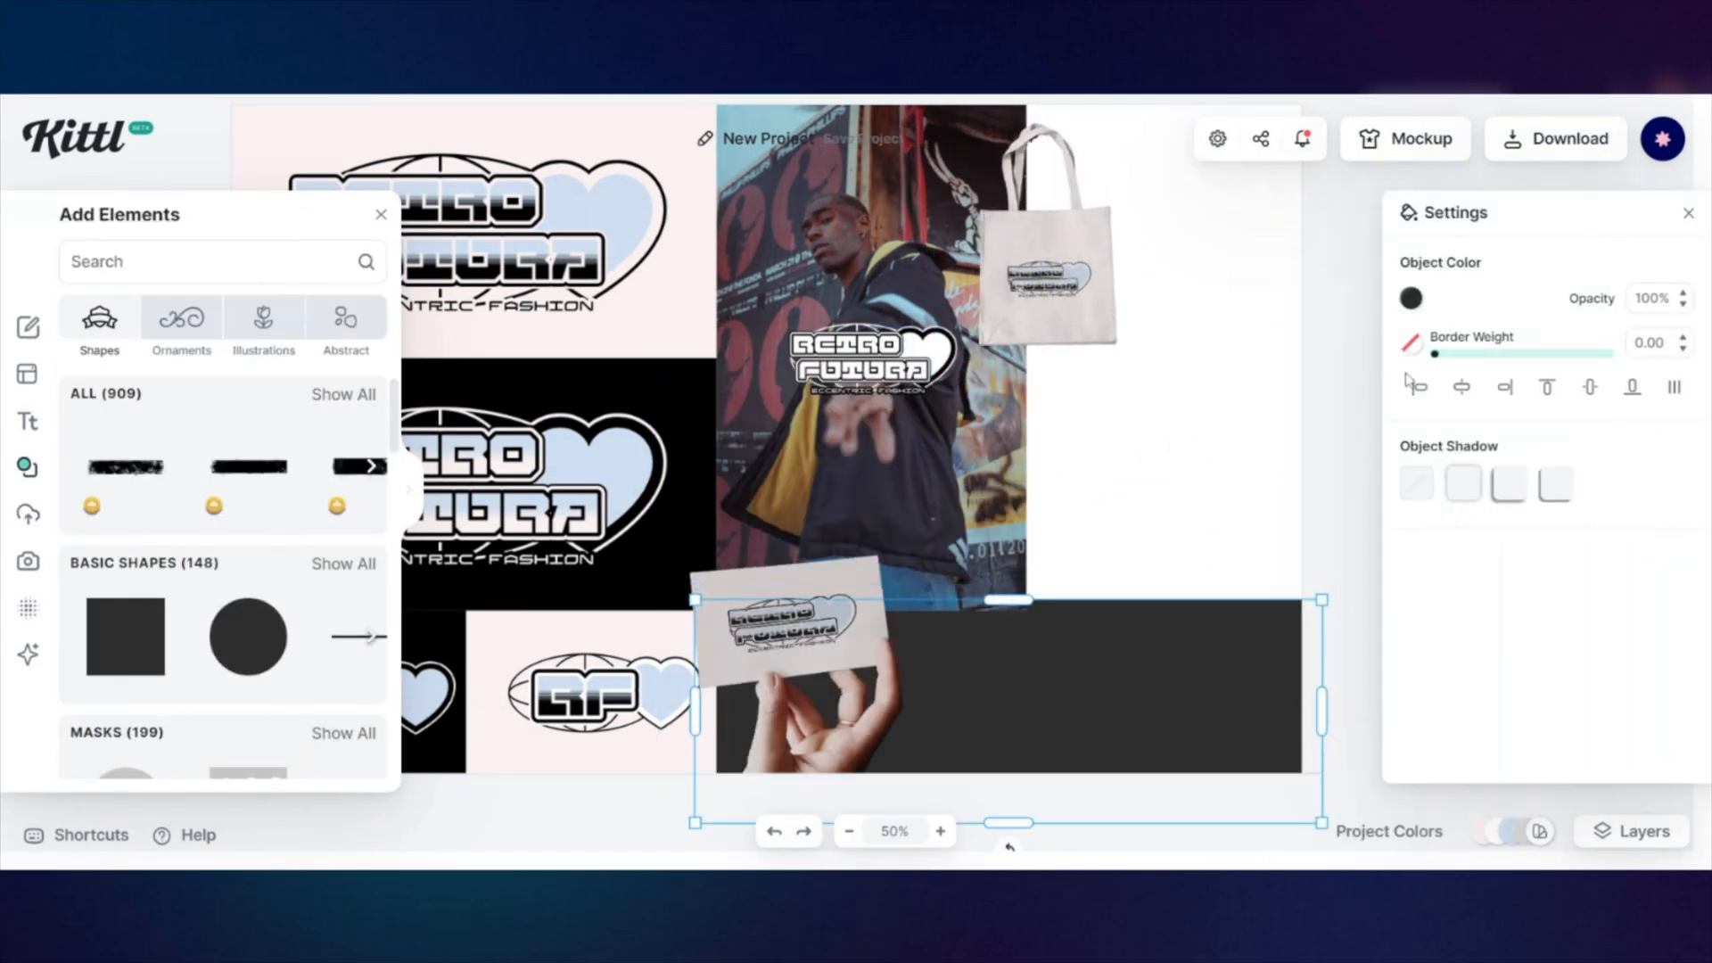
pyautogui.click(28, 513)
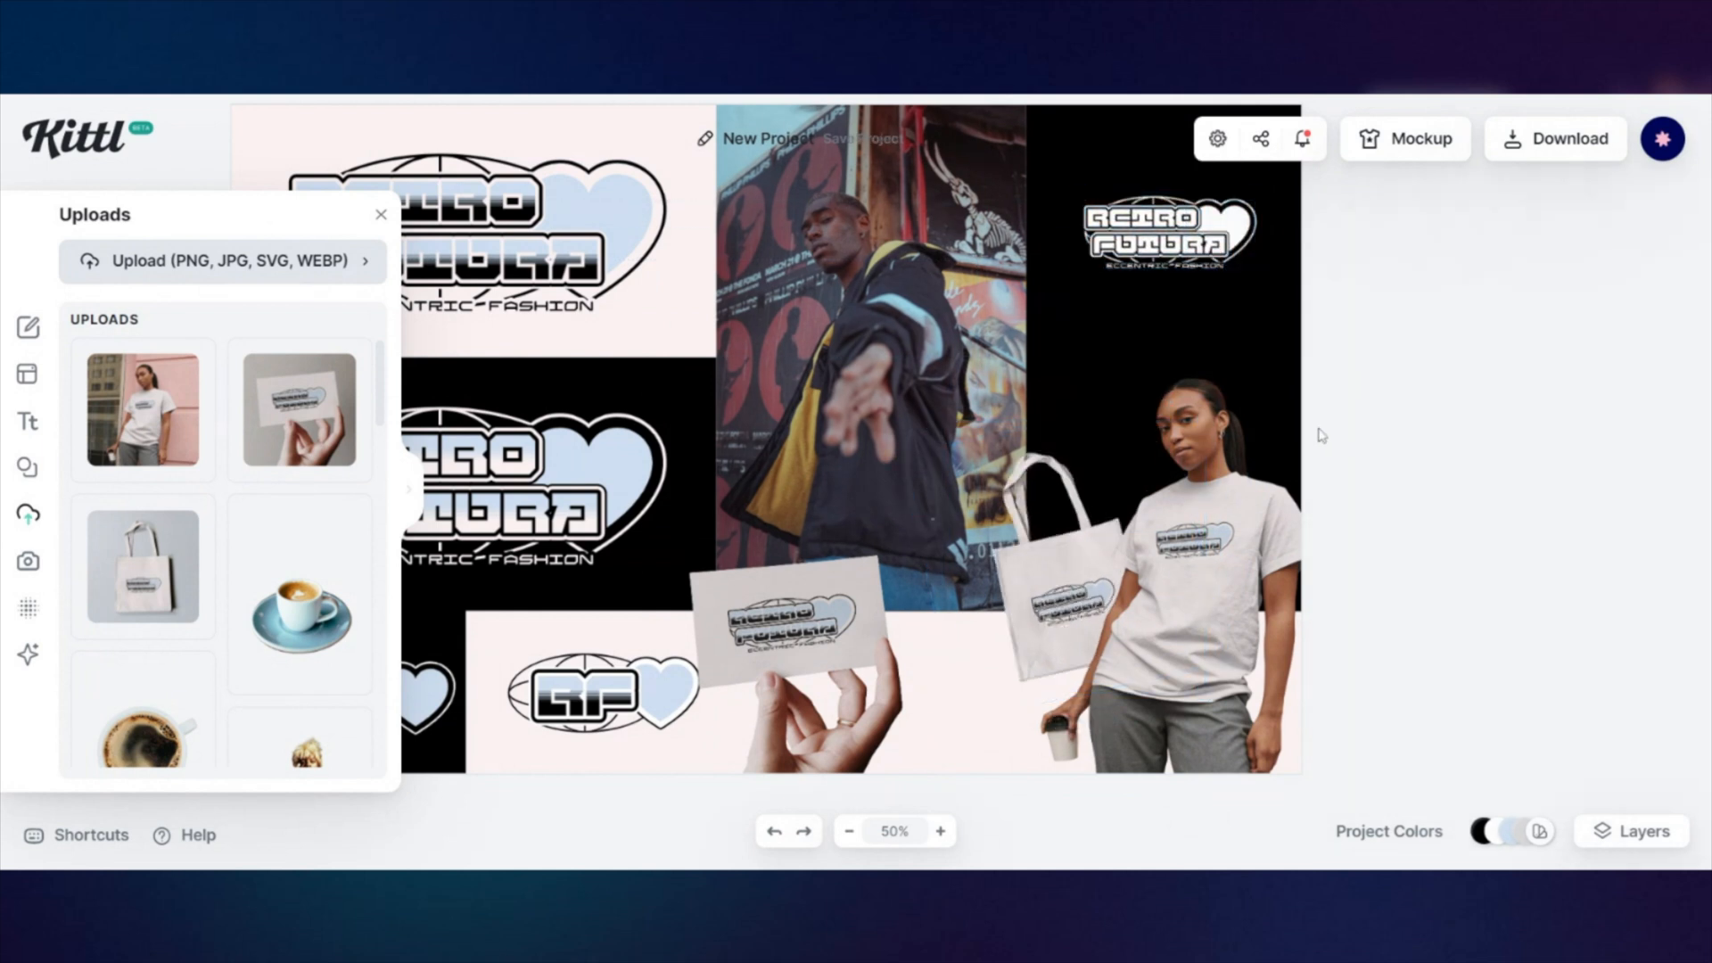
pyautogui.click(25, 560)
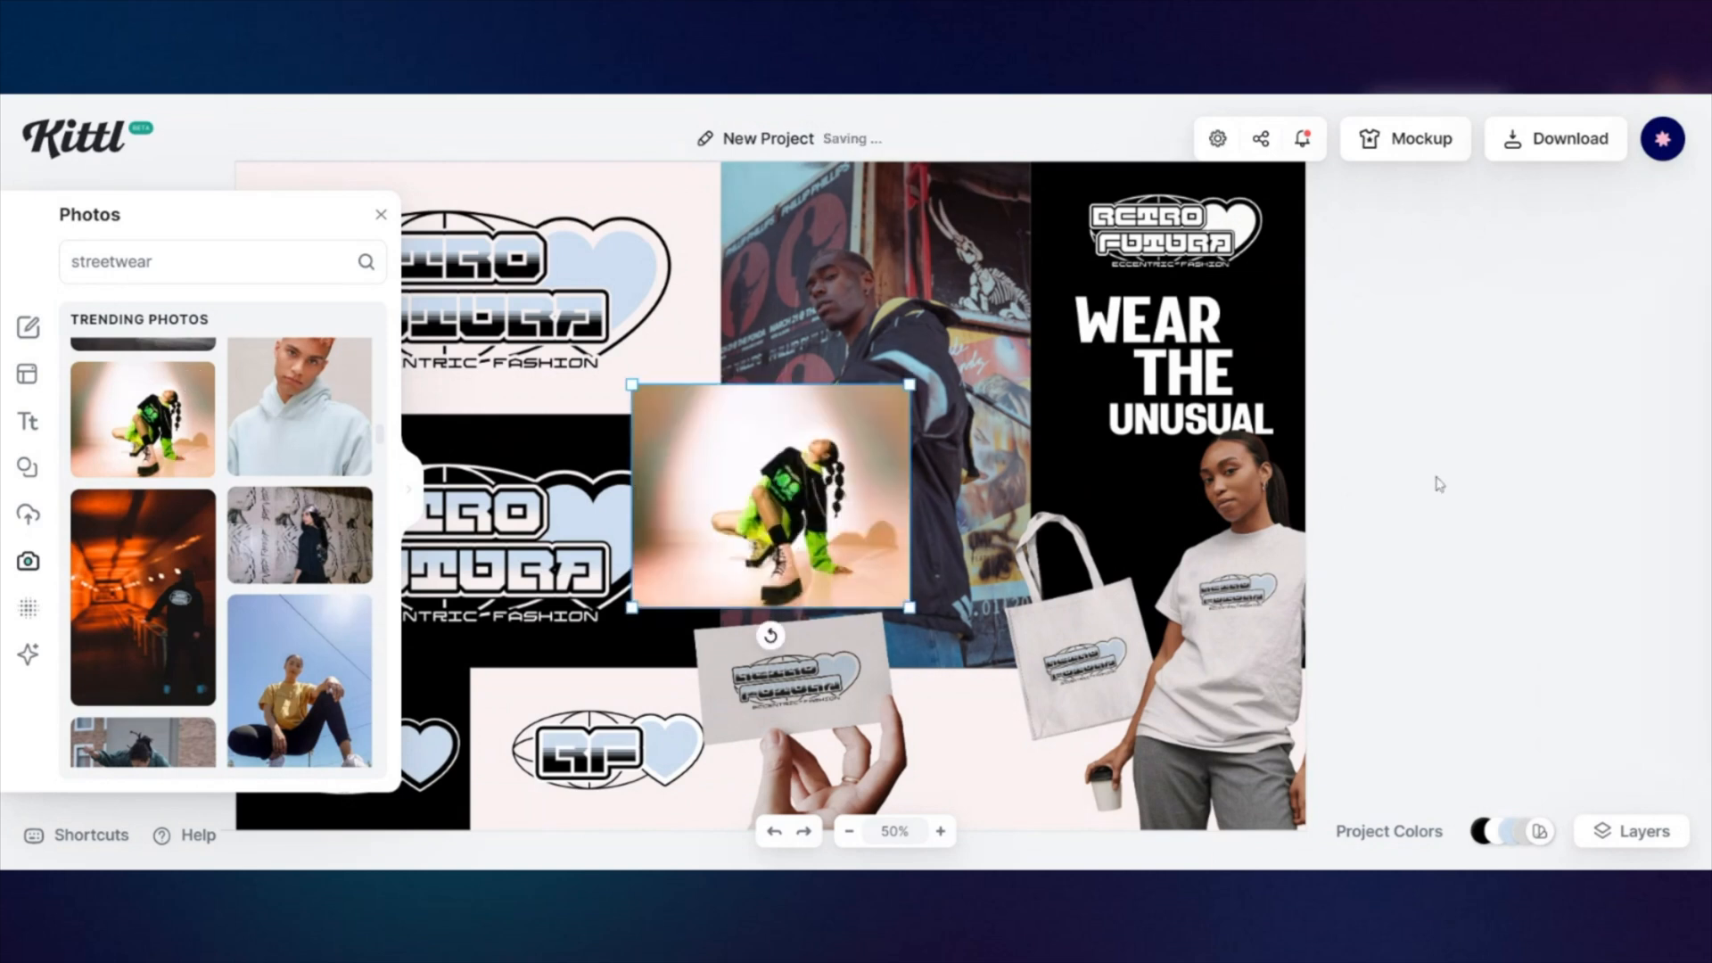
pyautogui.click(769, 502)
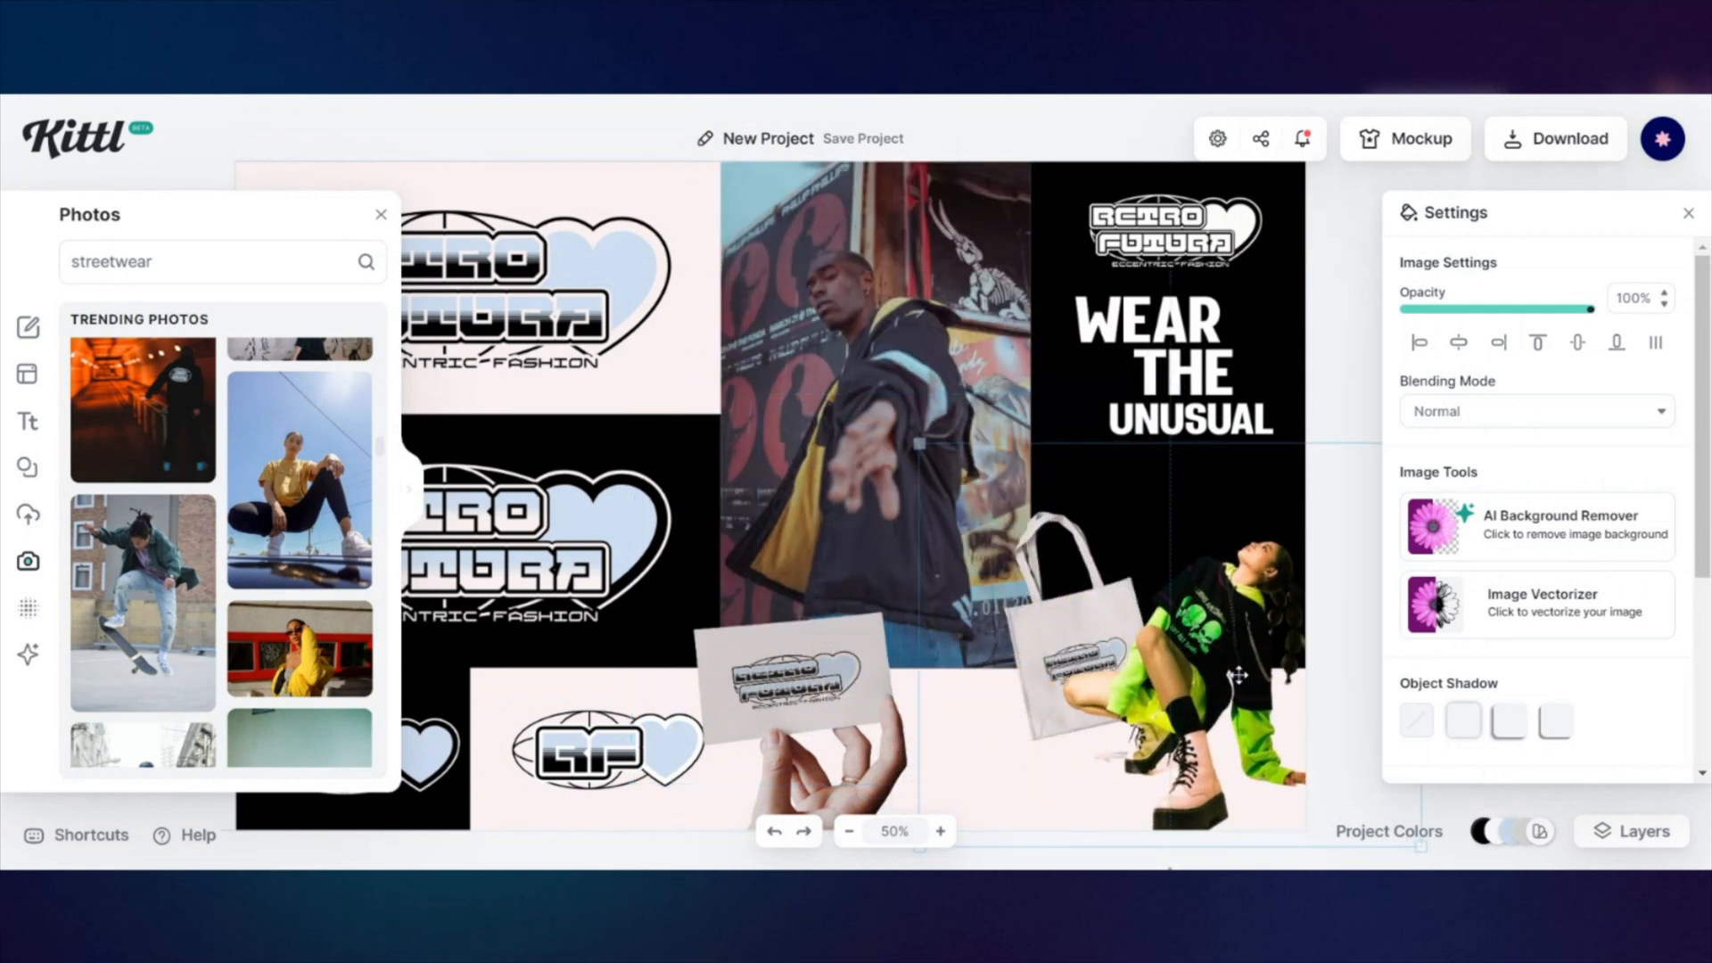
pyautogui.click(1179, 448)
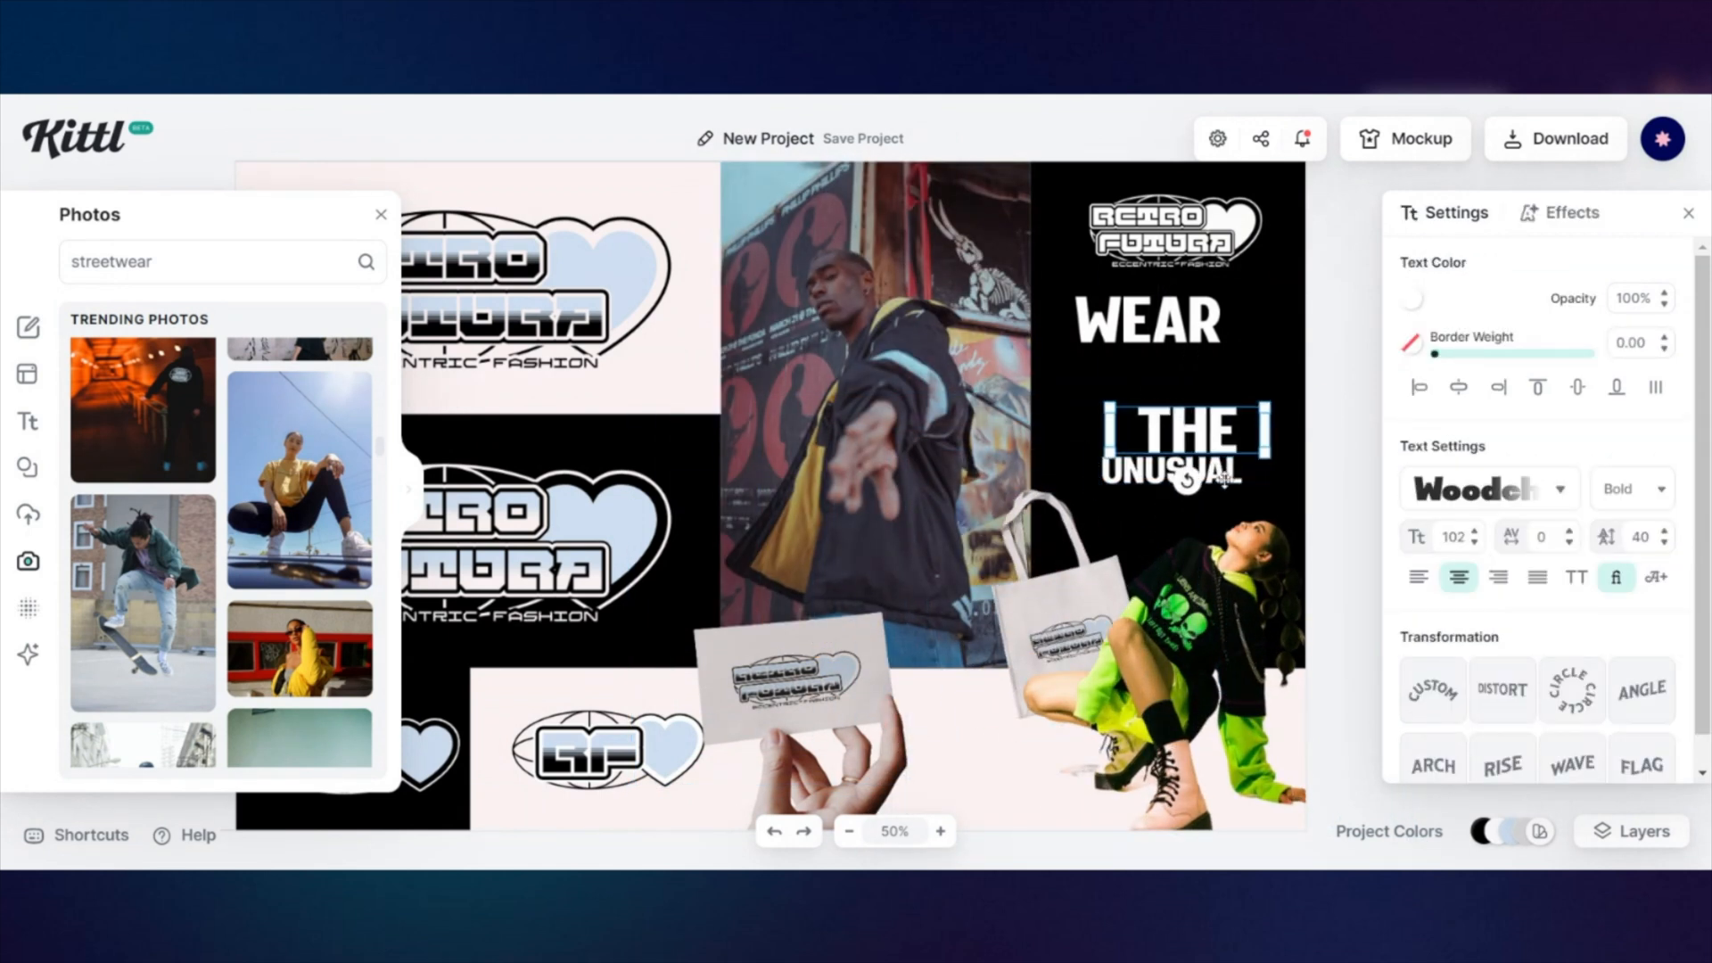